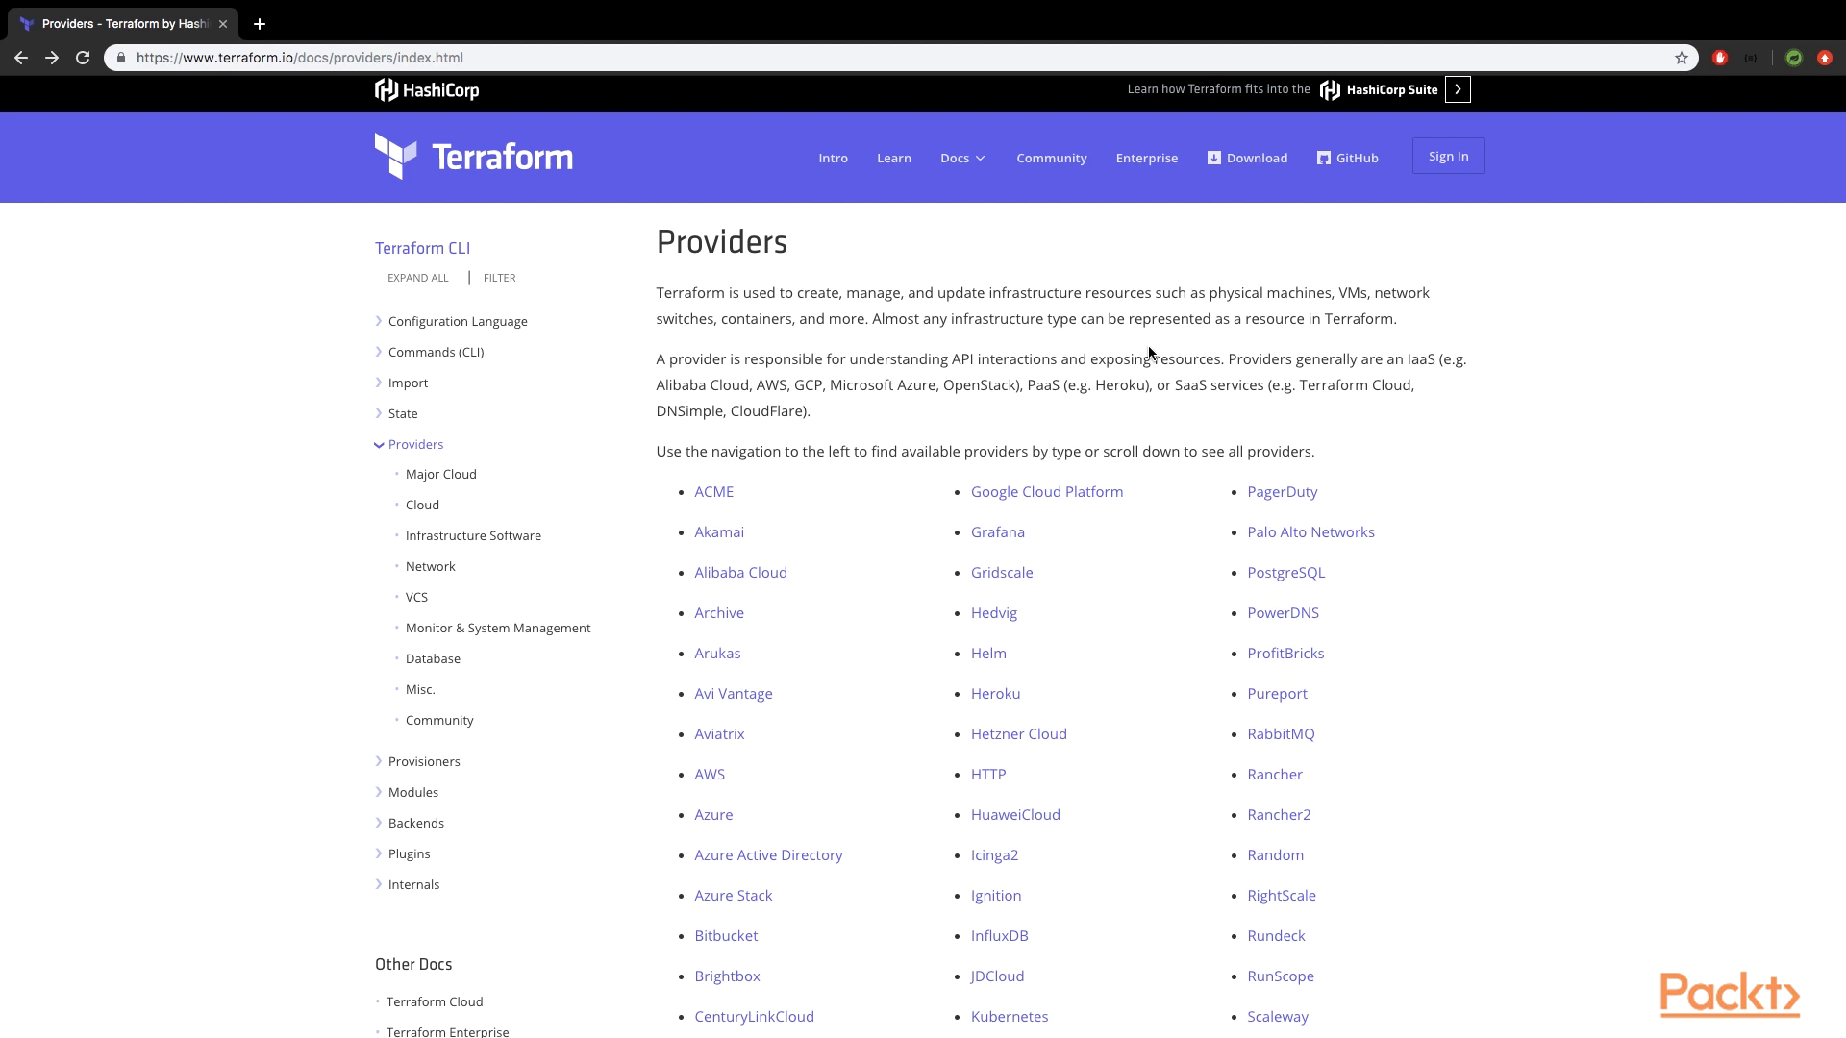
mouse_move(1349, 426)
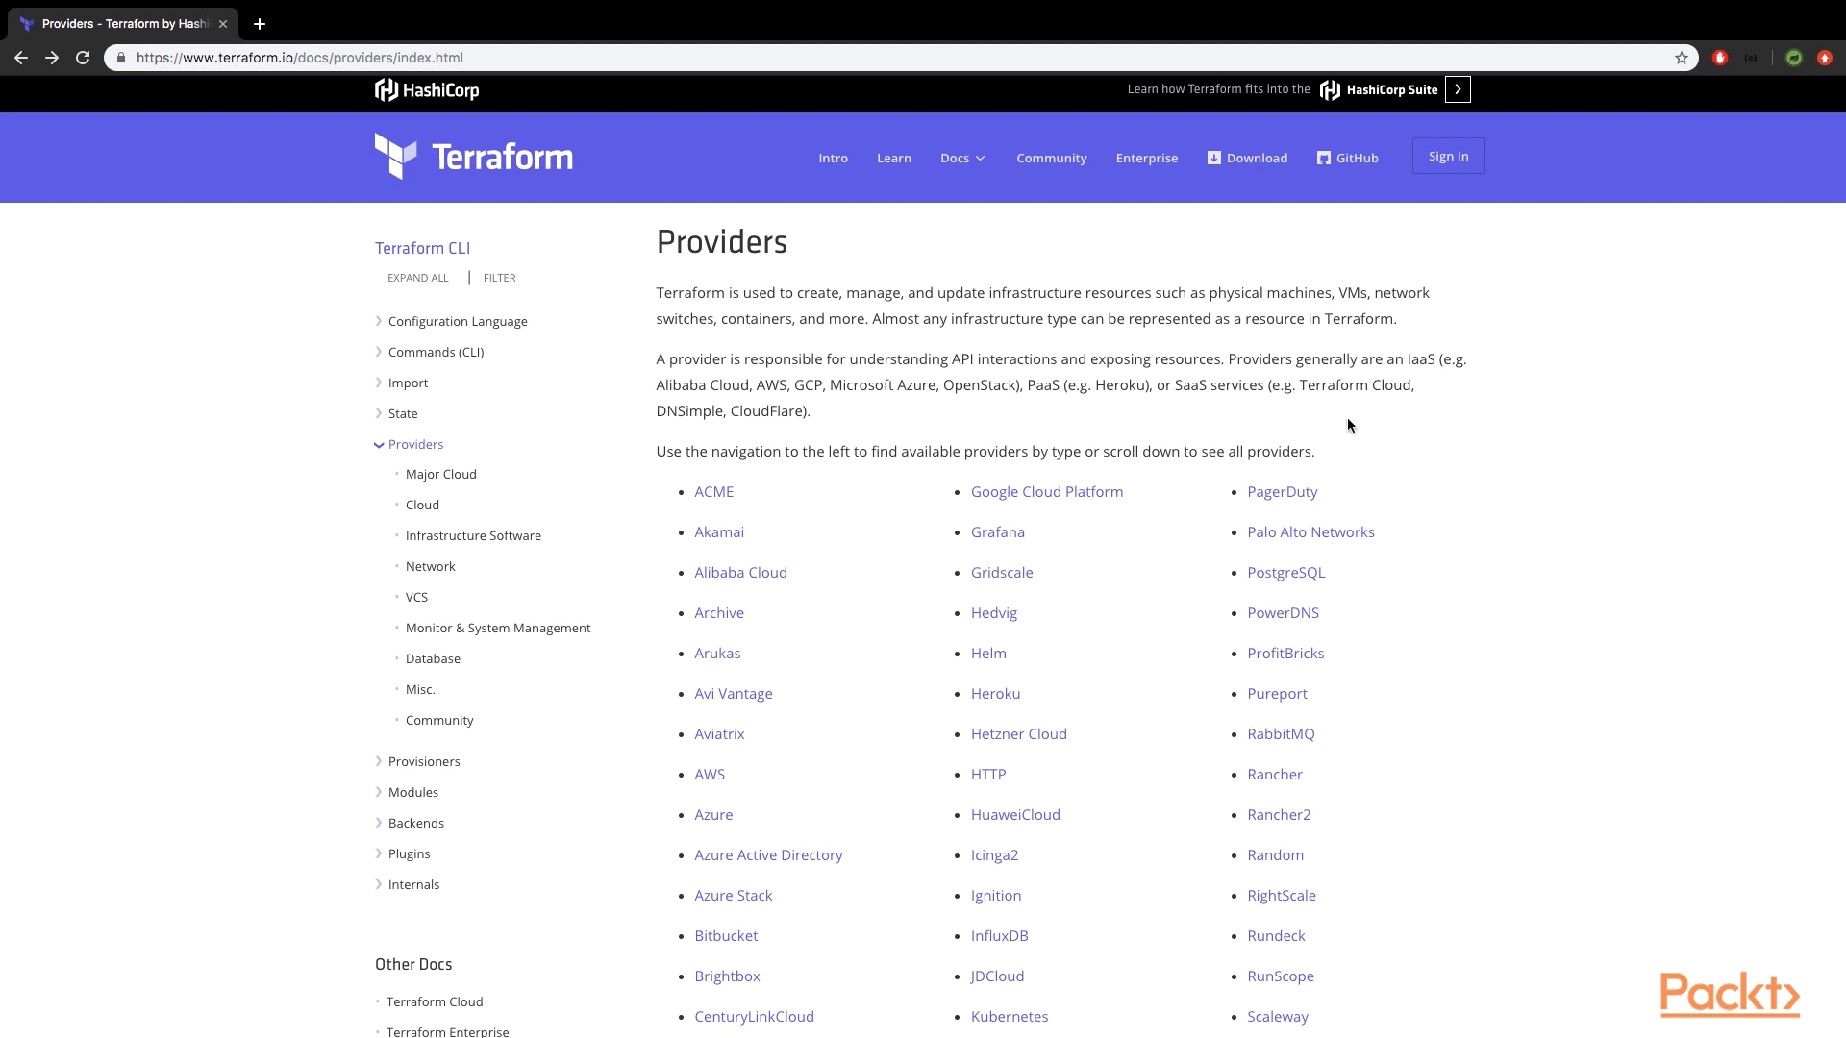
mouse_move(1430, 463)
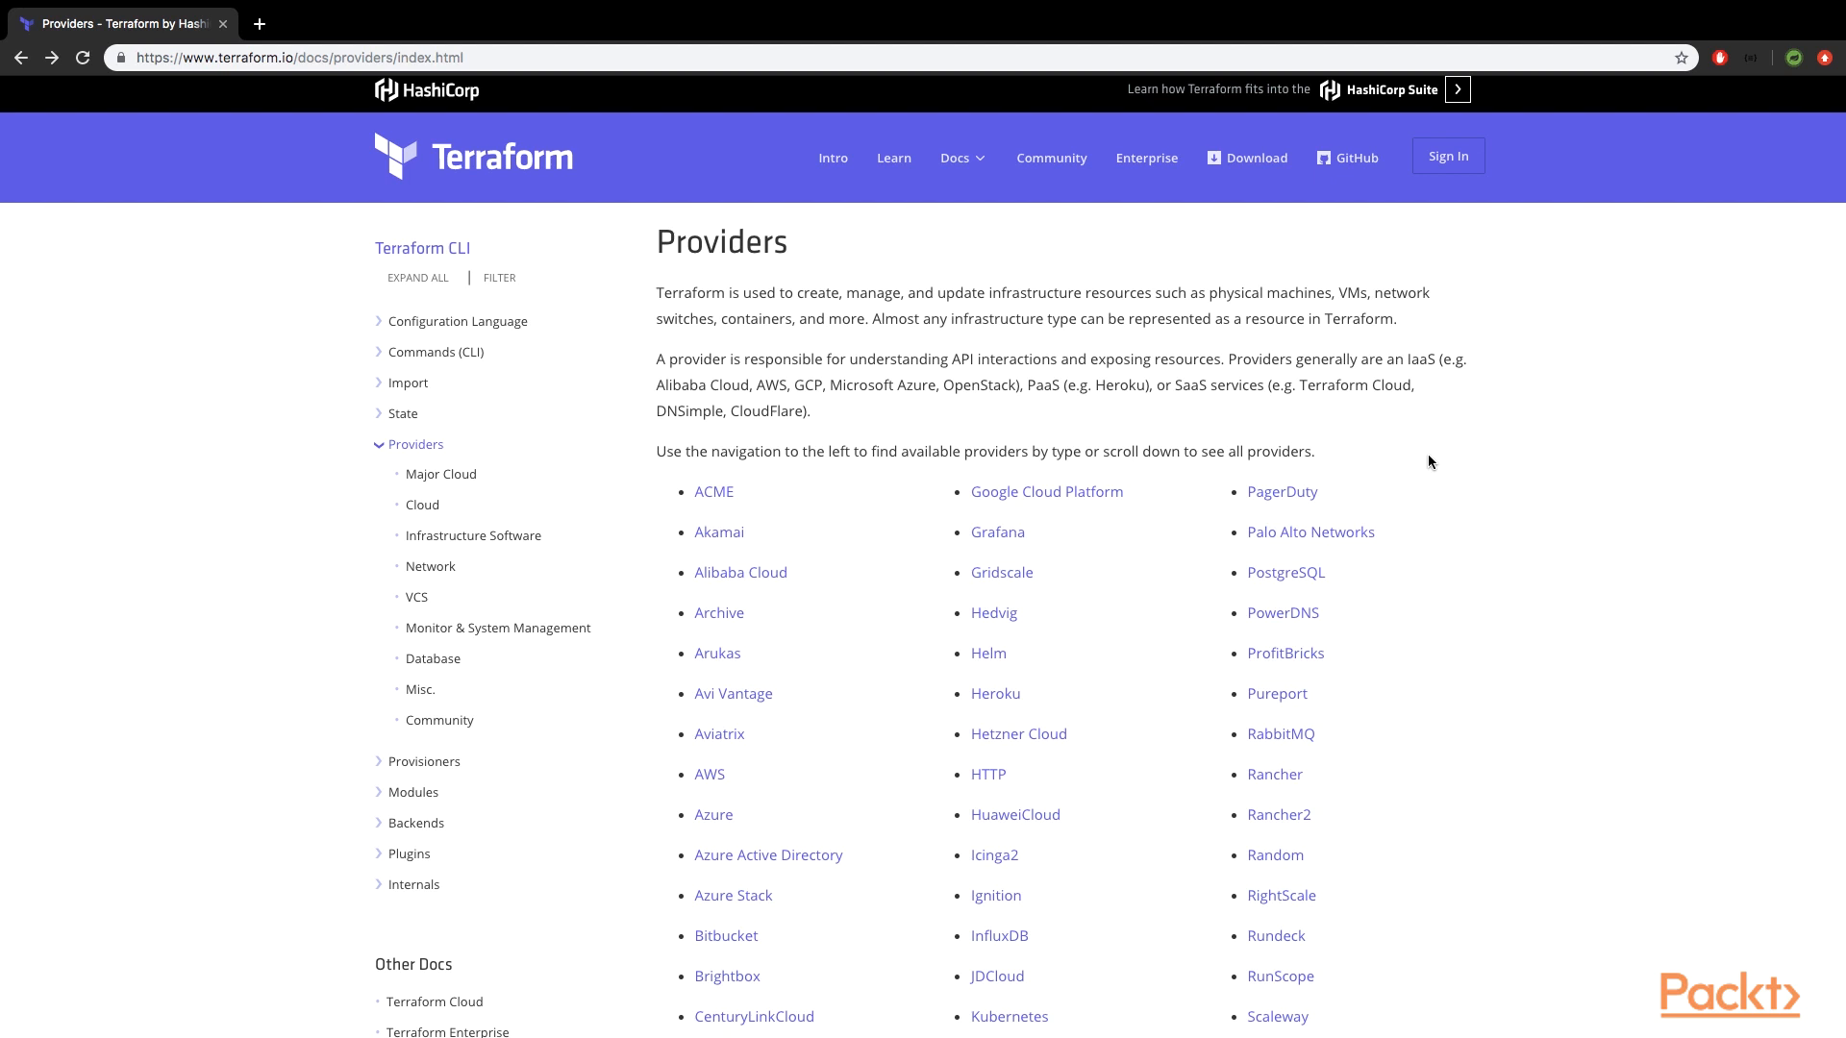
Step: Open the AWS Provider page in the Terraform docs and read its Example Usage
scroll(down, 3)
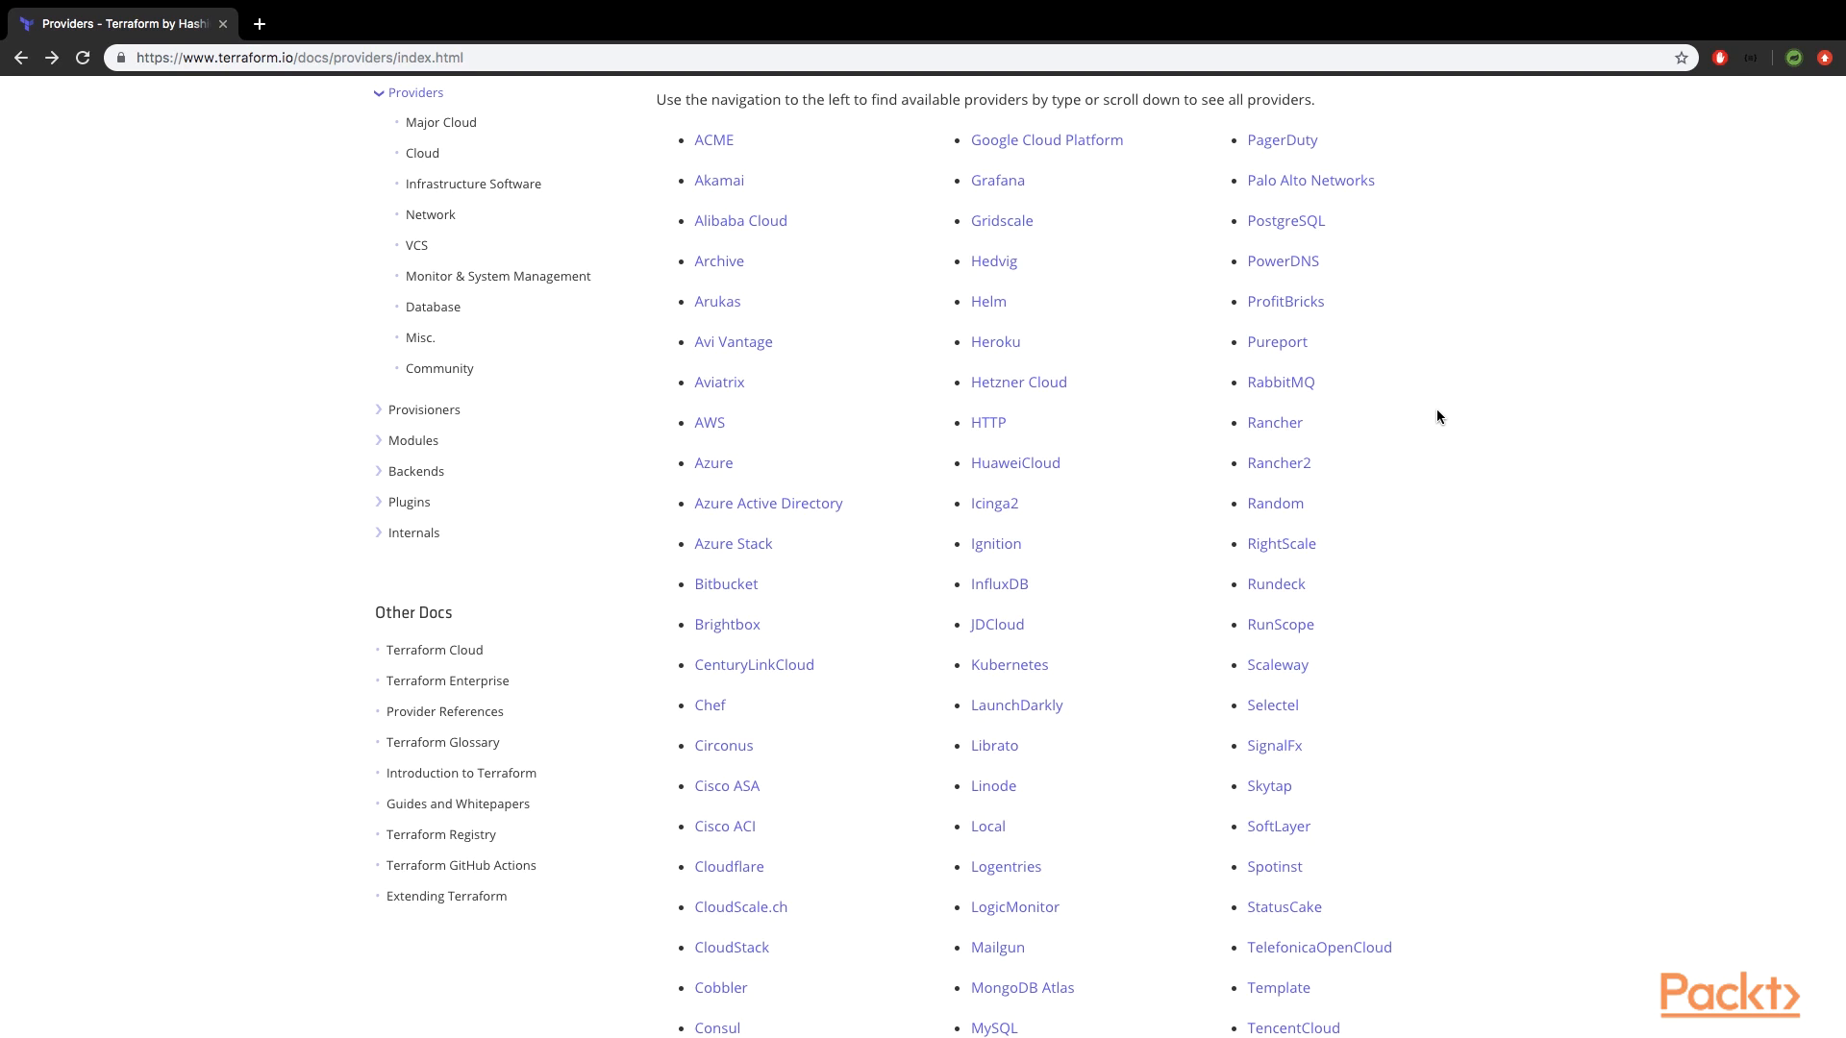
scroll(down, 3)
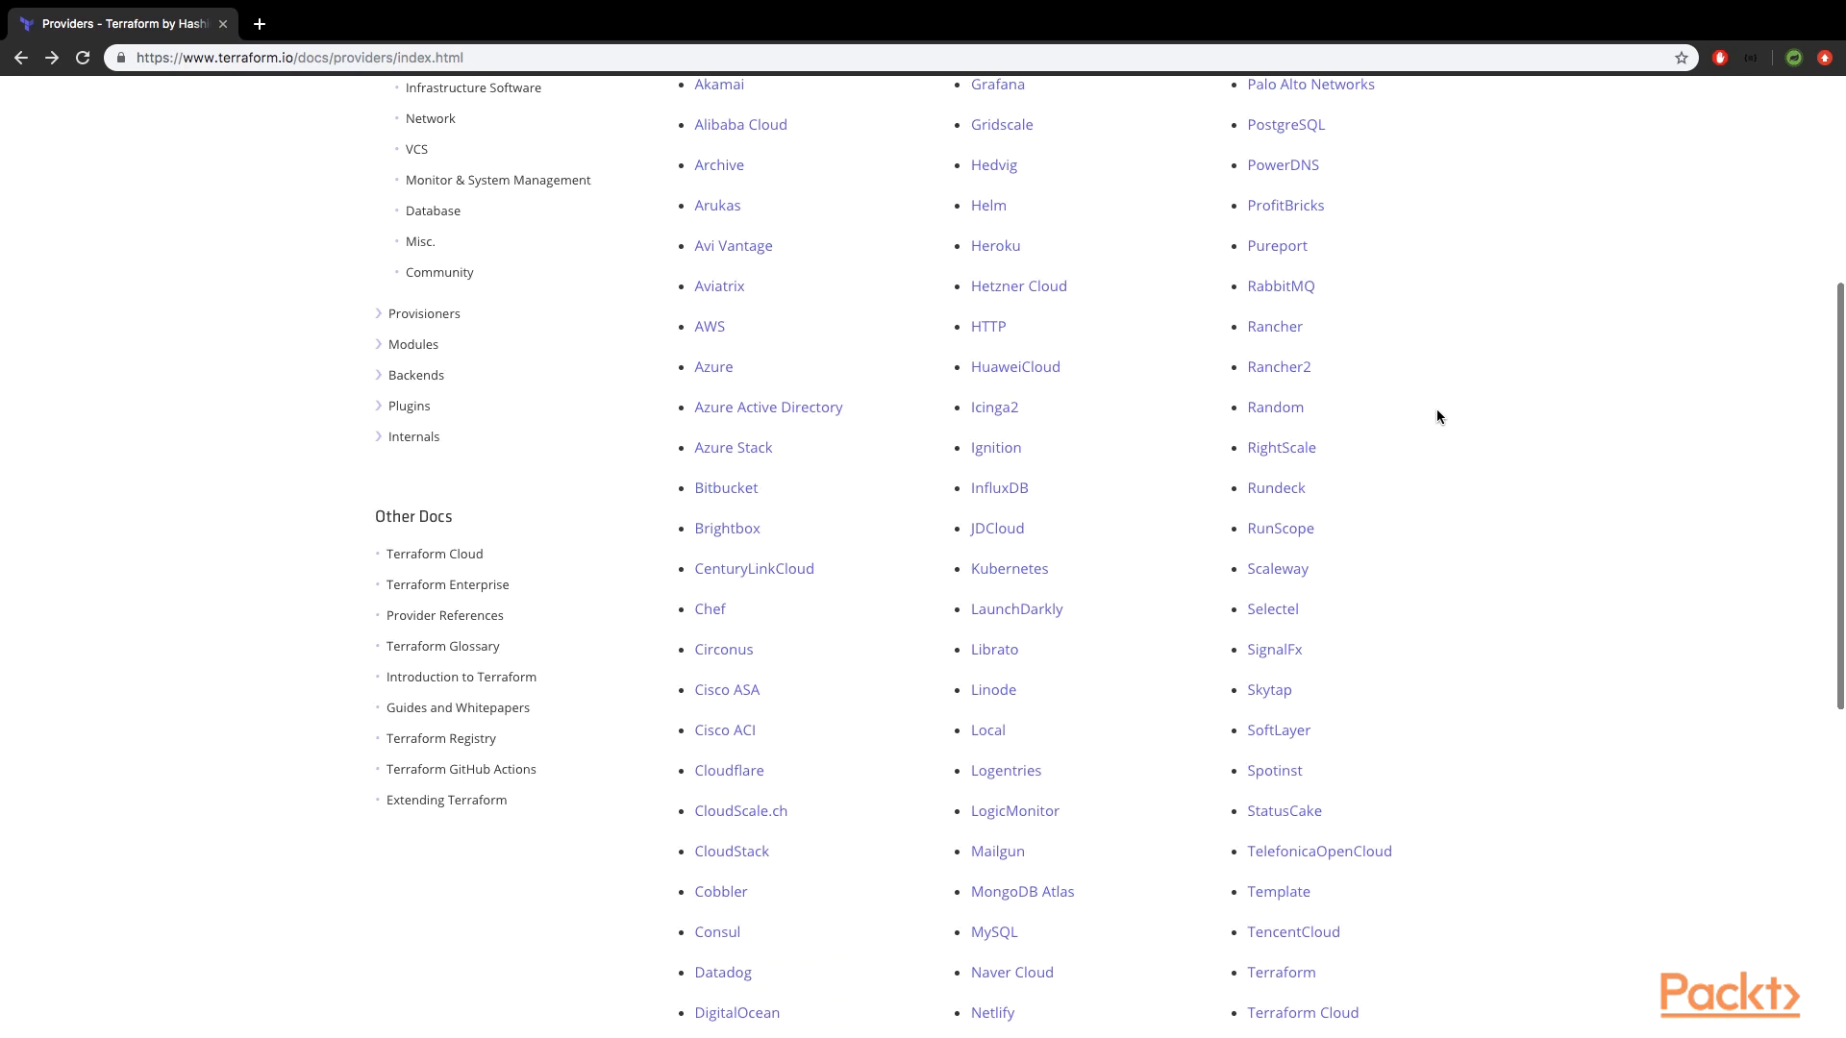
scroll(down, 3)
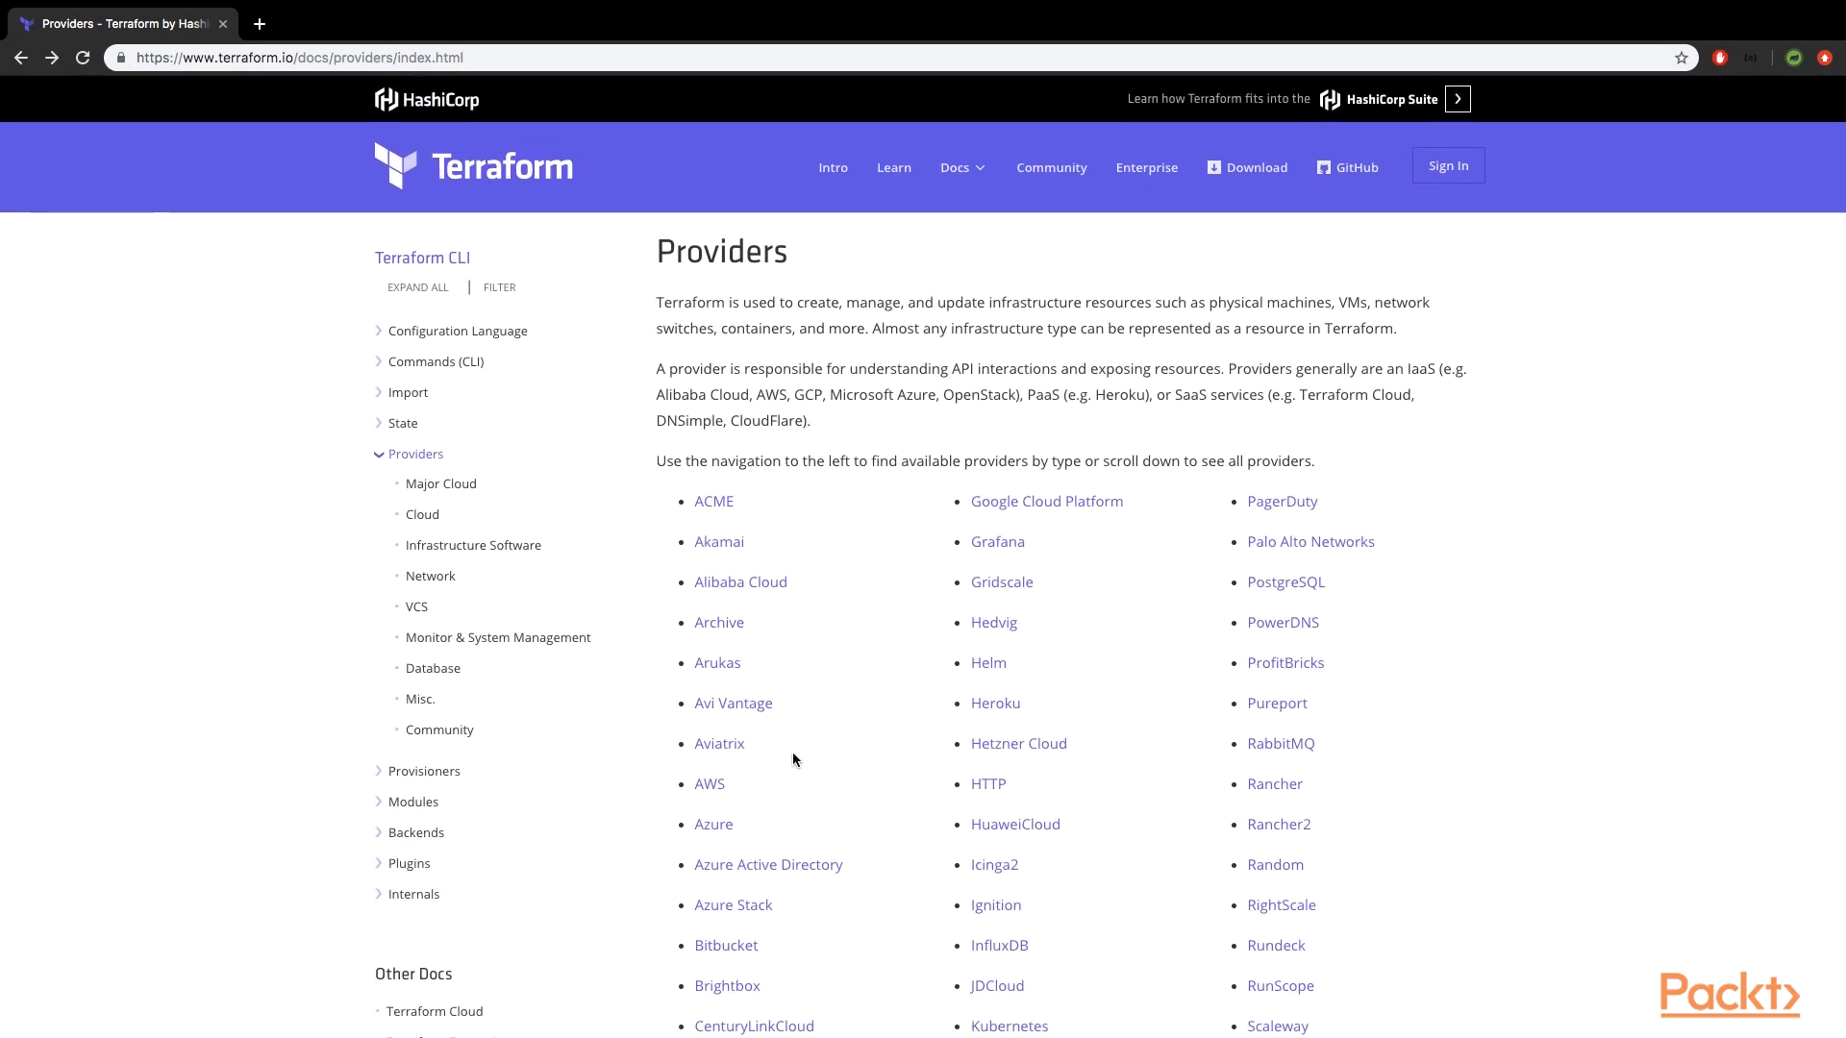
click(708, 783)
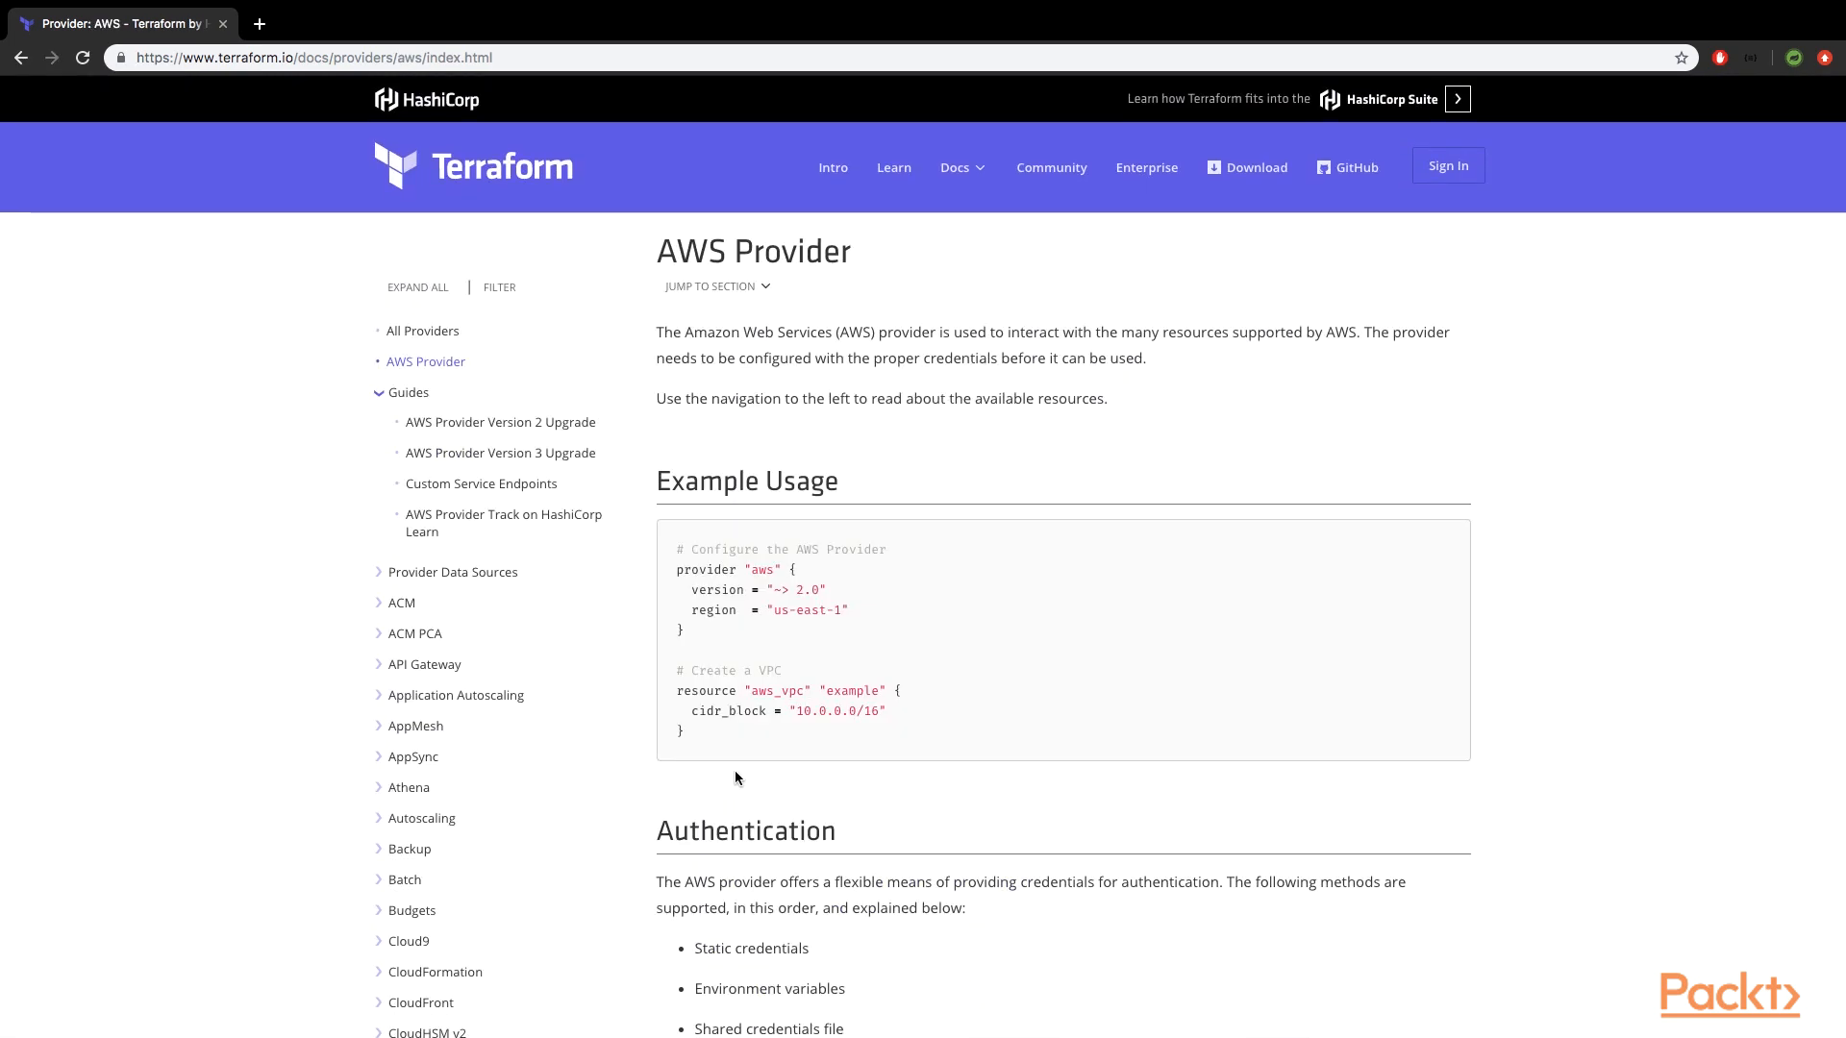
mouse_move(1311, 434)
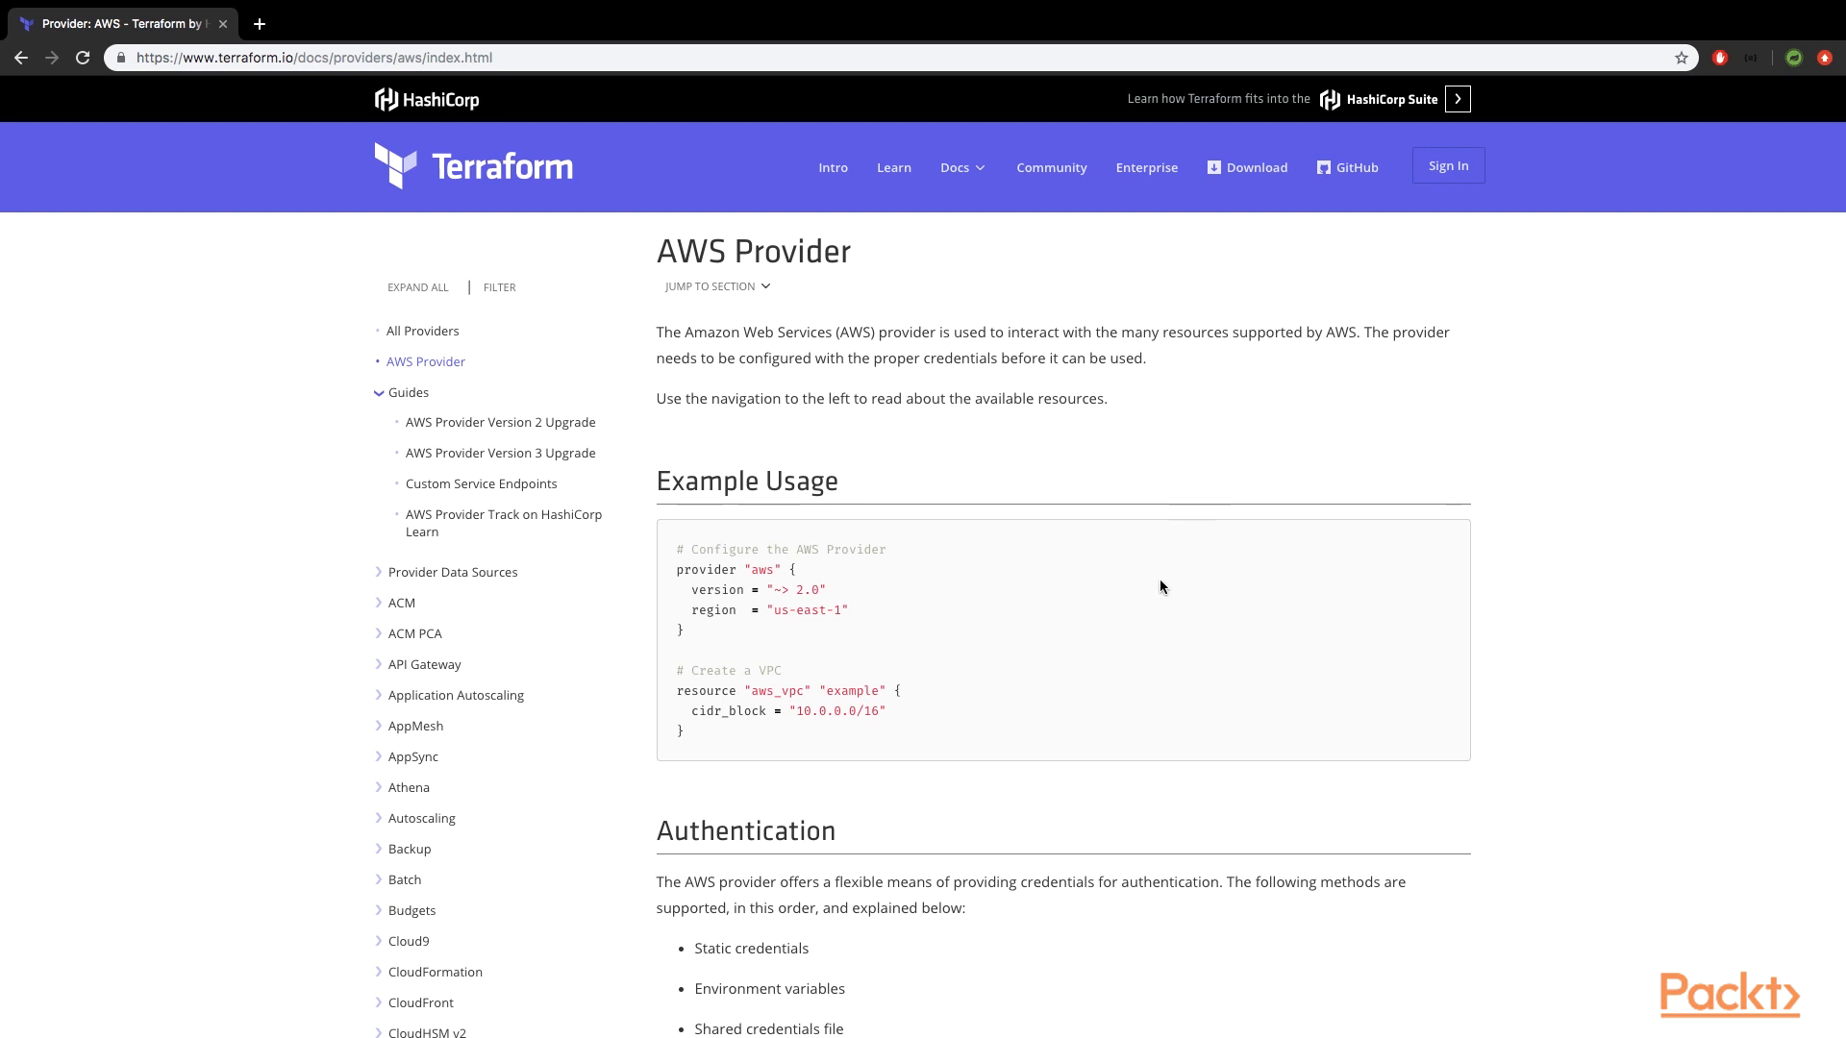
mouse_move(1186, 613)
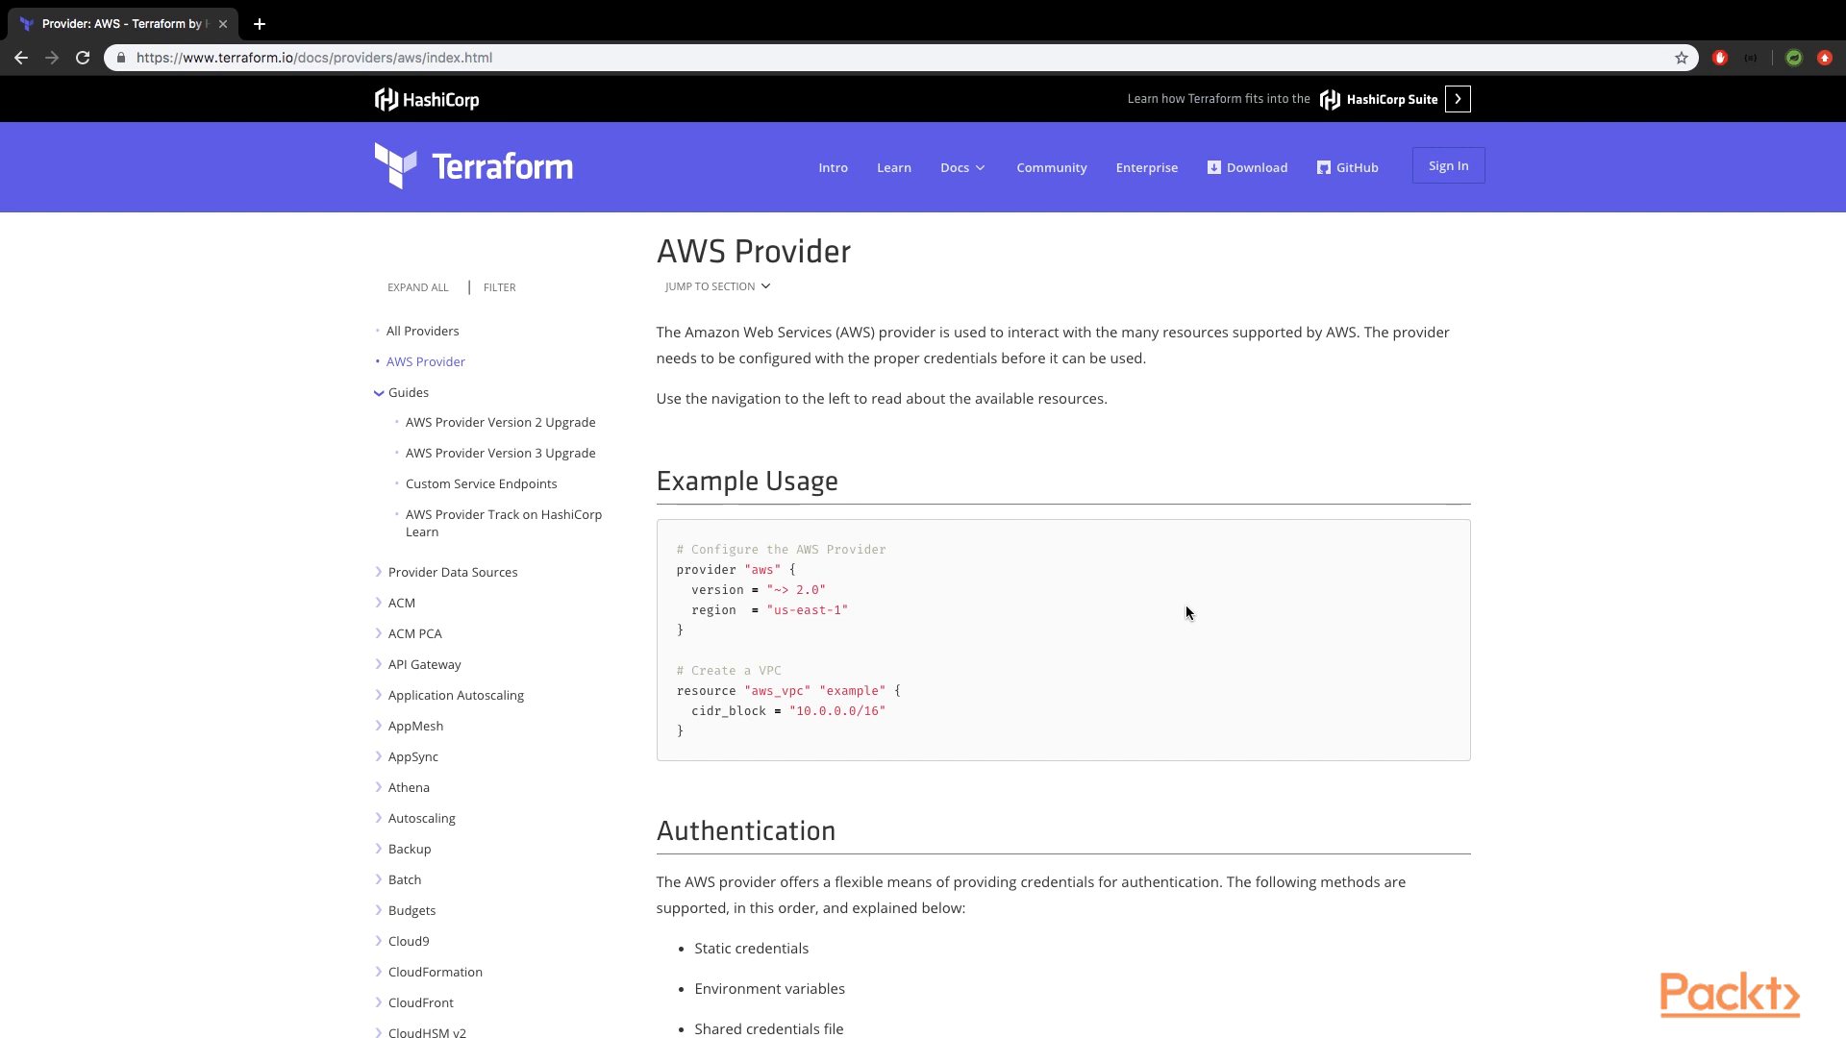
scroll(down, 3)
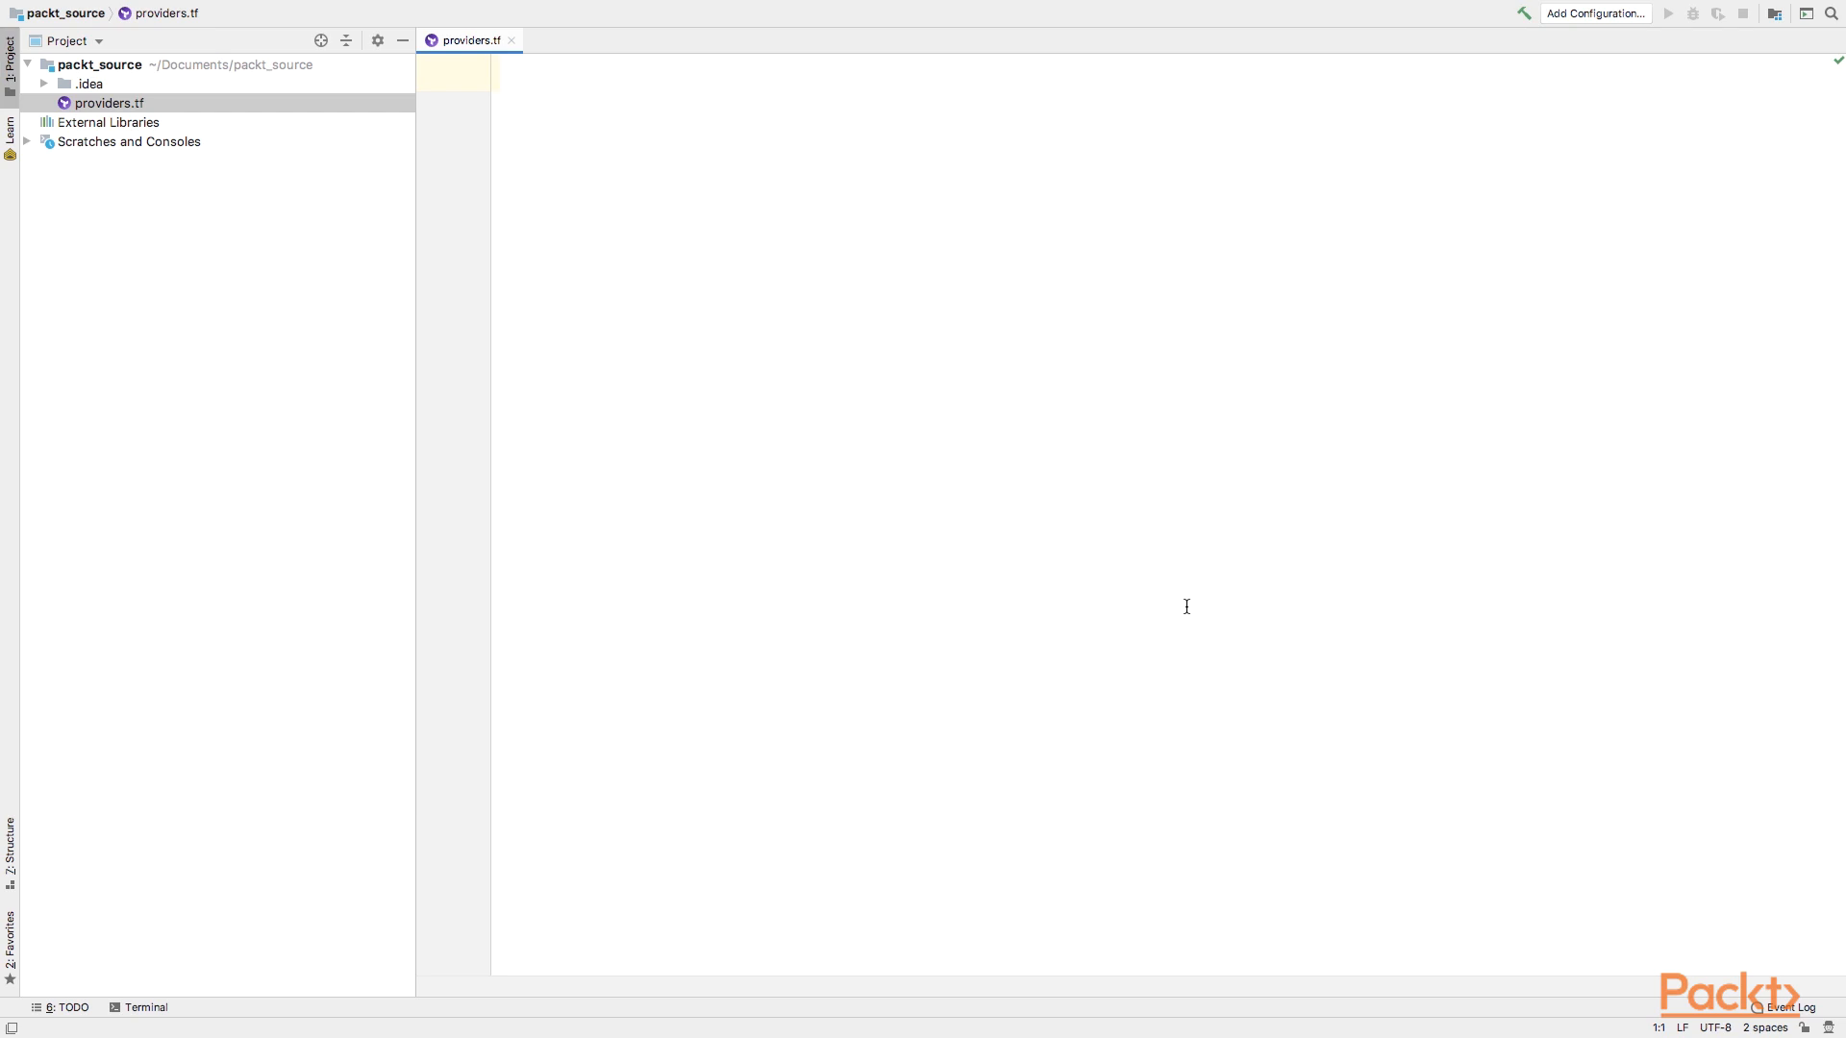
Step: Start a provider "aws" block in providers.tf using the provider keyword completion
text(pr)
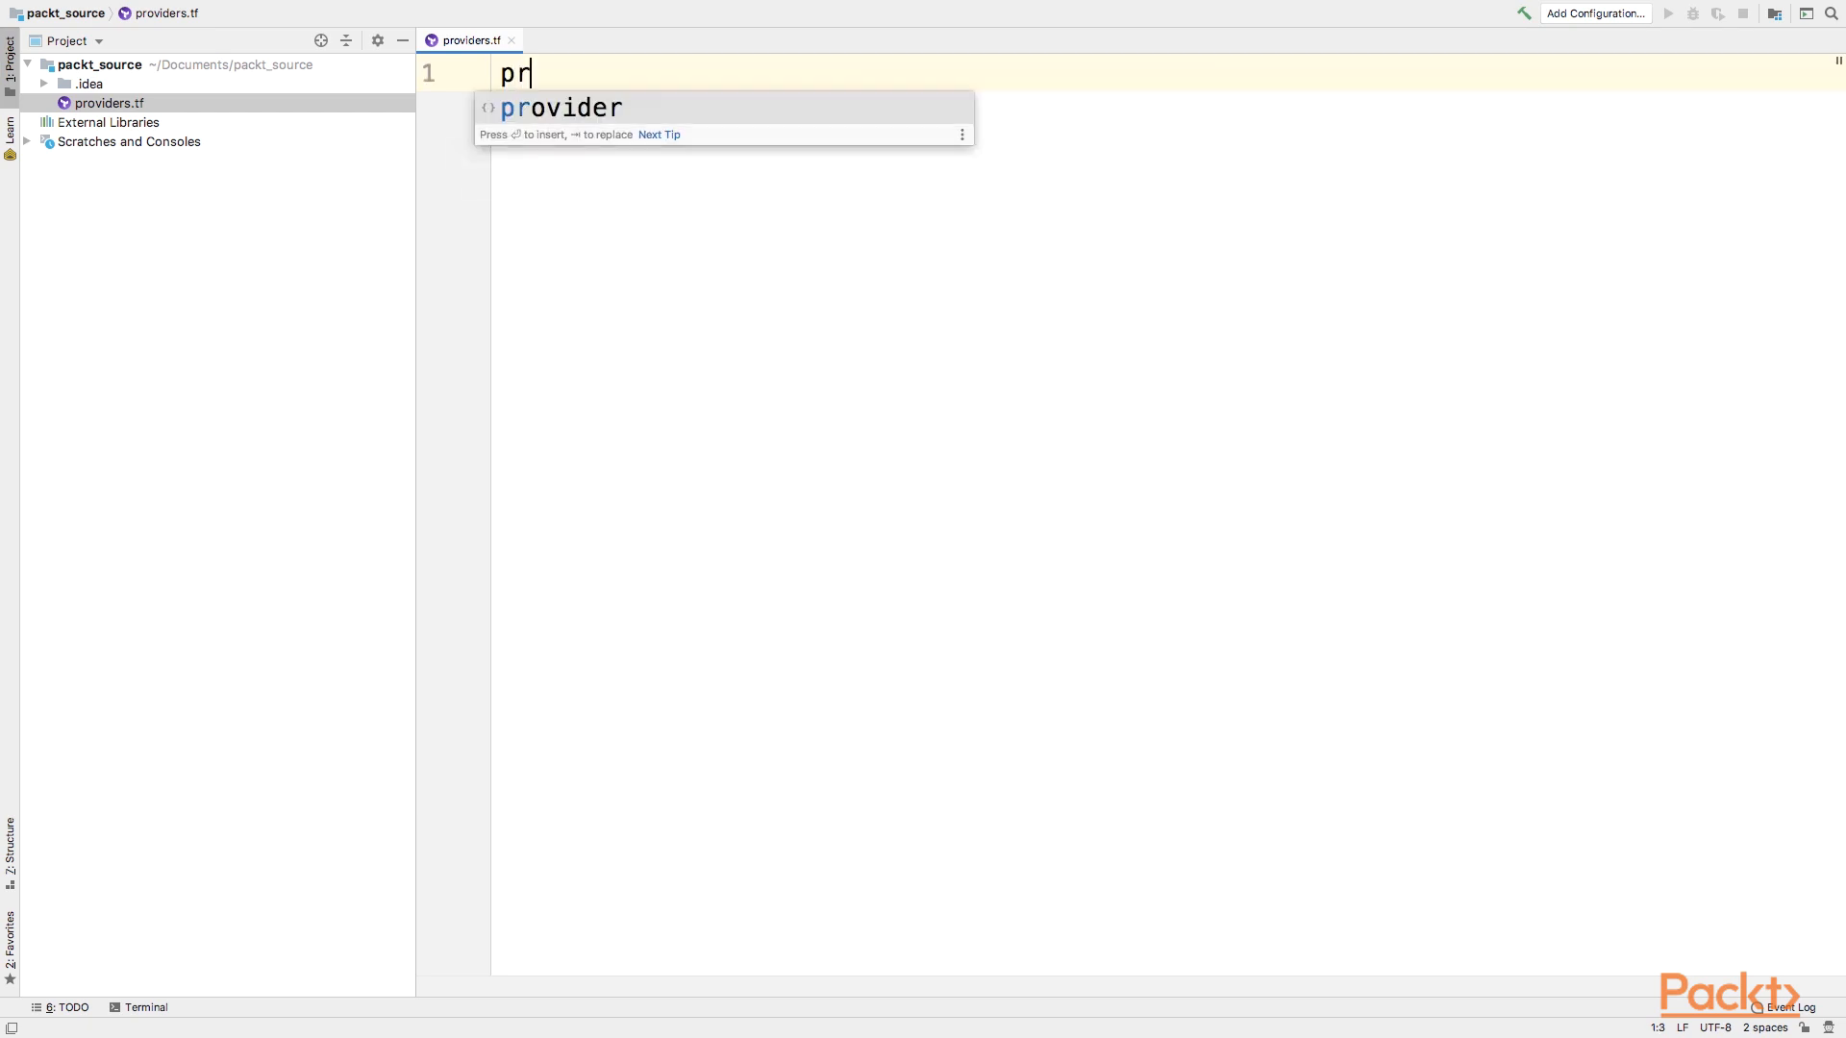
key(tab)
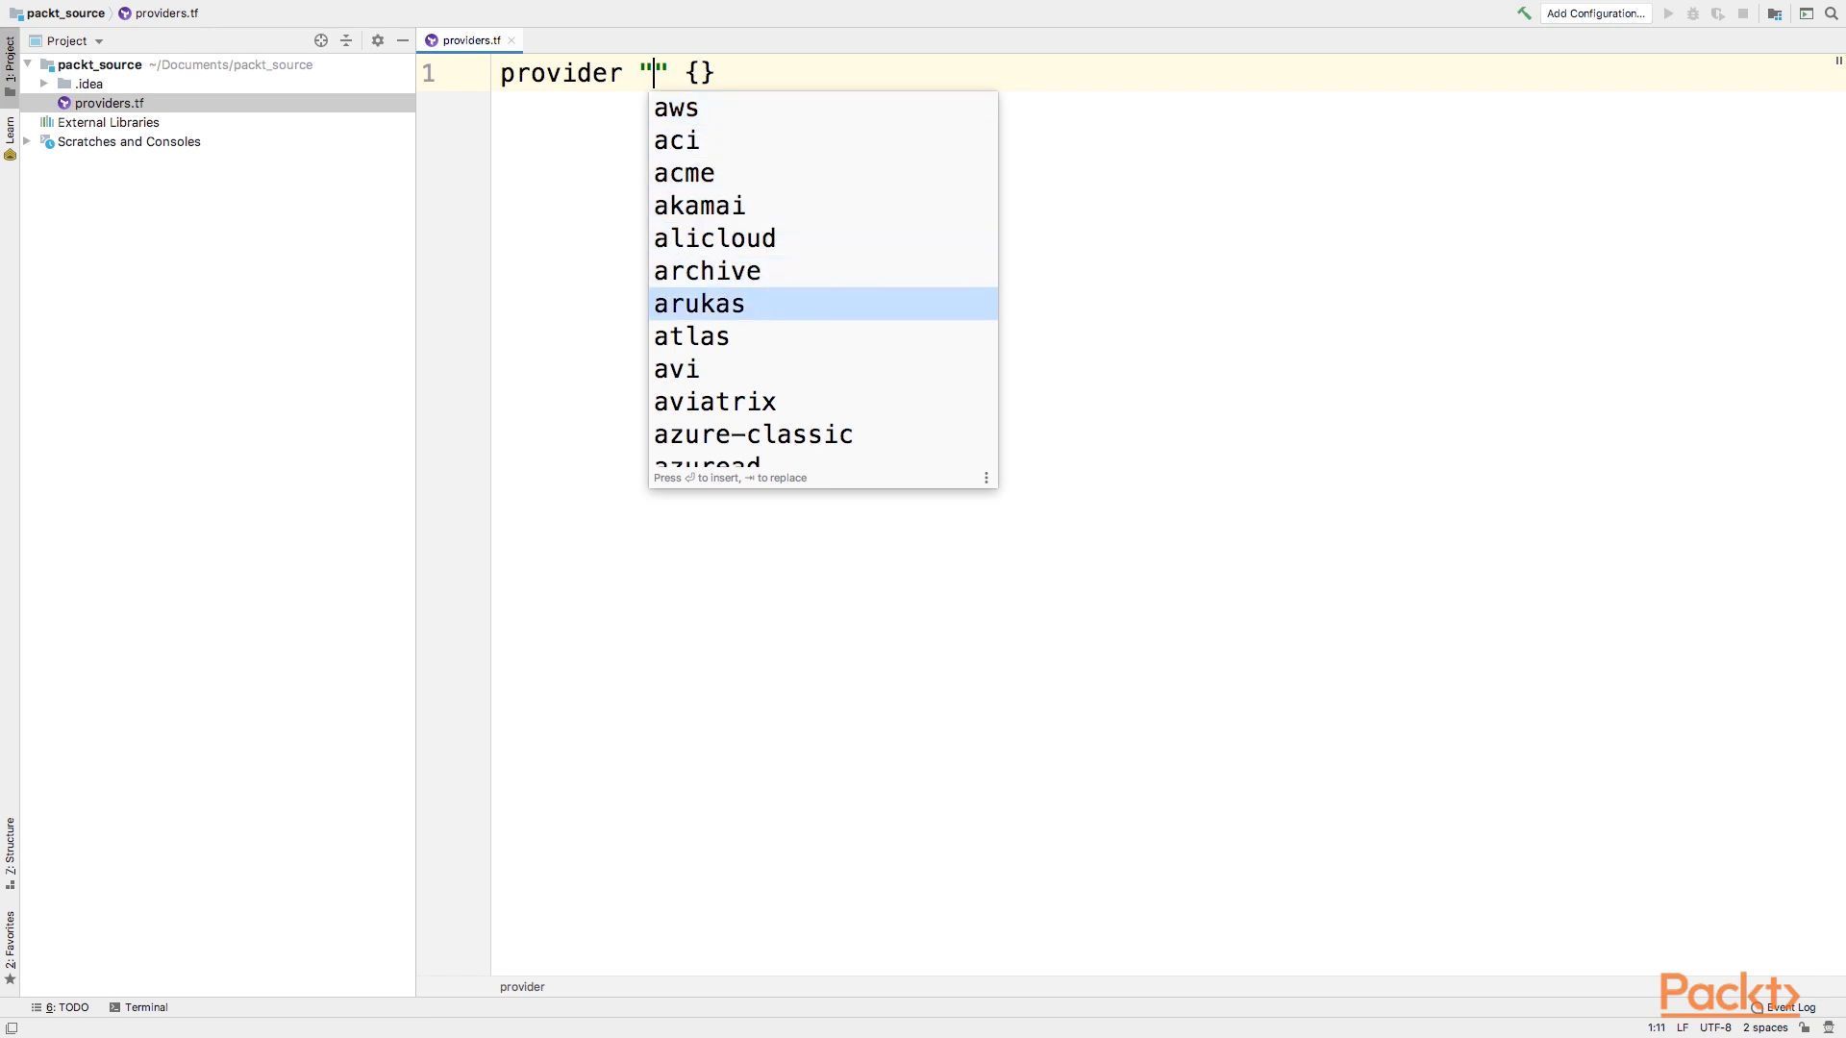
scroll(down, 3)
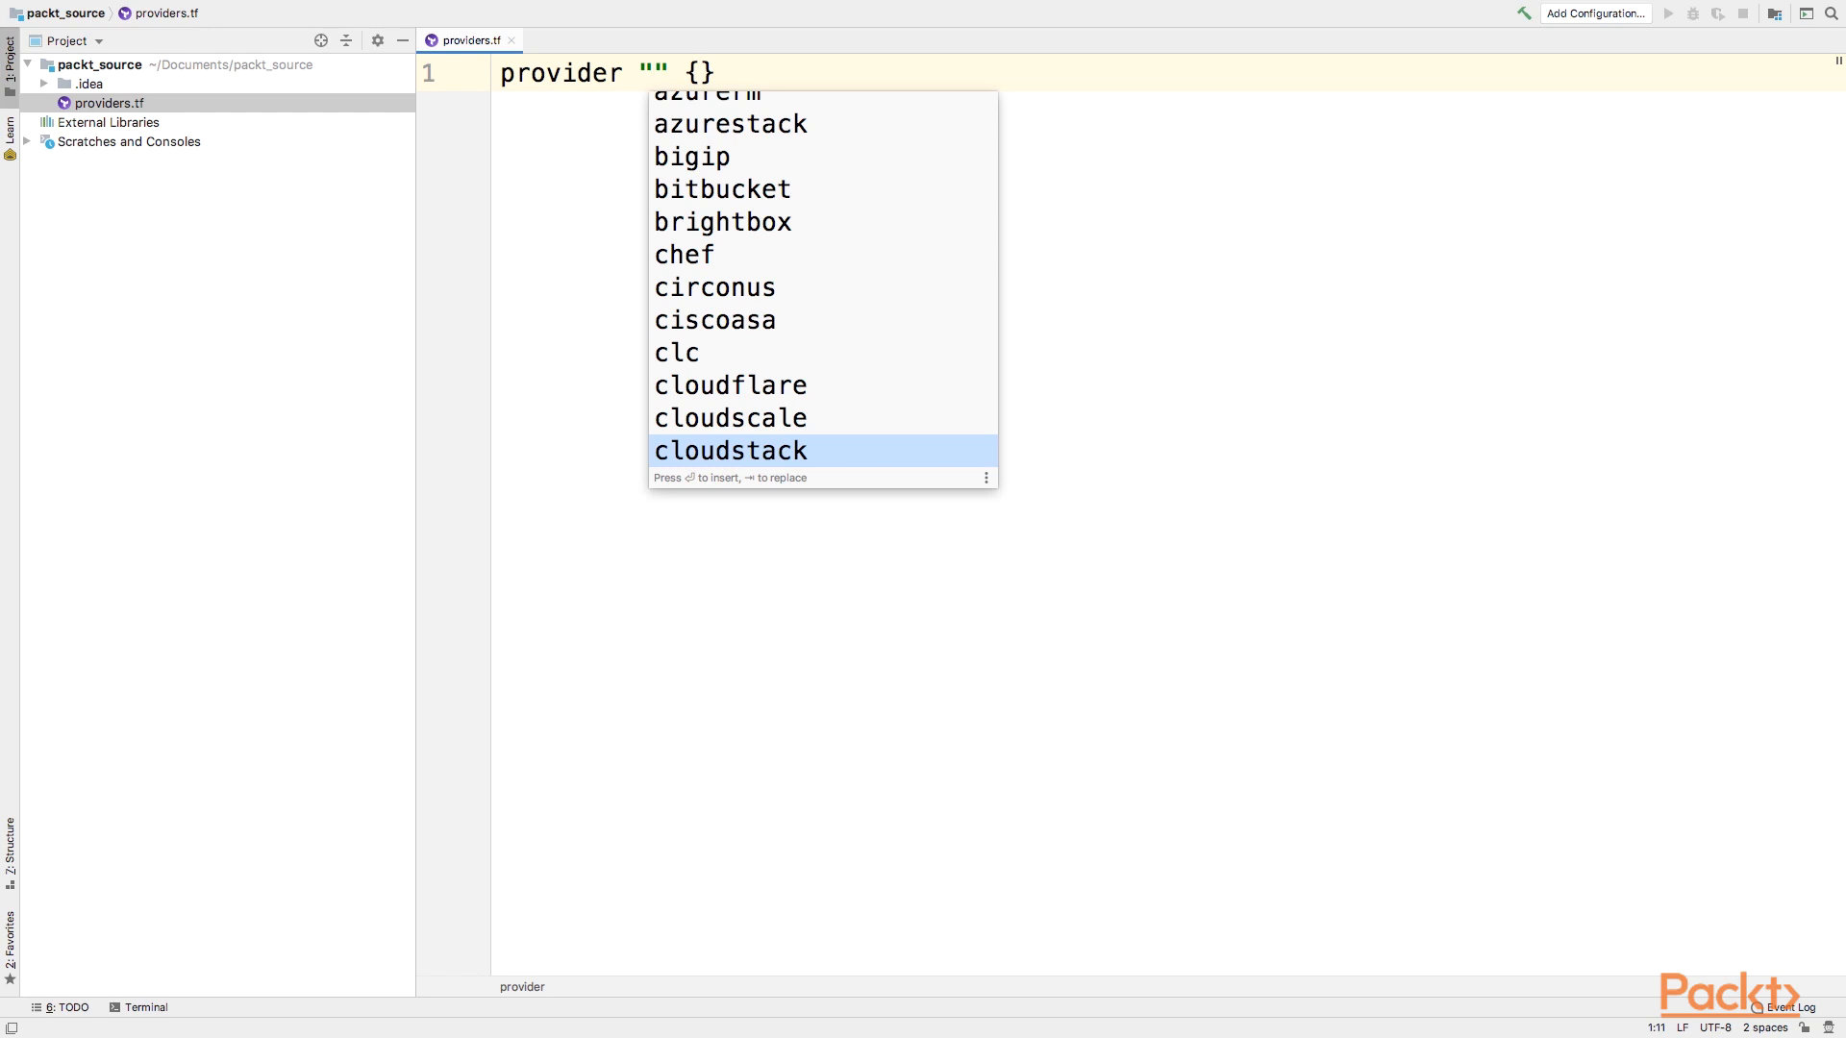
text(aws)
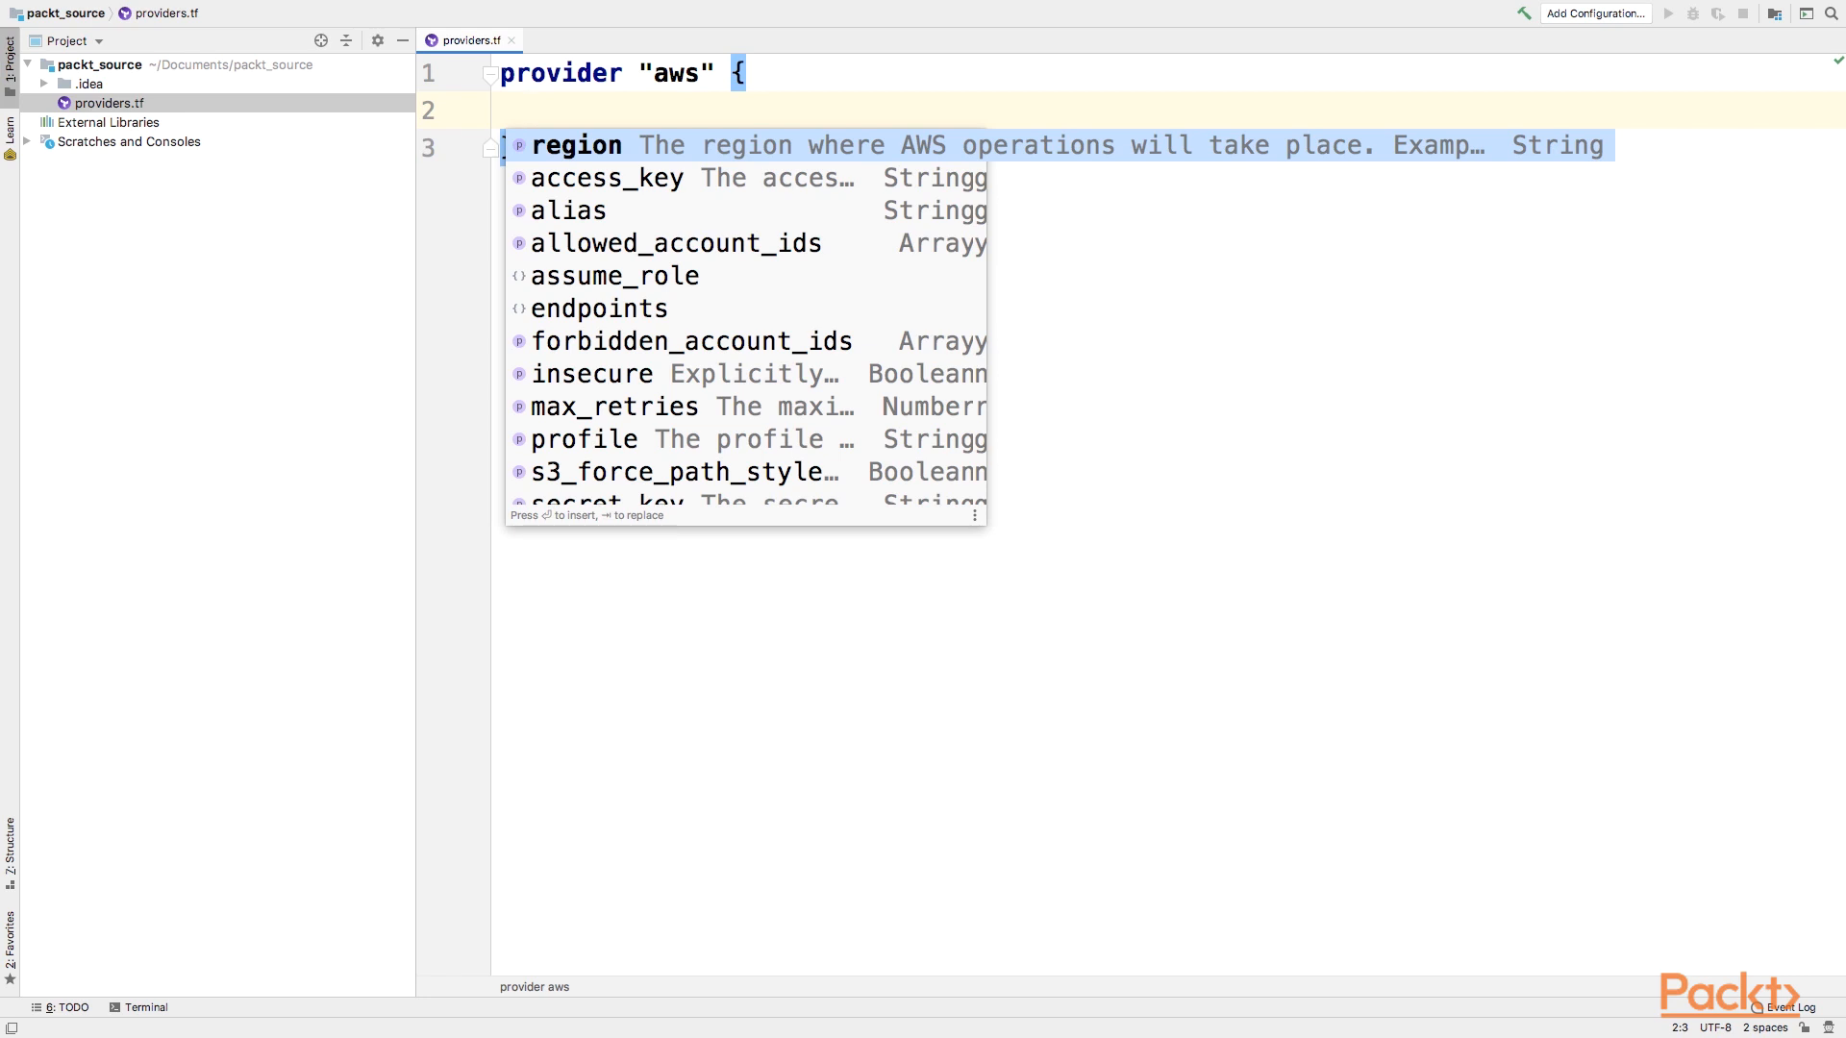
Step: Browse the aws provider's settings and insert a region attribute with an empty value
click(530, 110)
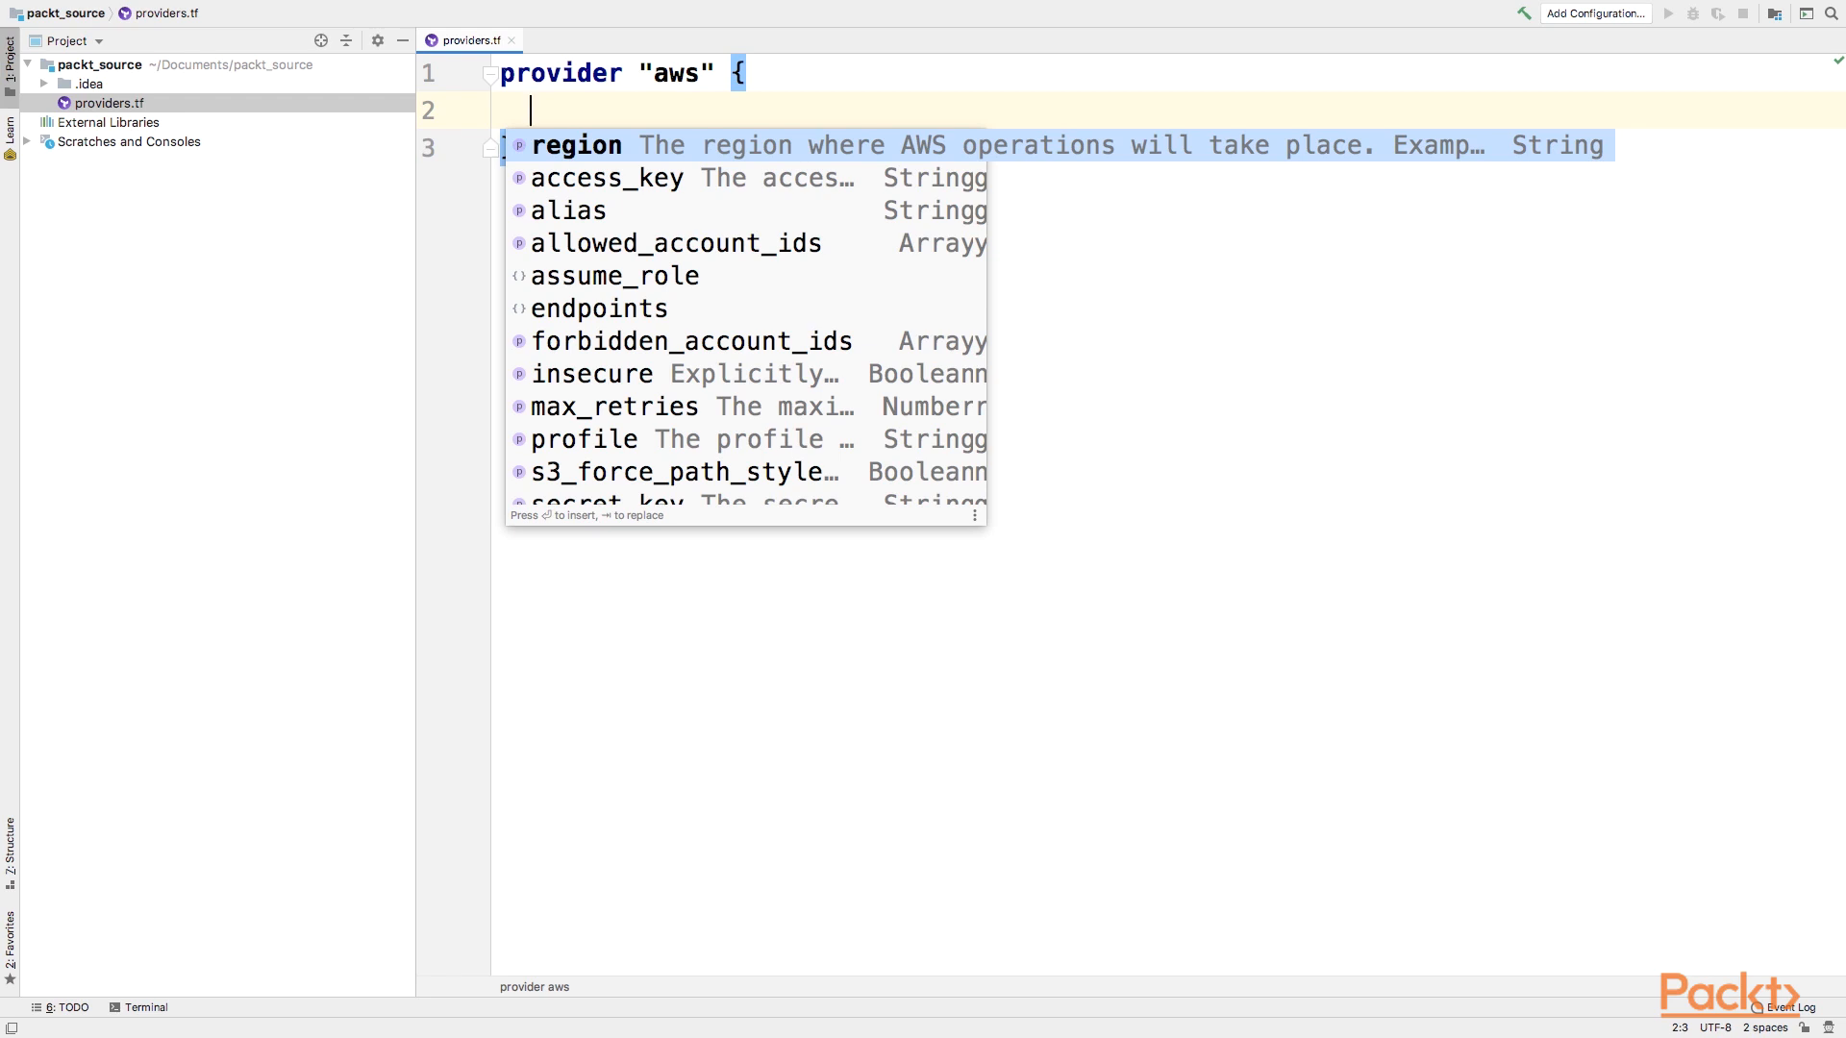
key(Down)
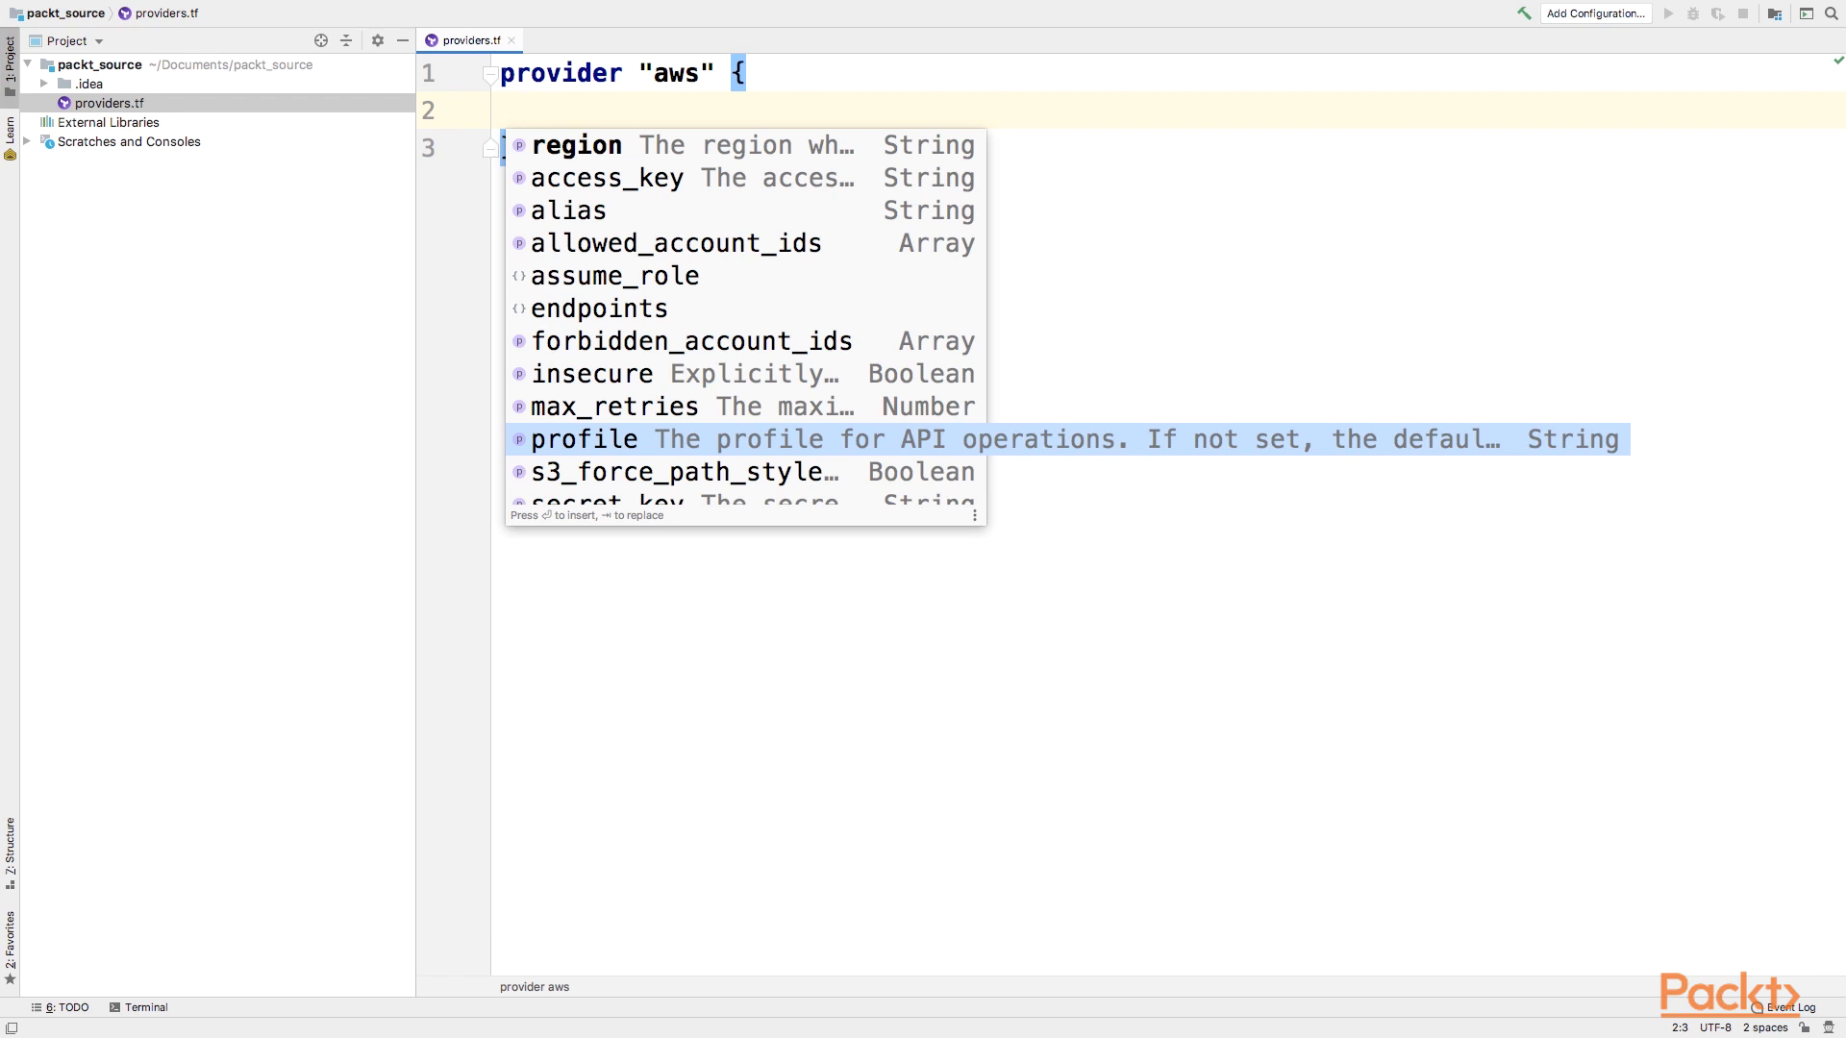
key(Down)
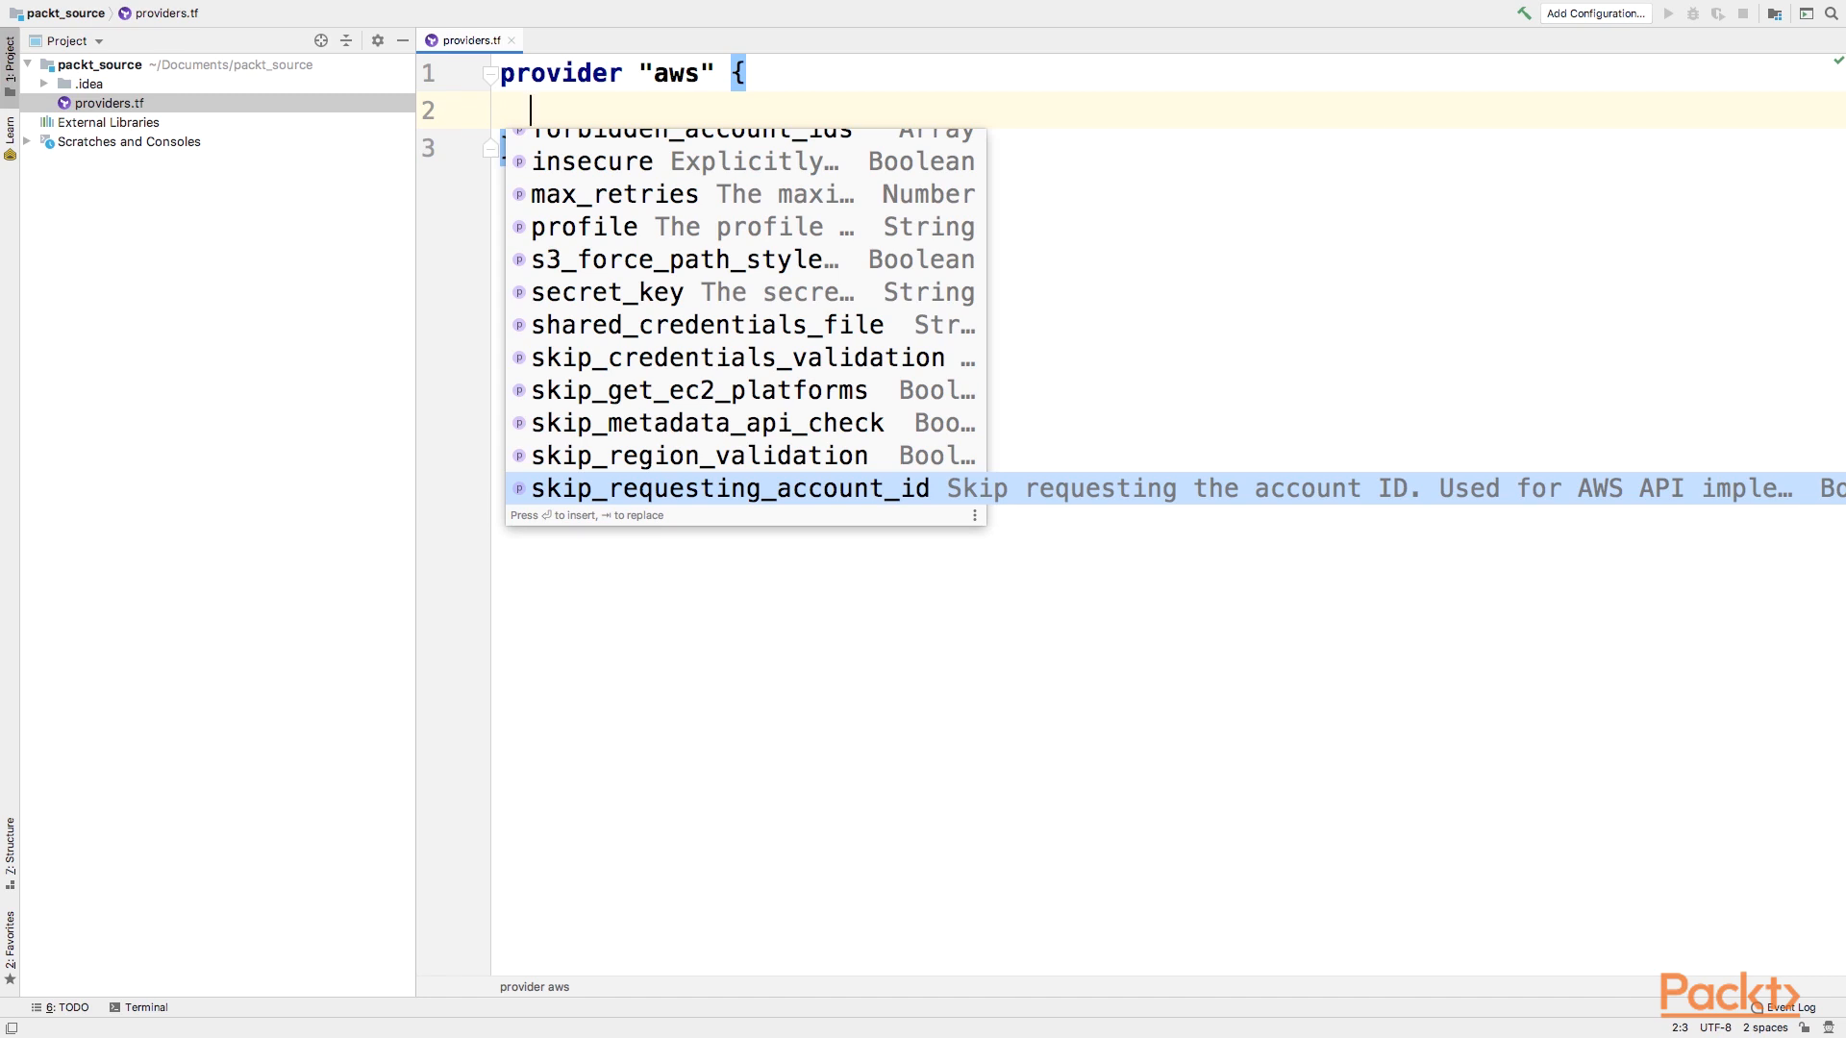
text(r)
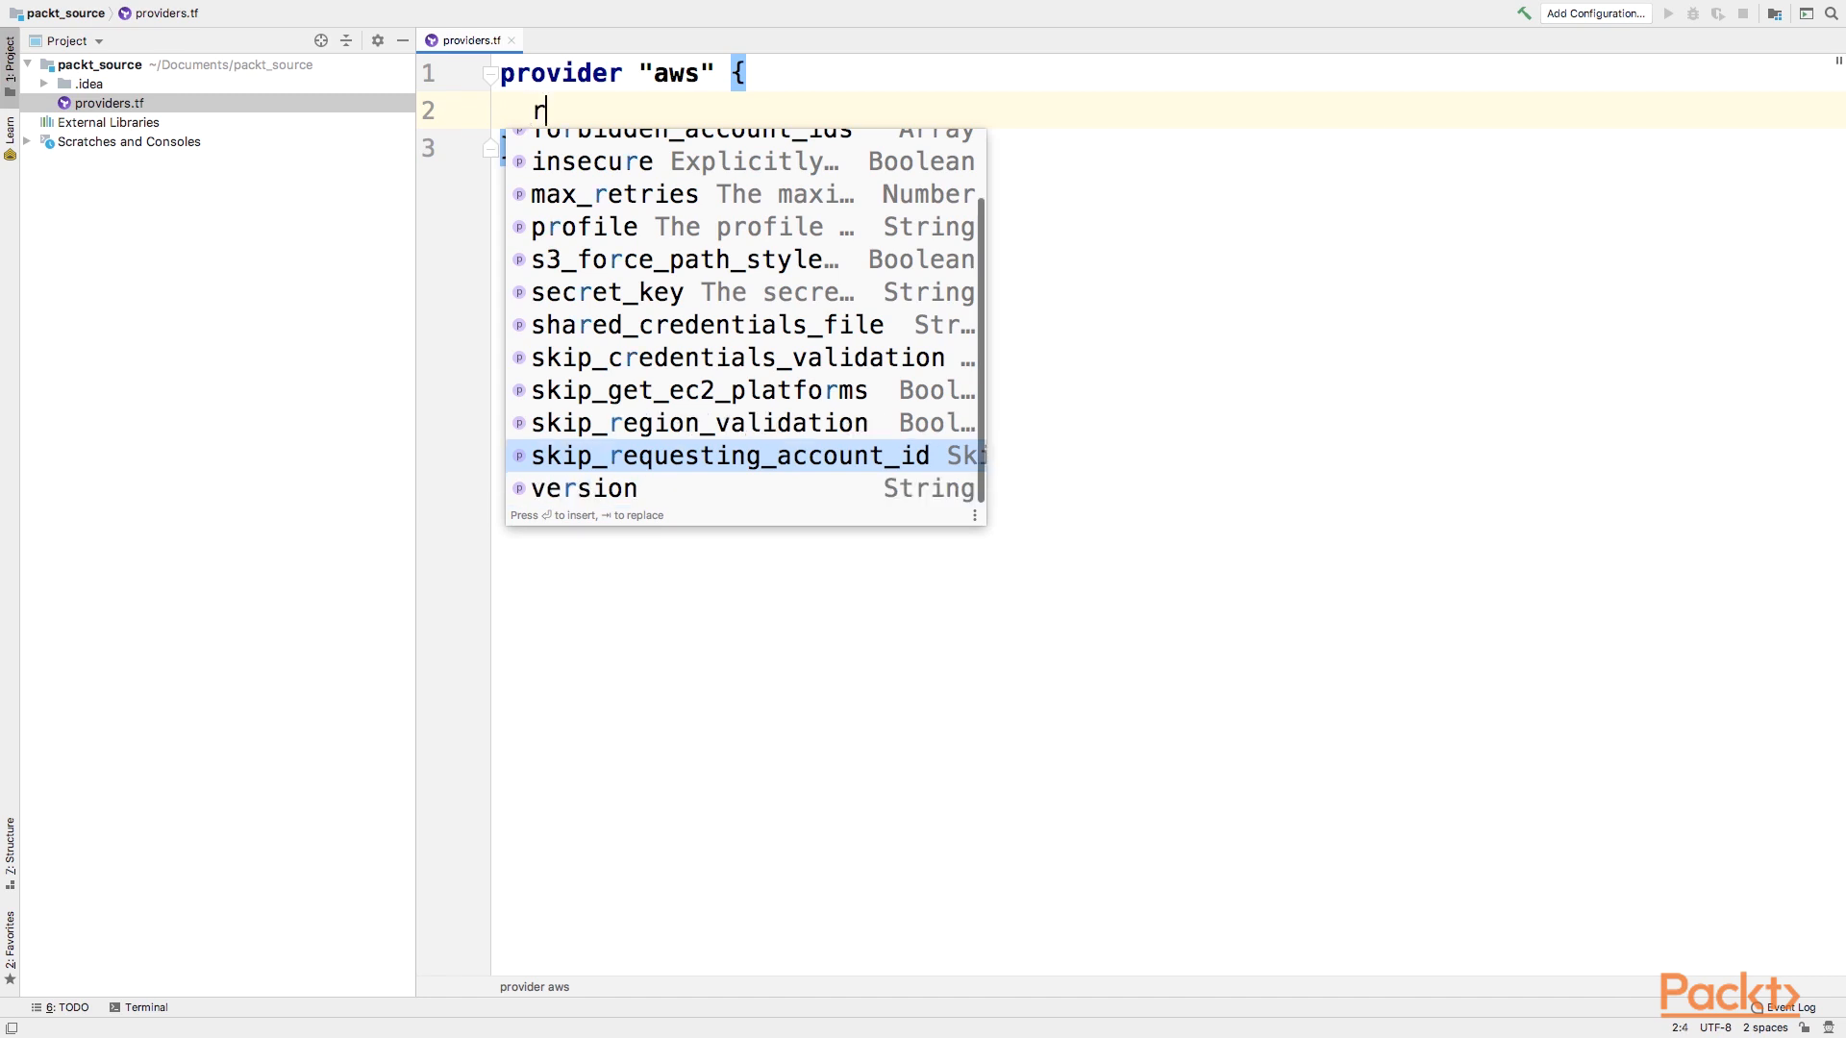
text(egion = ")
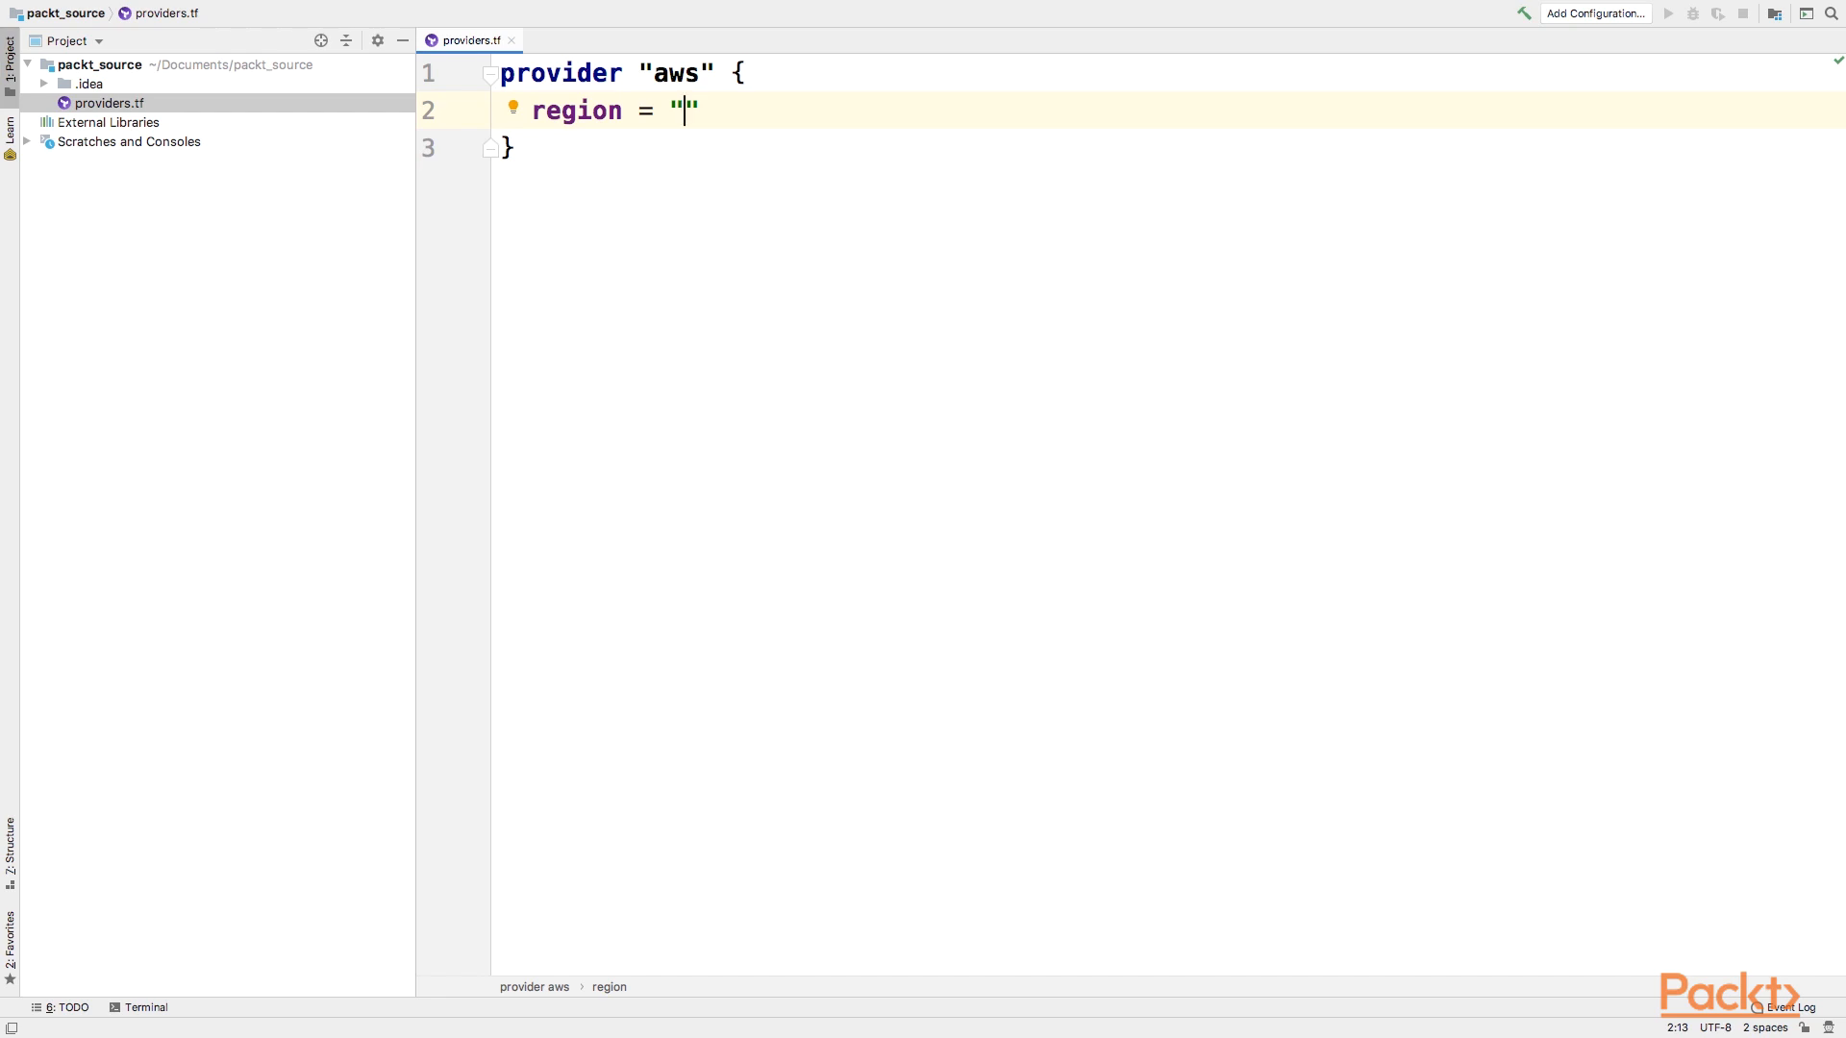
Step: Fill the aws provider's region value with "us-west-2"
text(us)
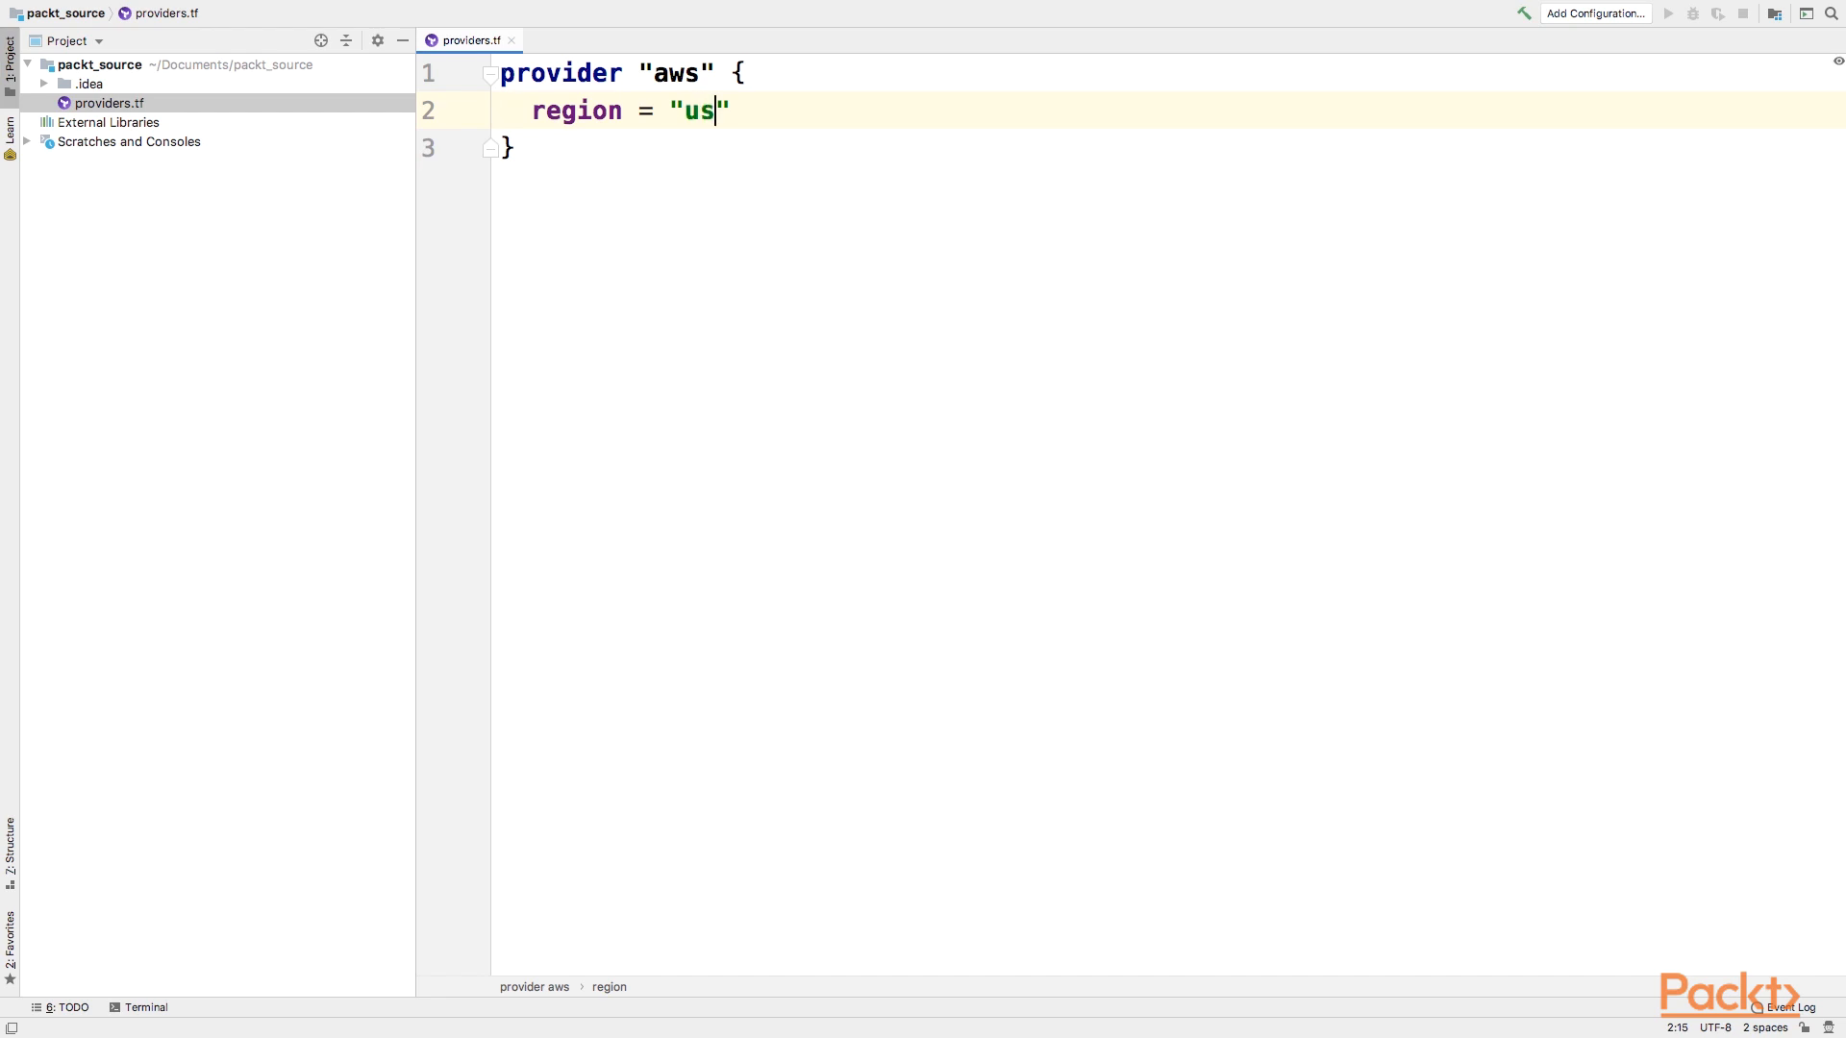
text(-west-2)
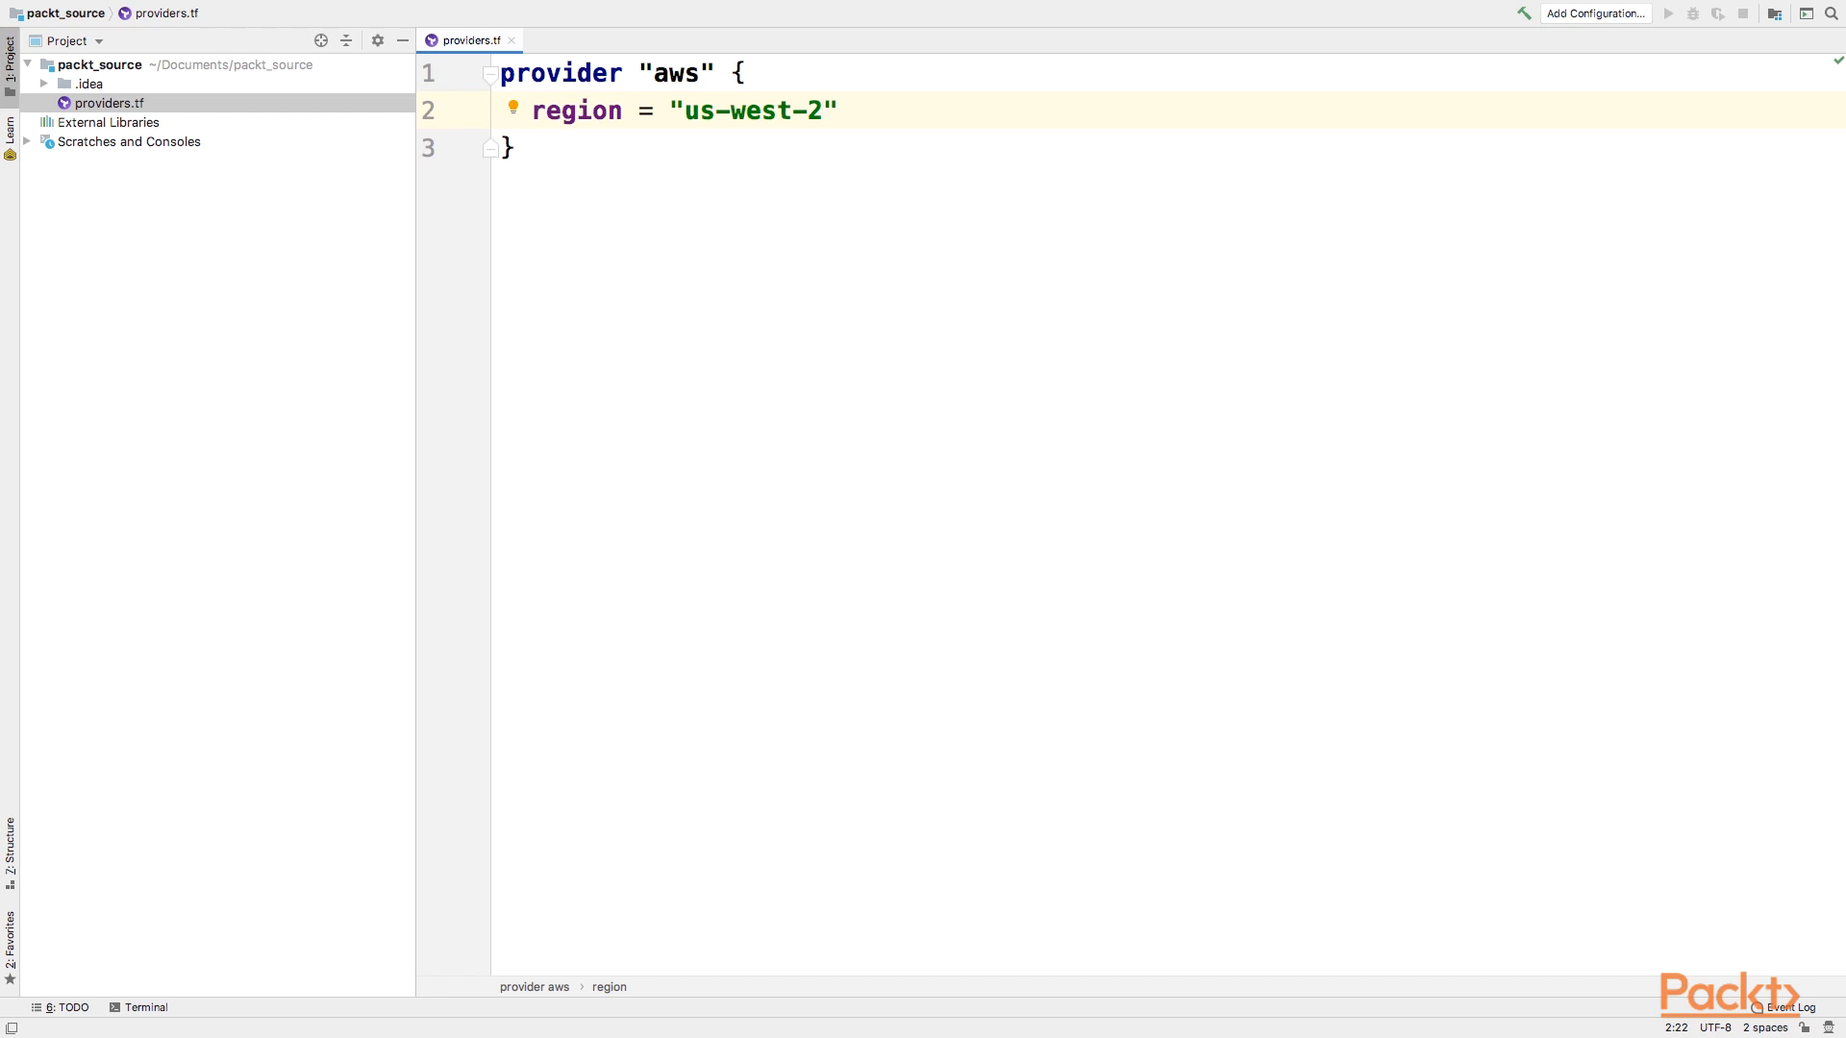
click(824, 109)
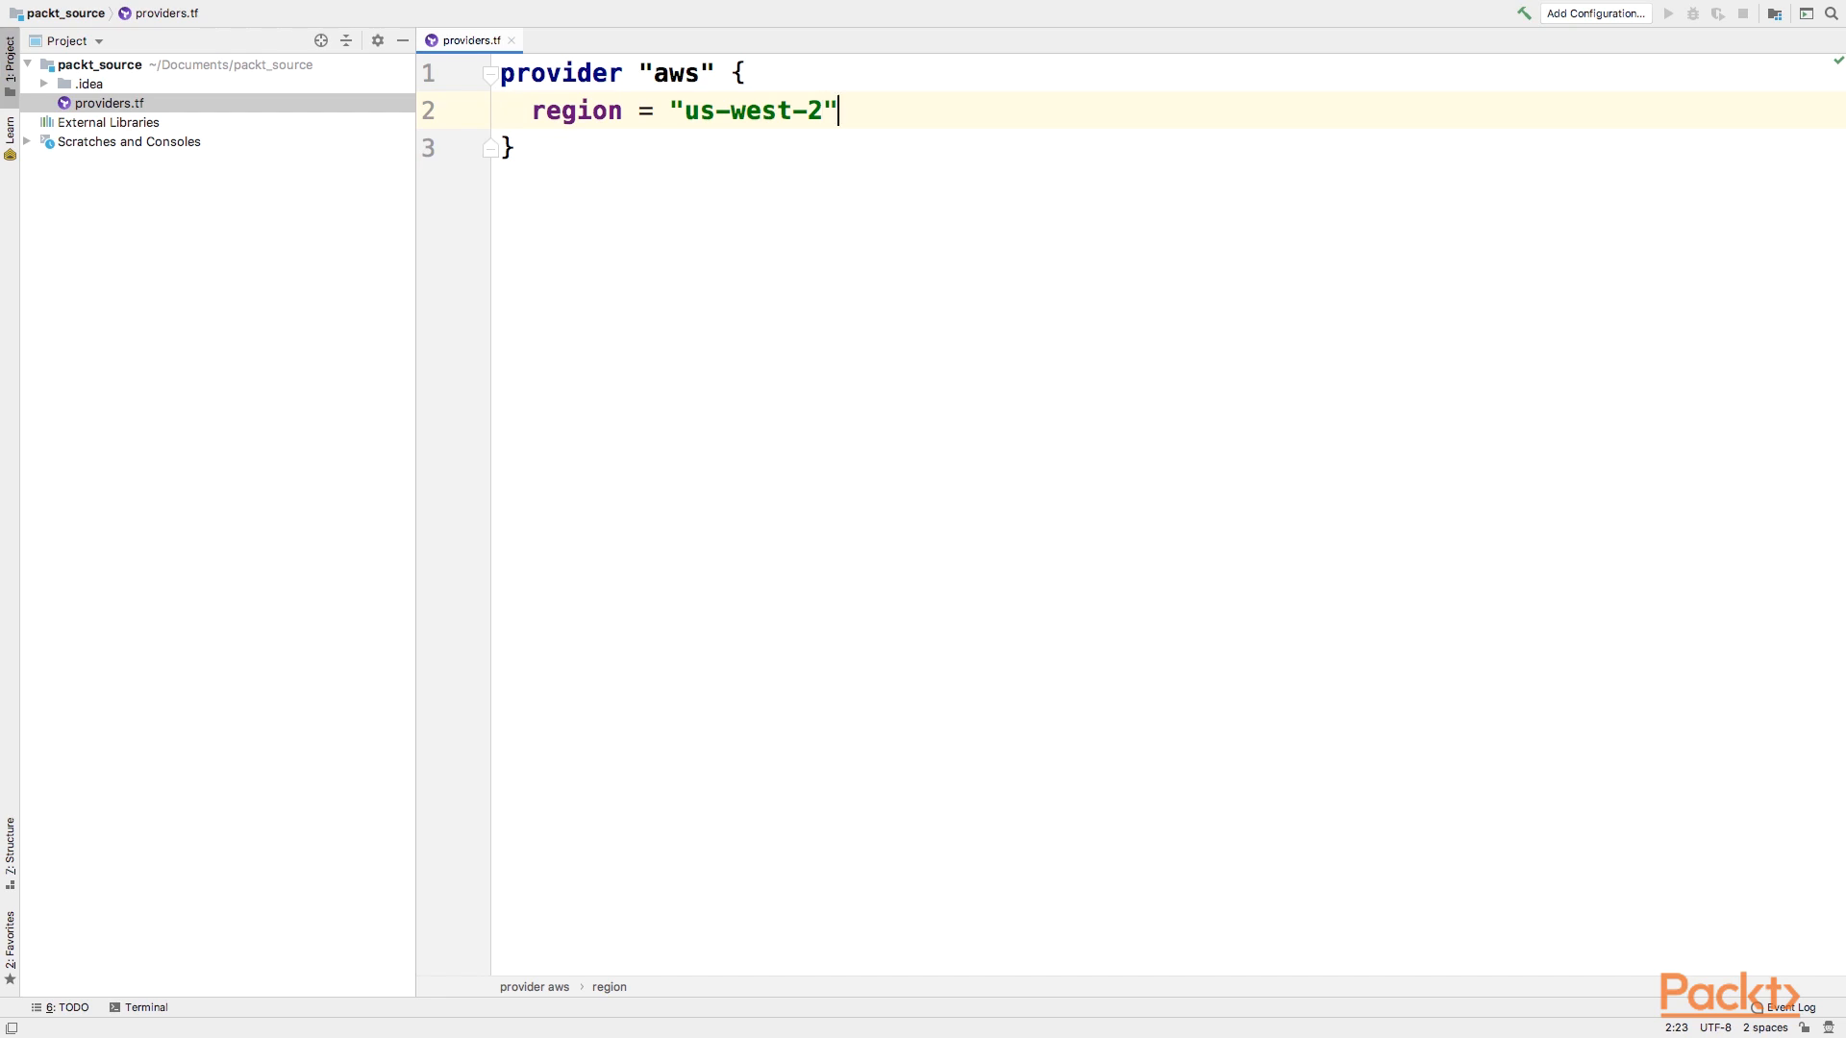
Step: Add version = "~> 2.0" on a new line below the region in the aws block
key(enter)
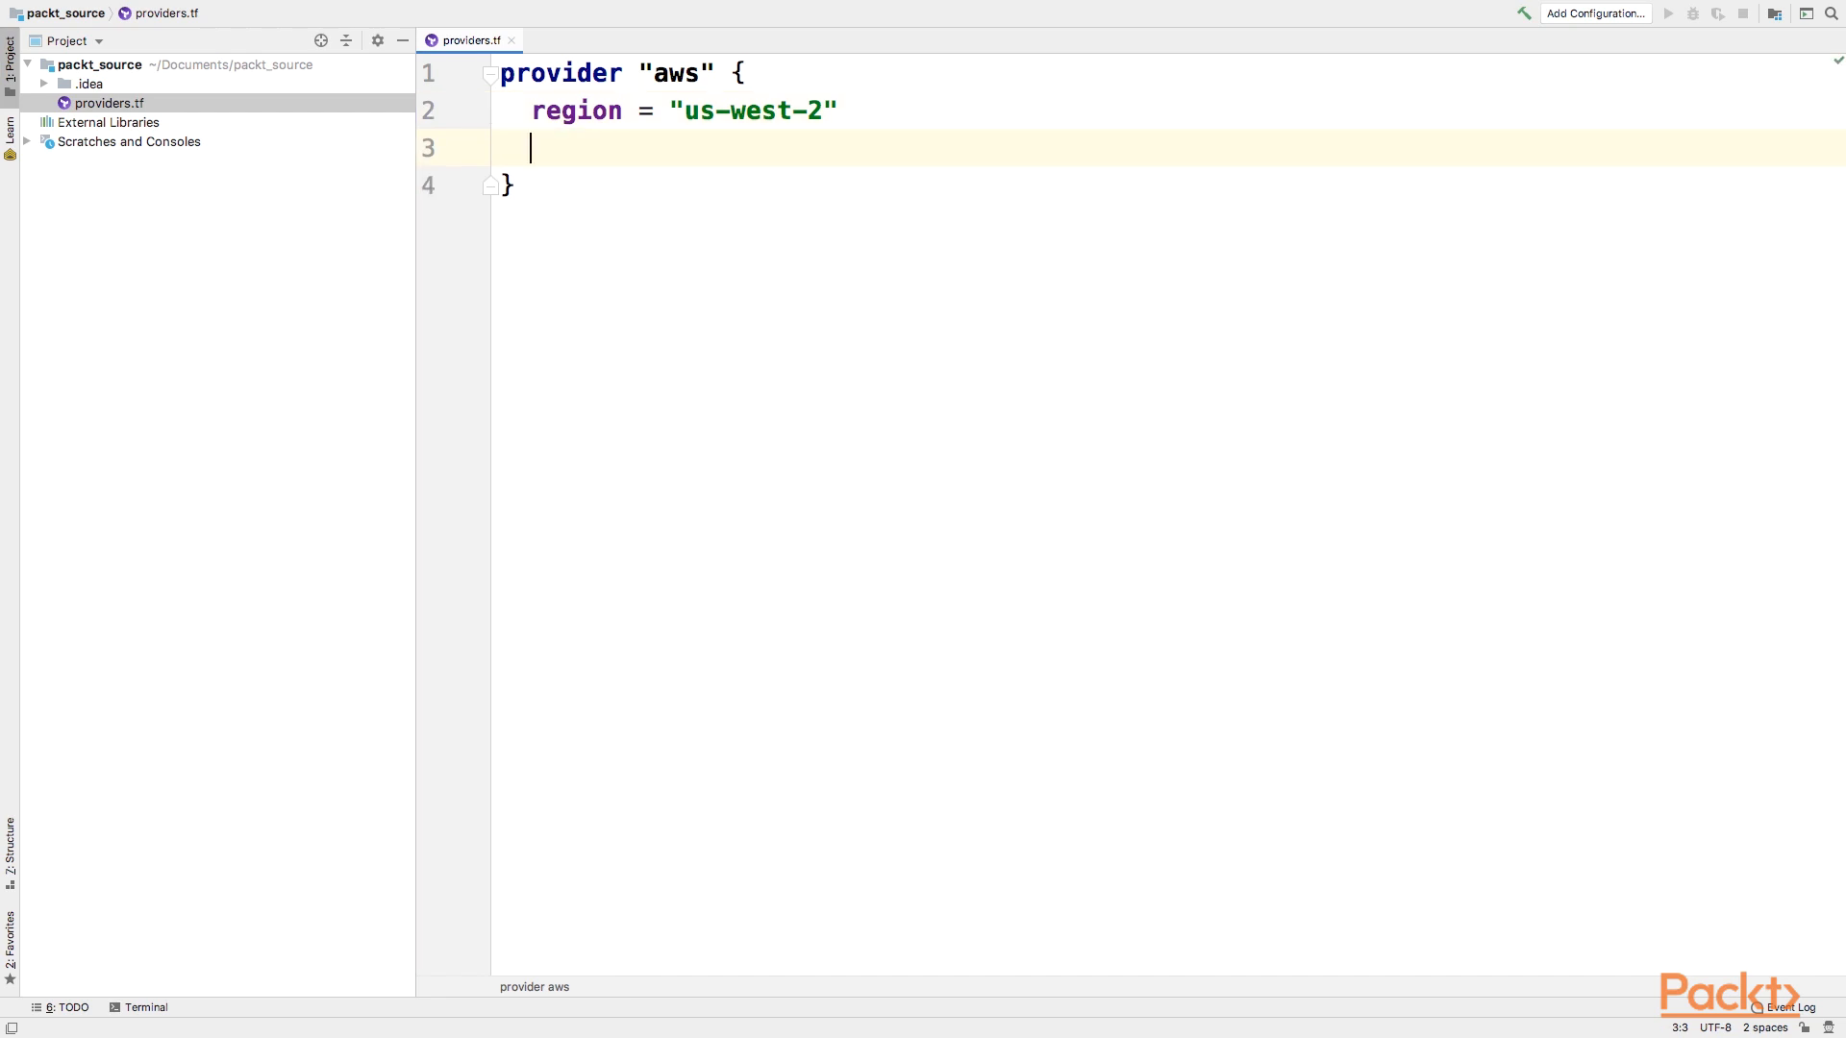
text(version = ")
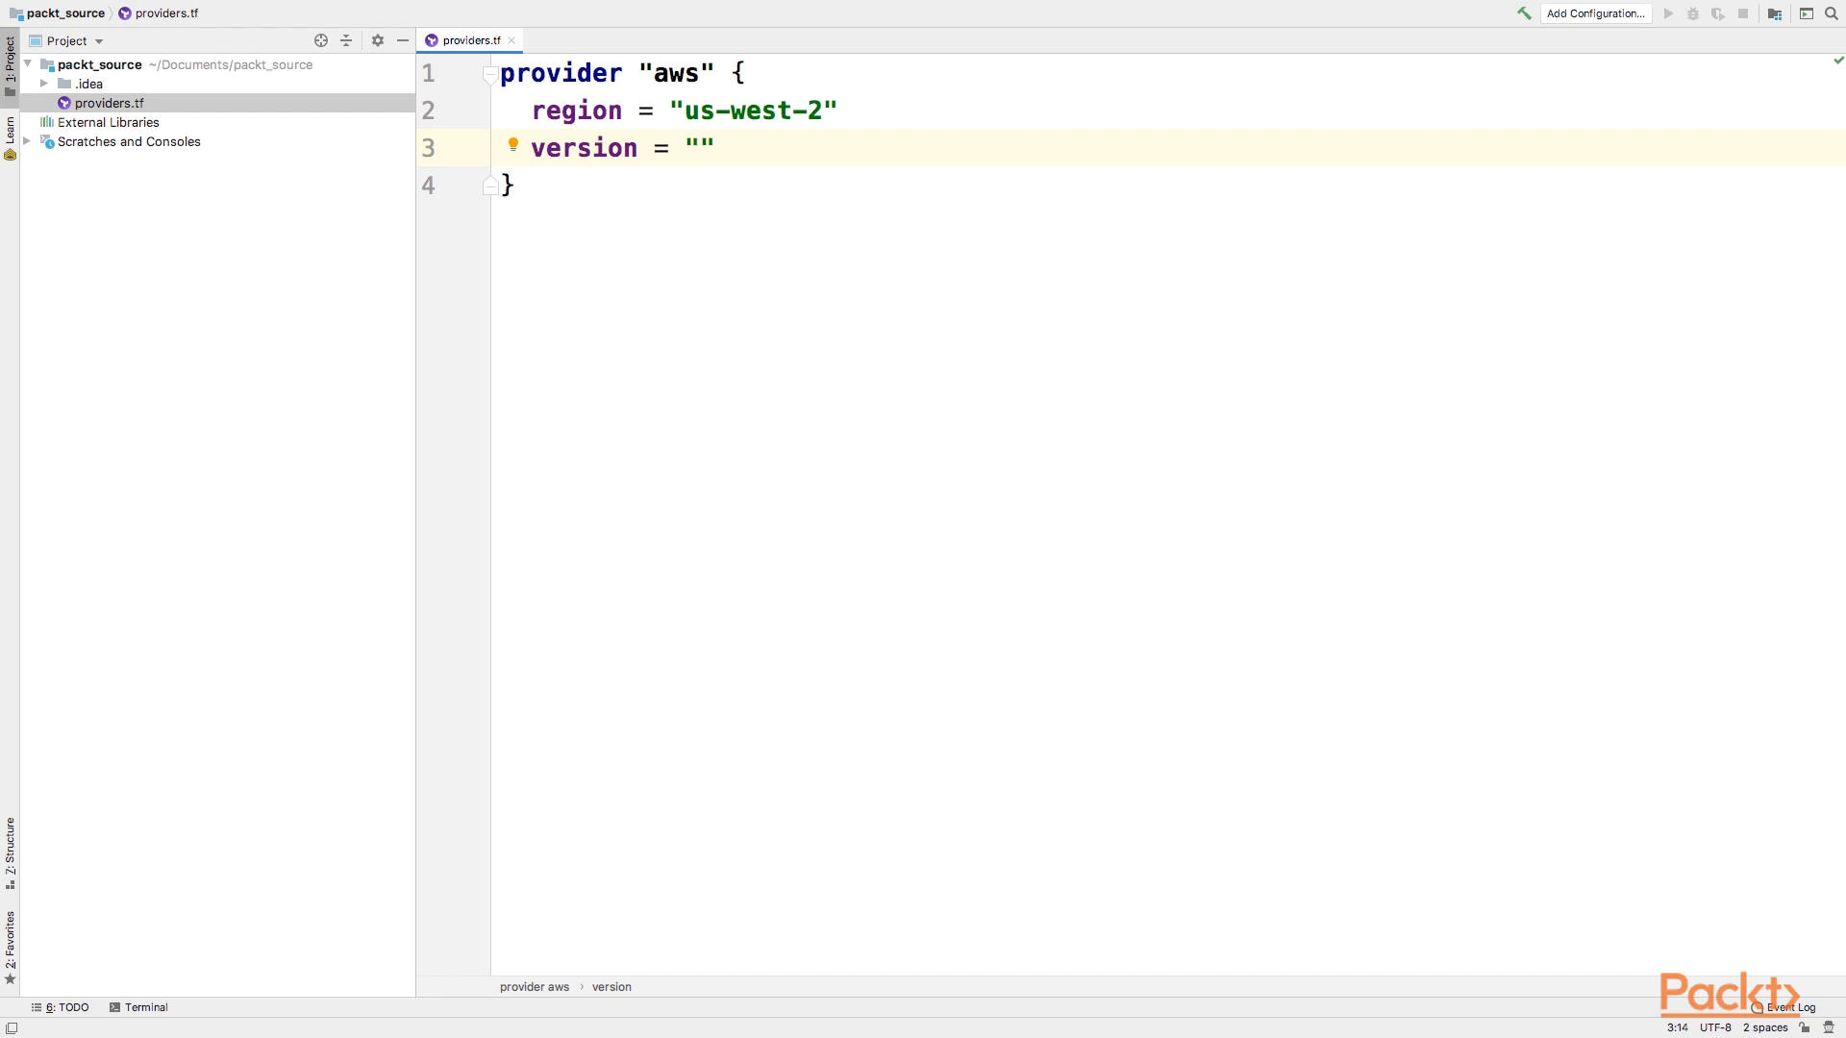
click(699, 147)
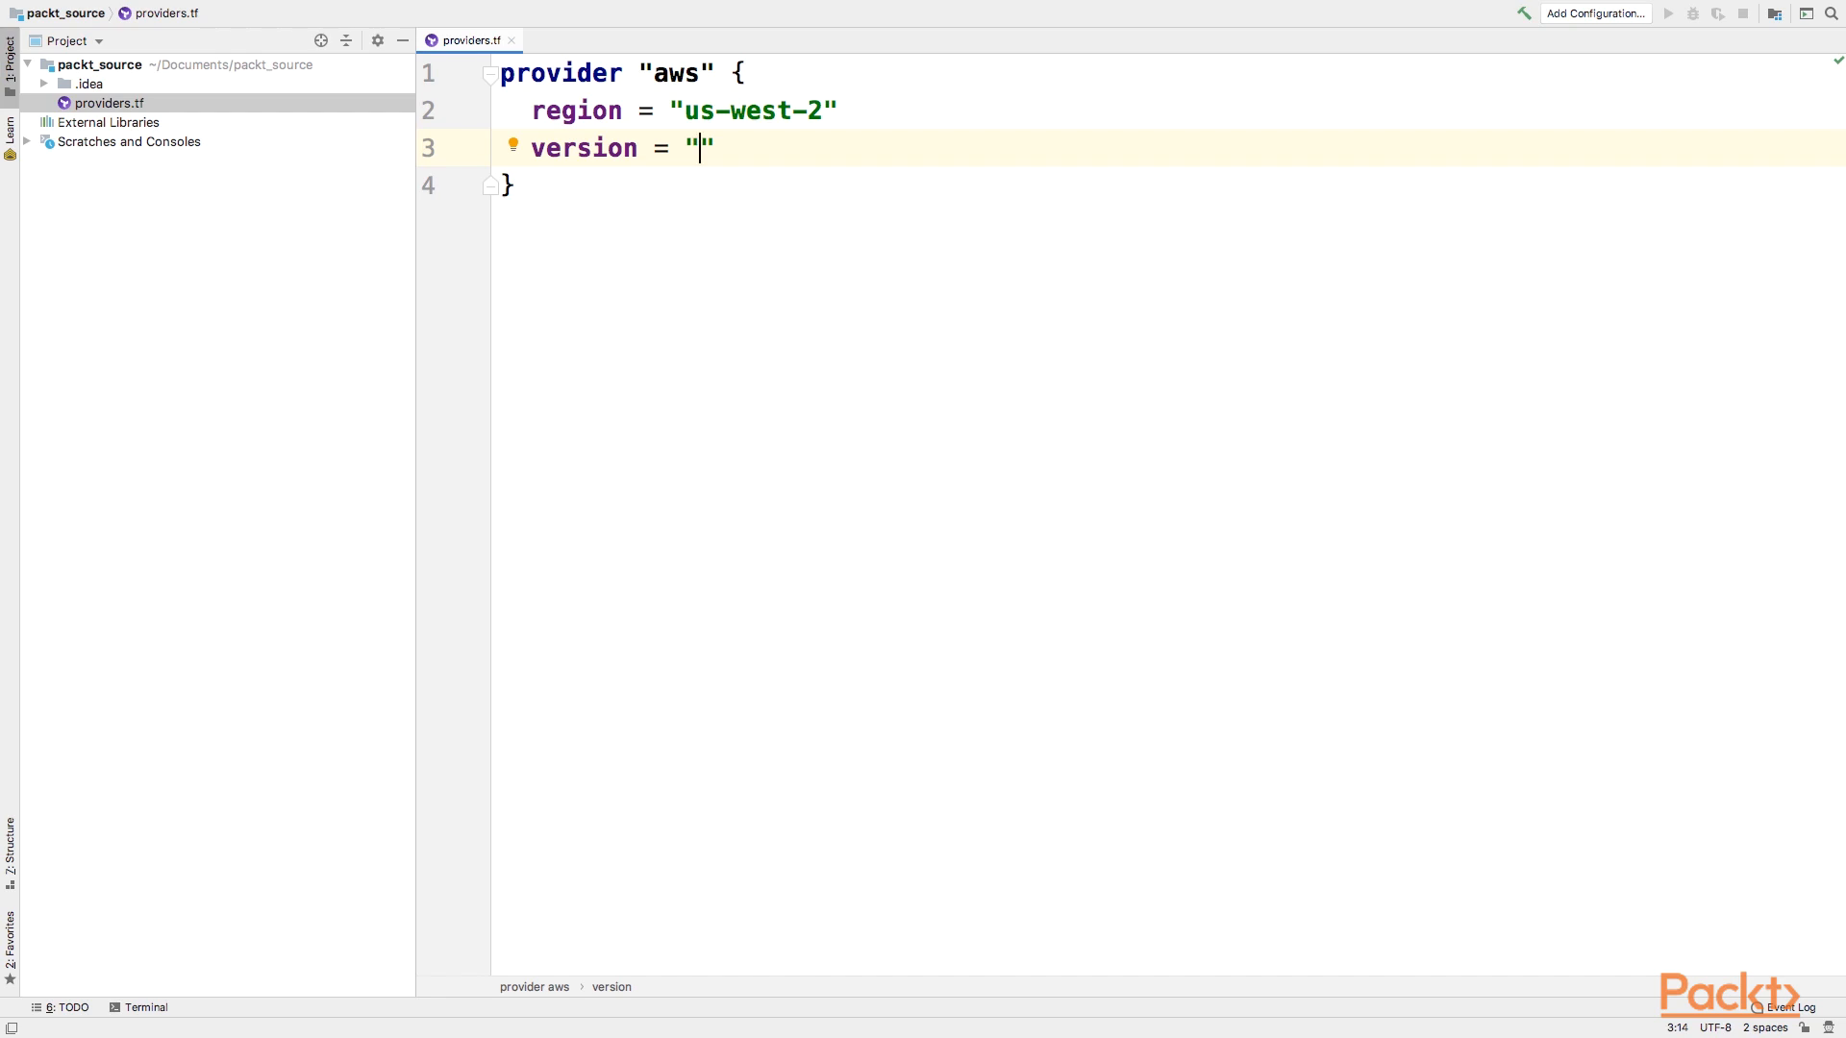
text(~> 2.)
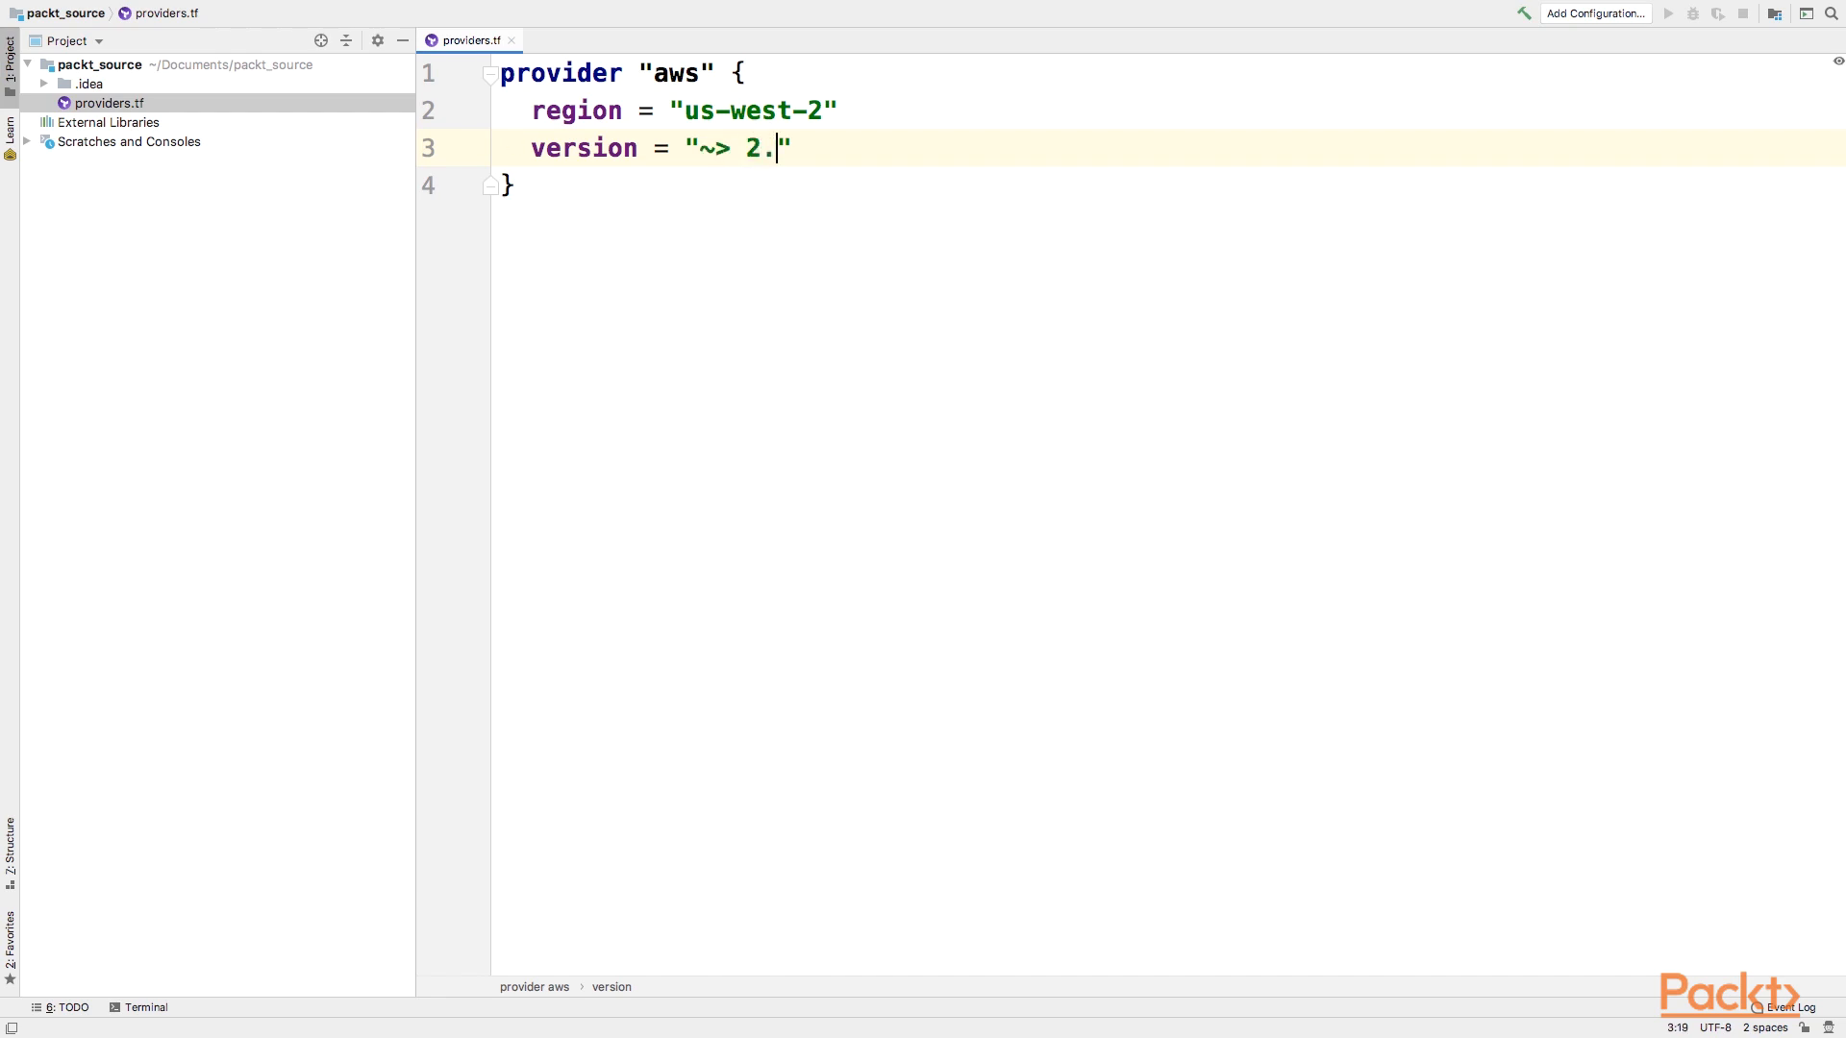
text(0)
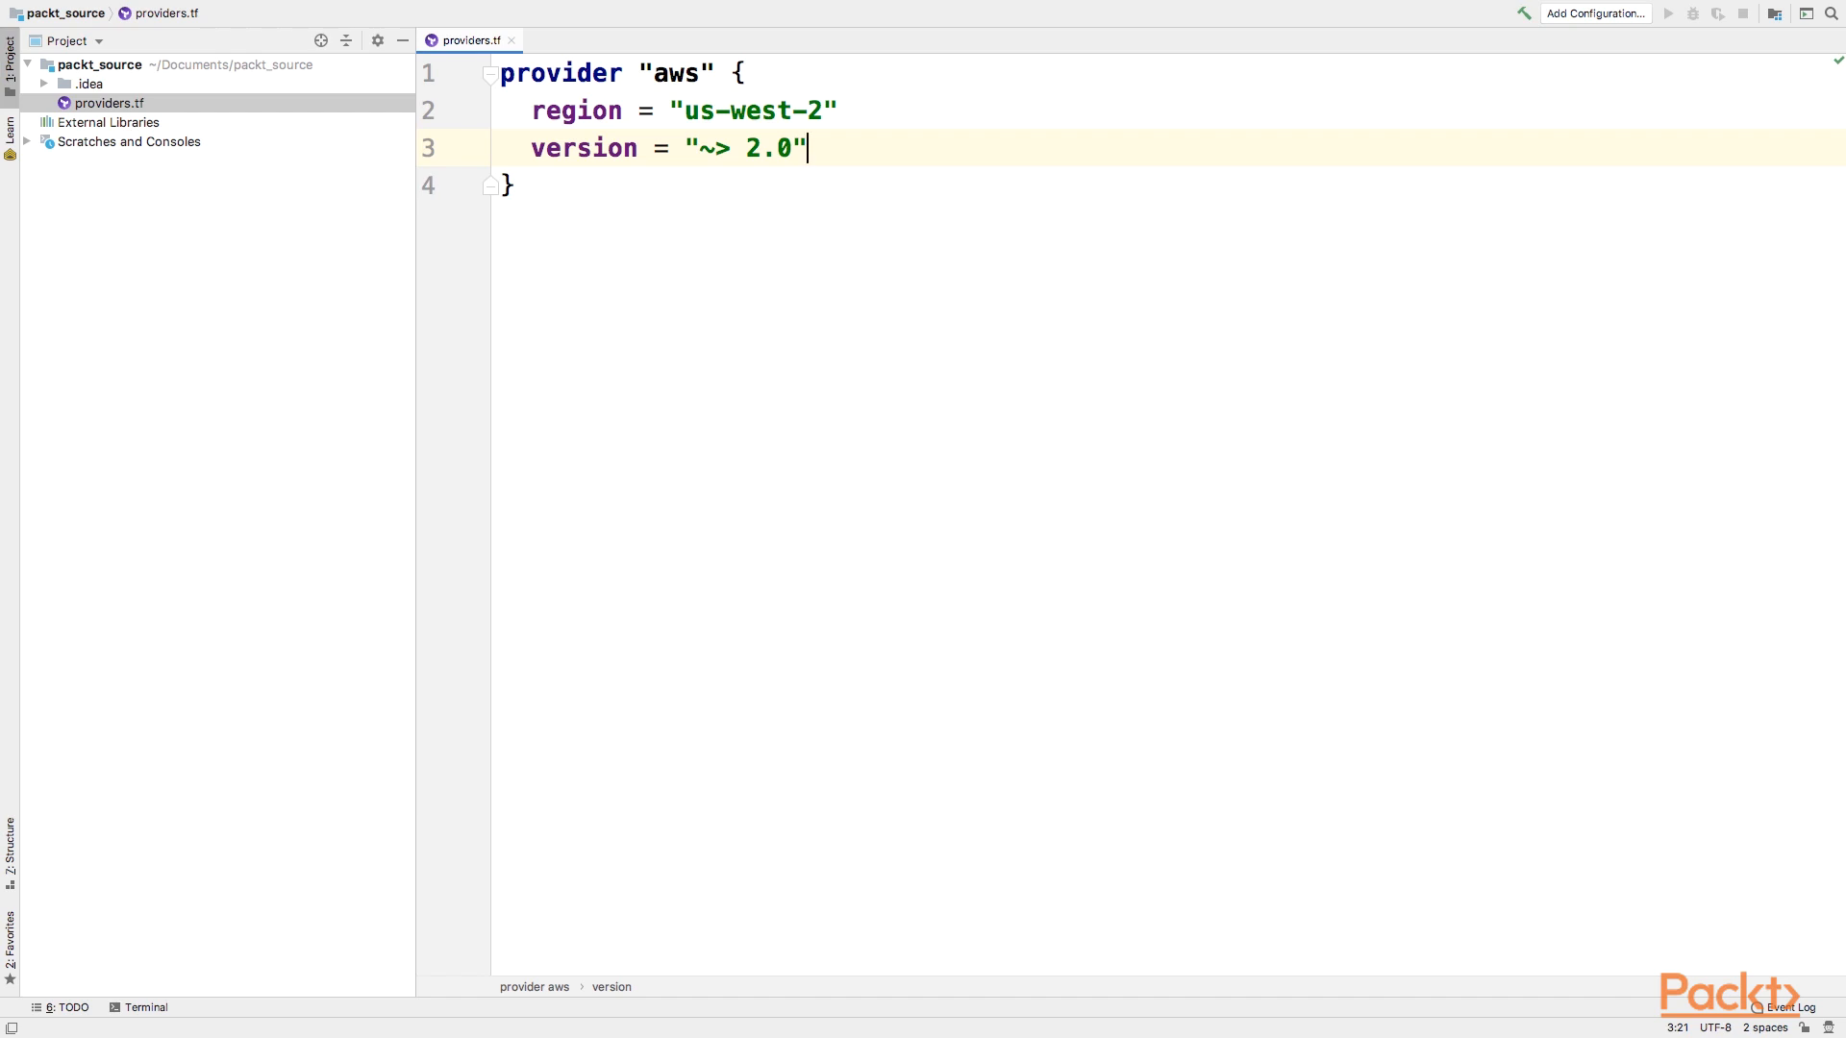
click(508, 184)
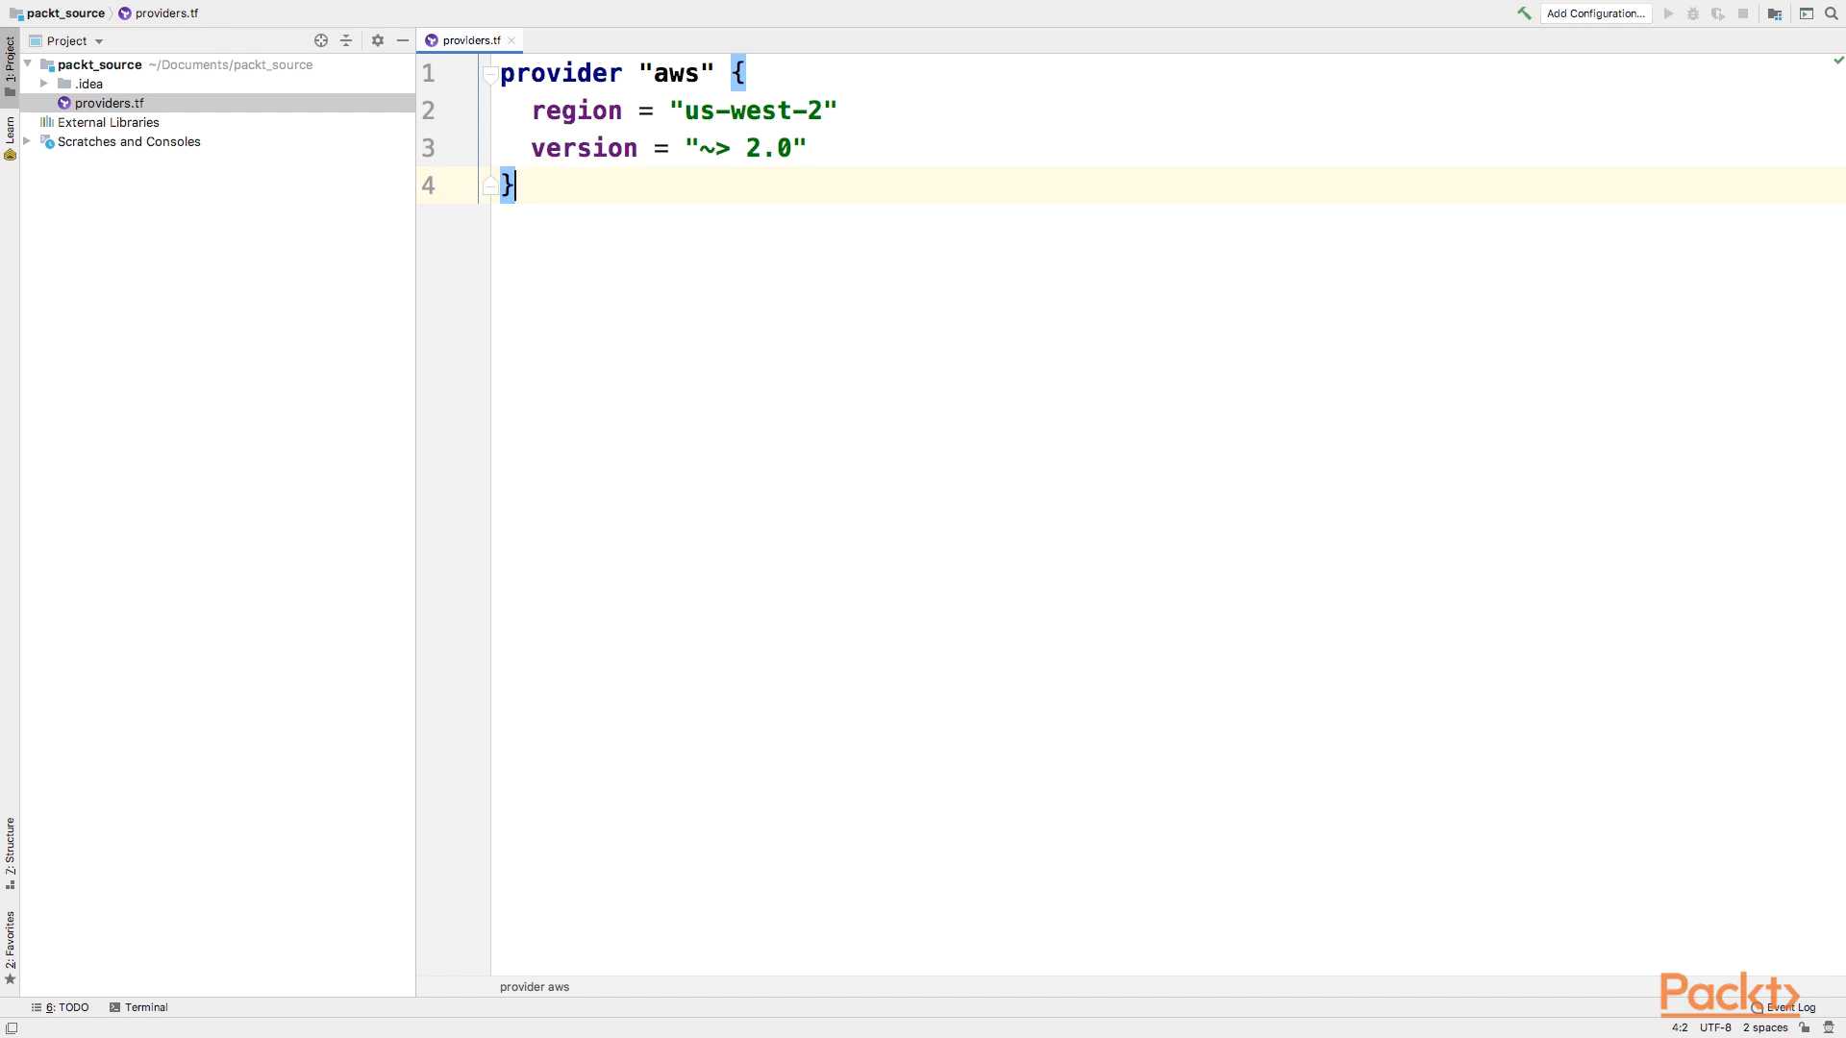
Step: Create a second provider "aws" block with alias "aws.virginia" and region "us-east-1"
text(provider "aws" {)
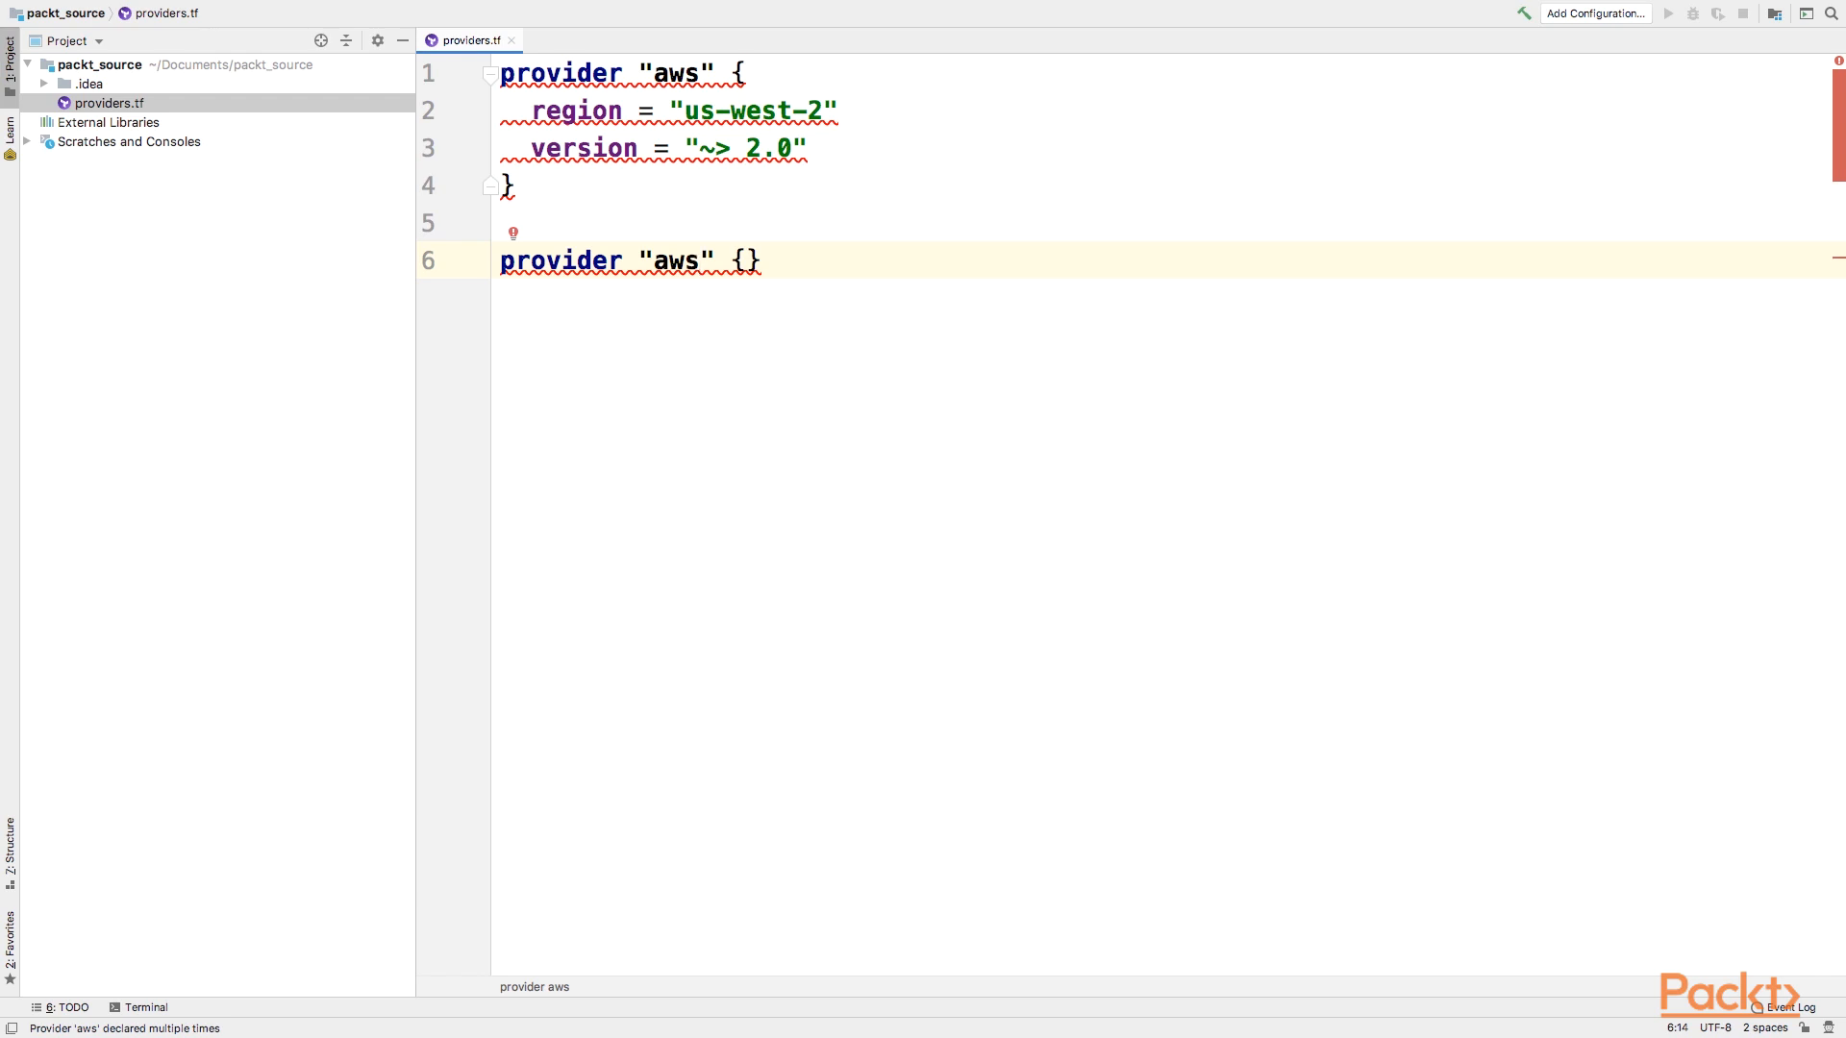
click(701, 261)
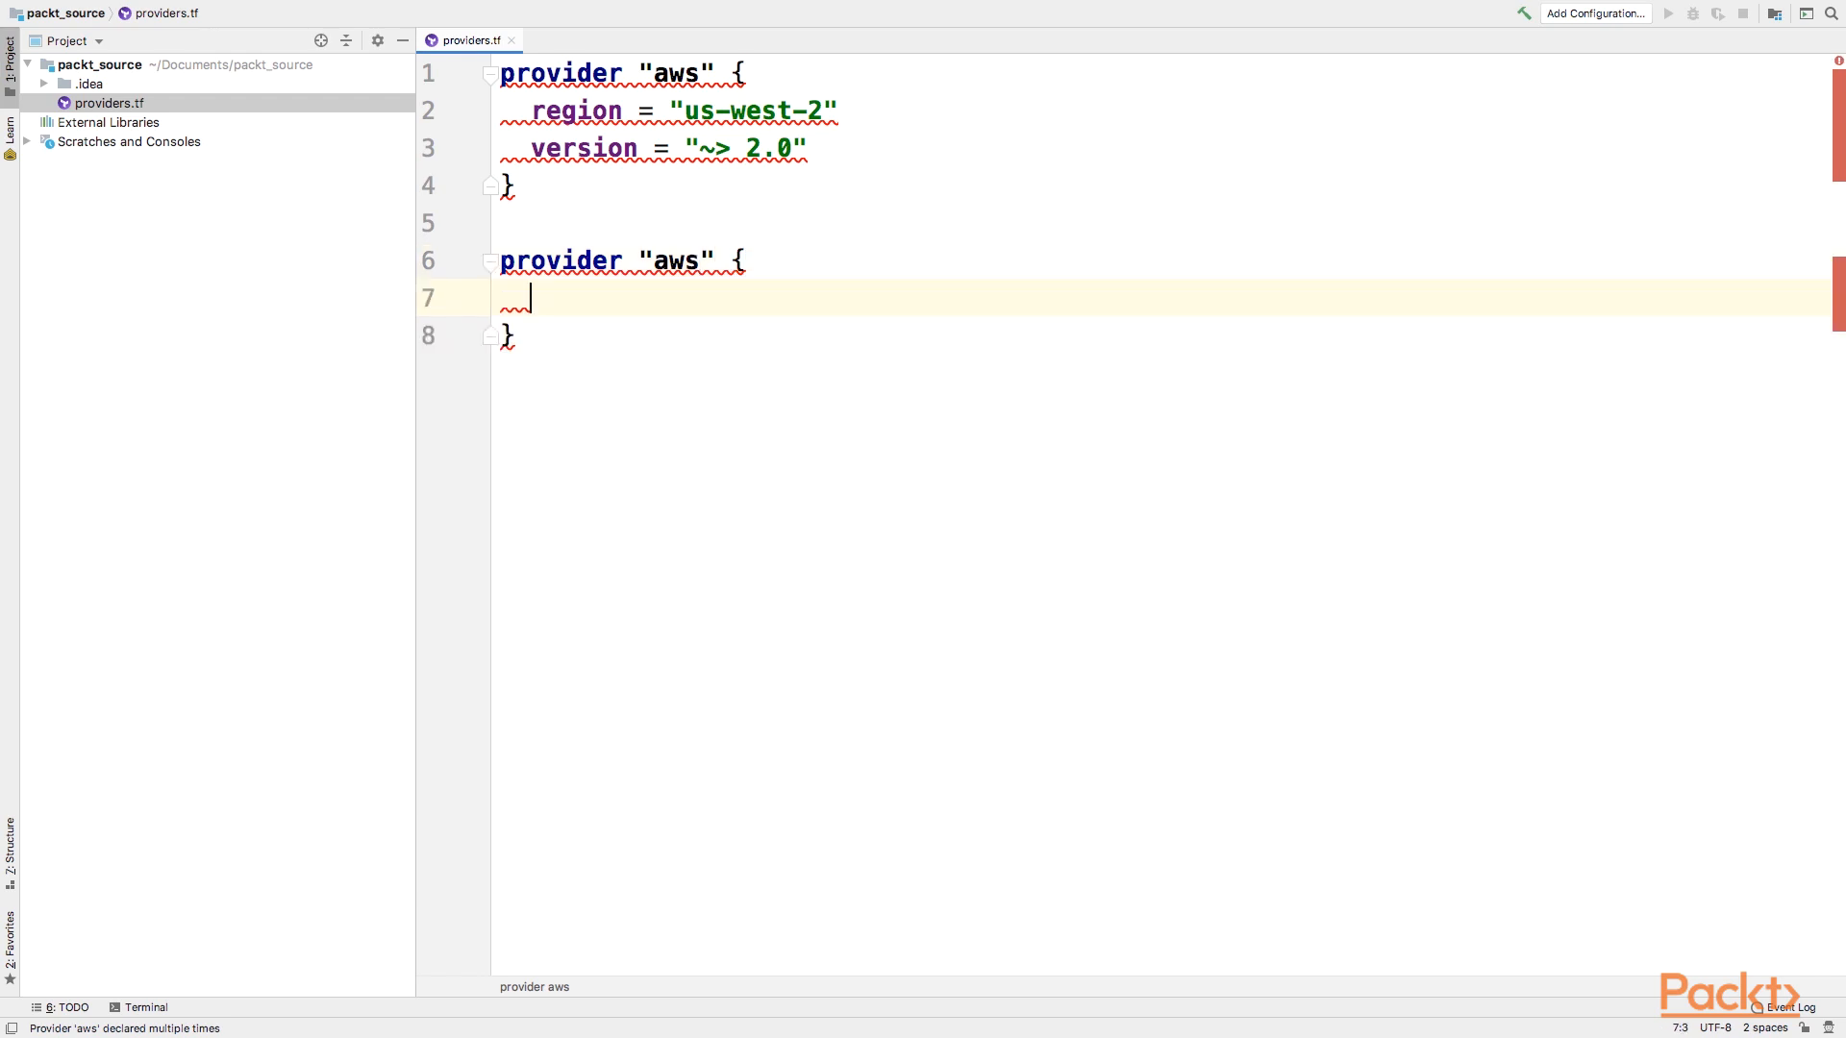
text(alias = "")
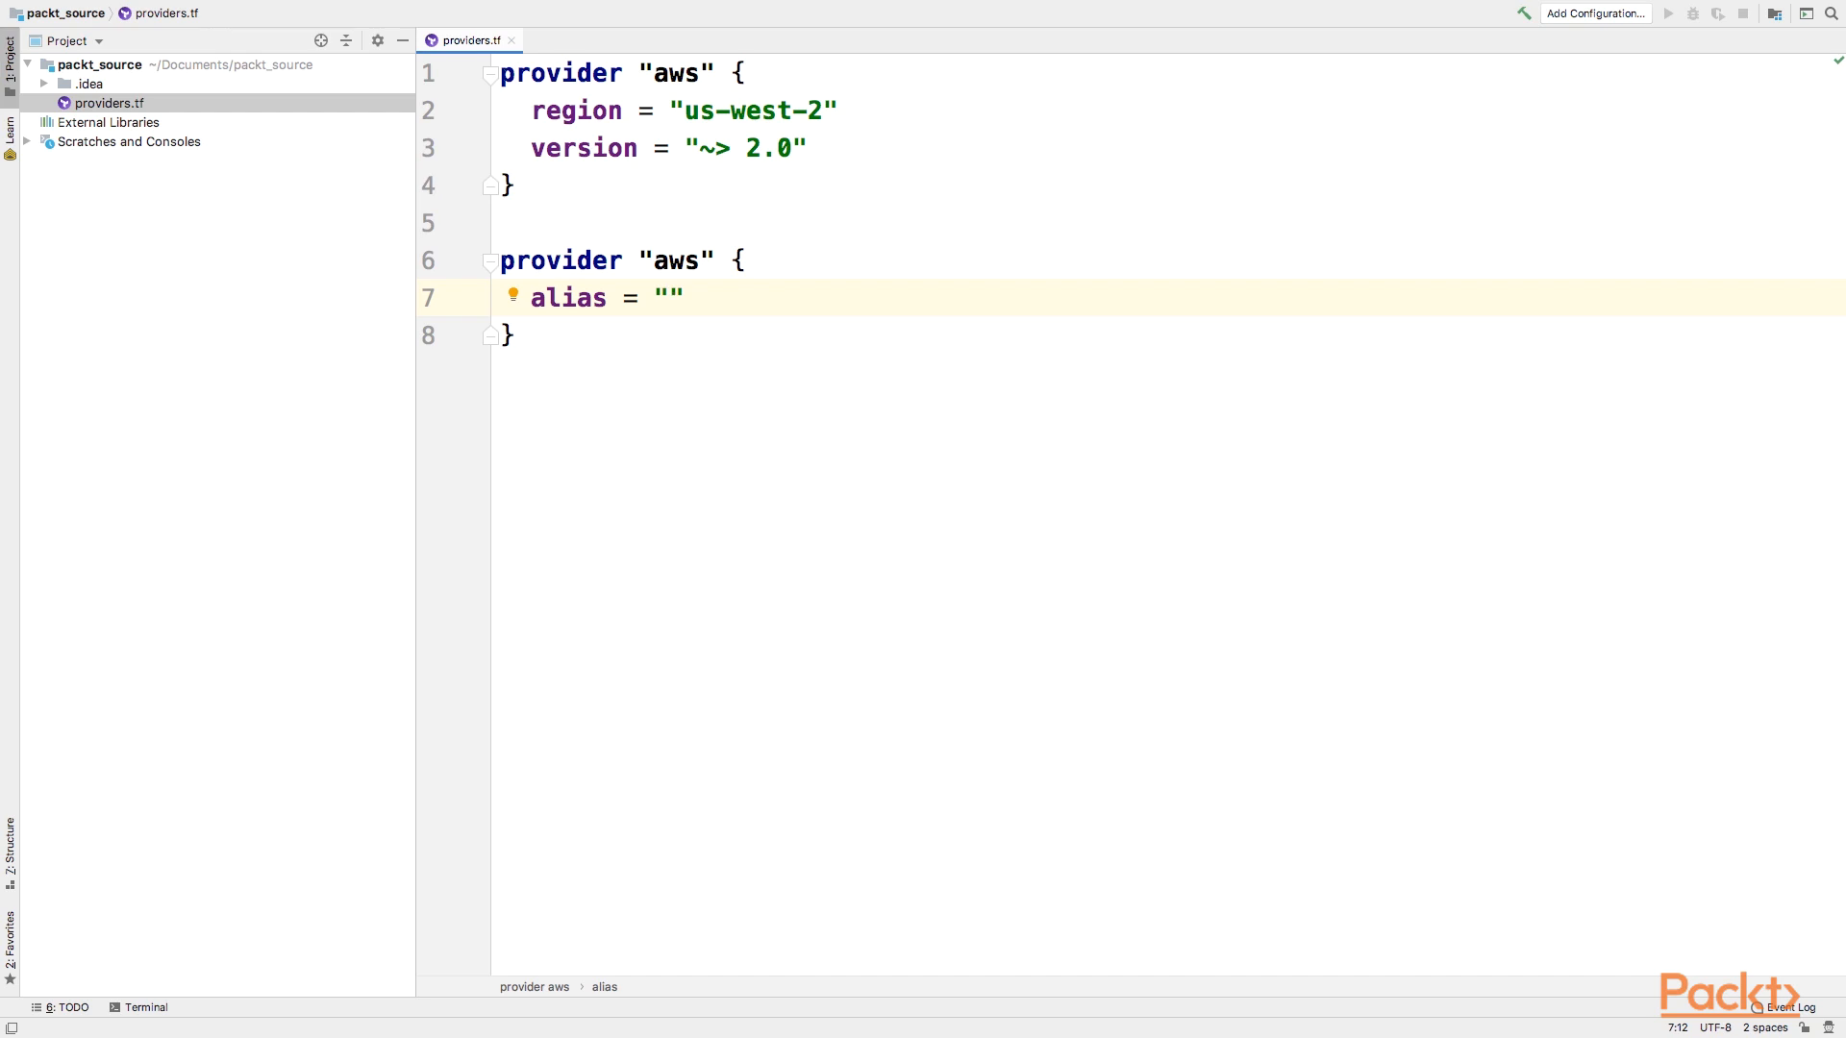
click(670, 297)
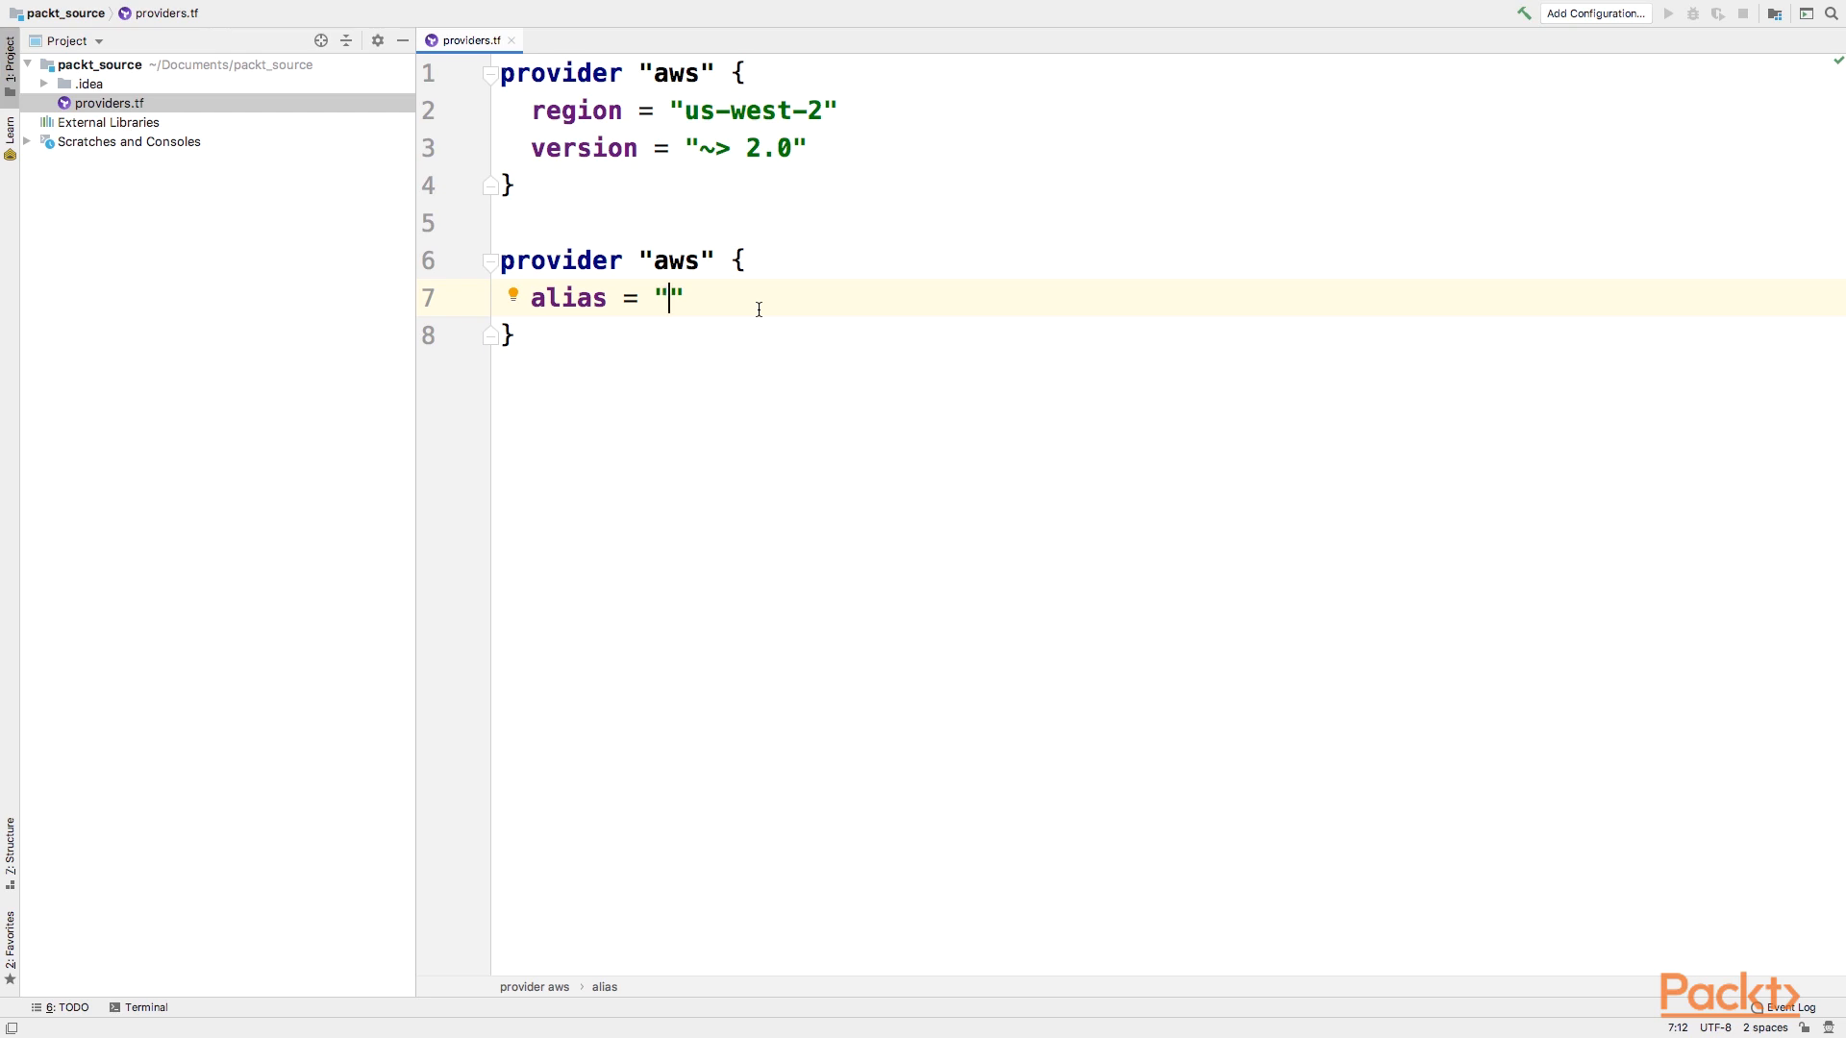
text(aws.)
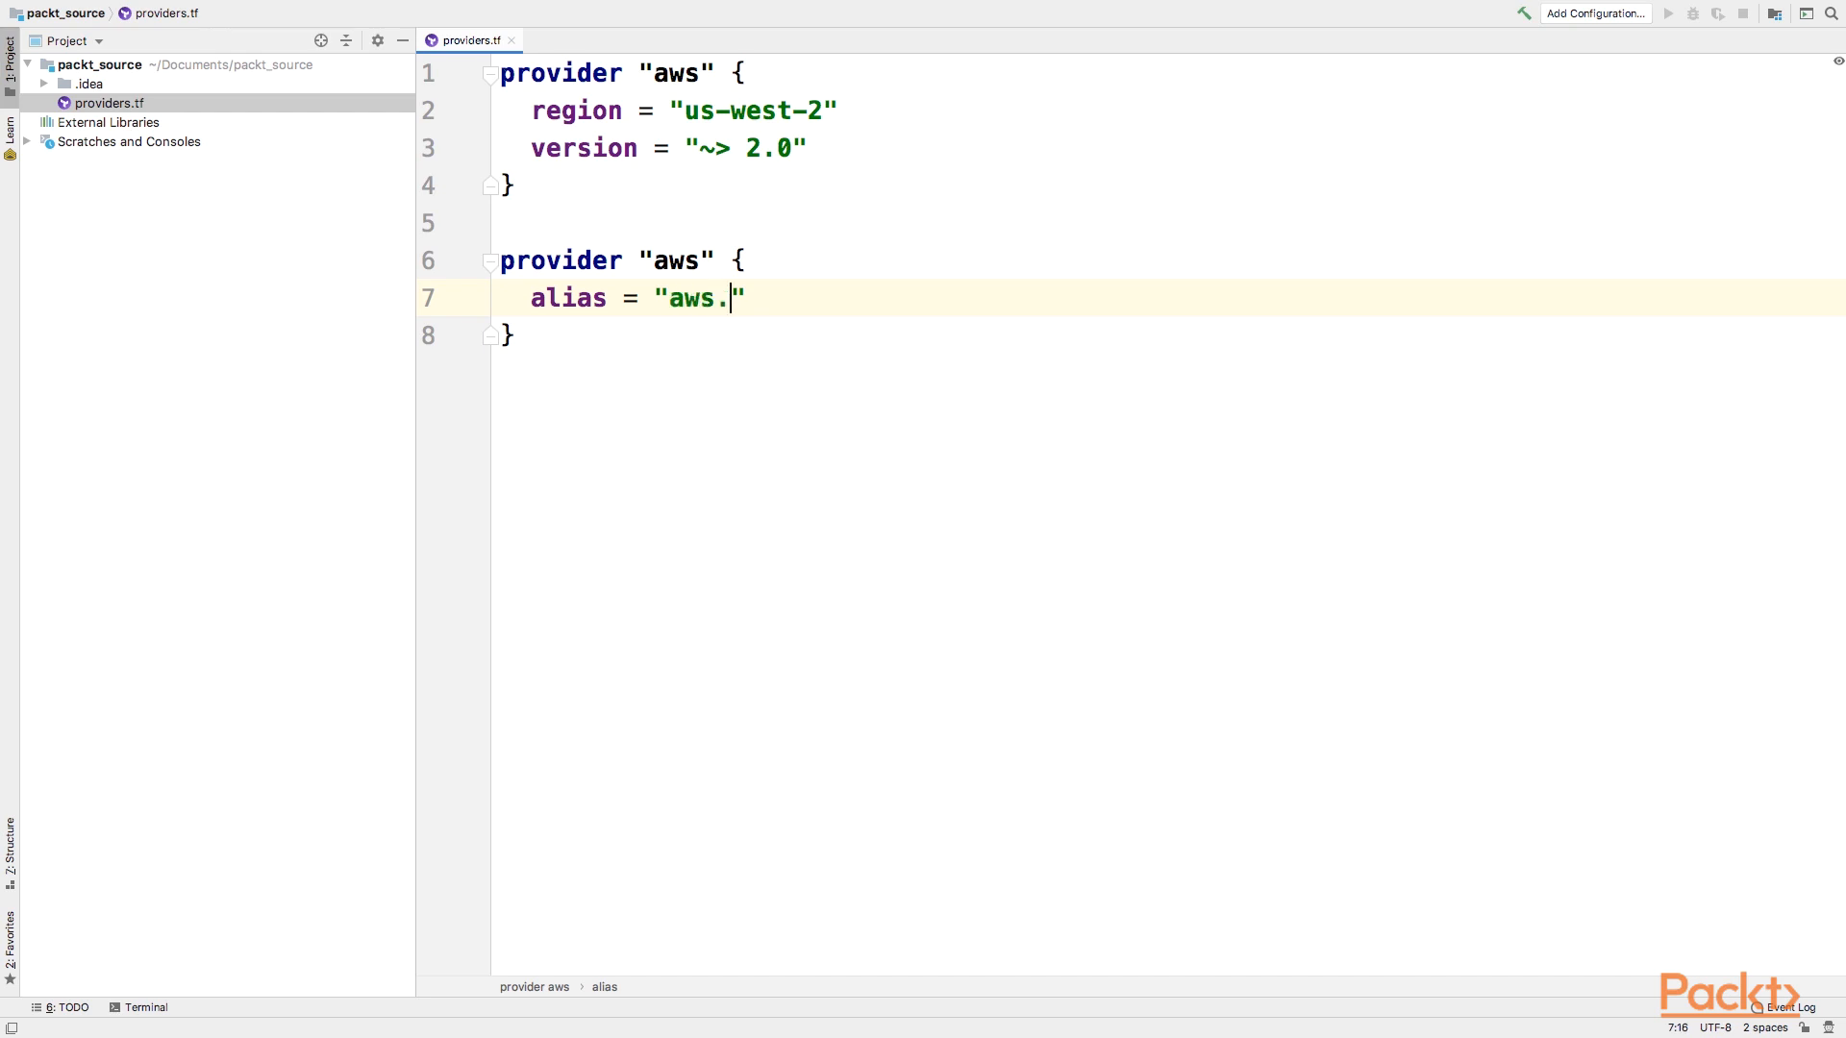
text(virginia)
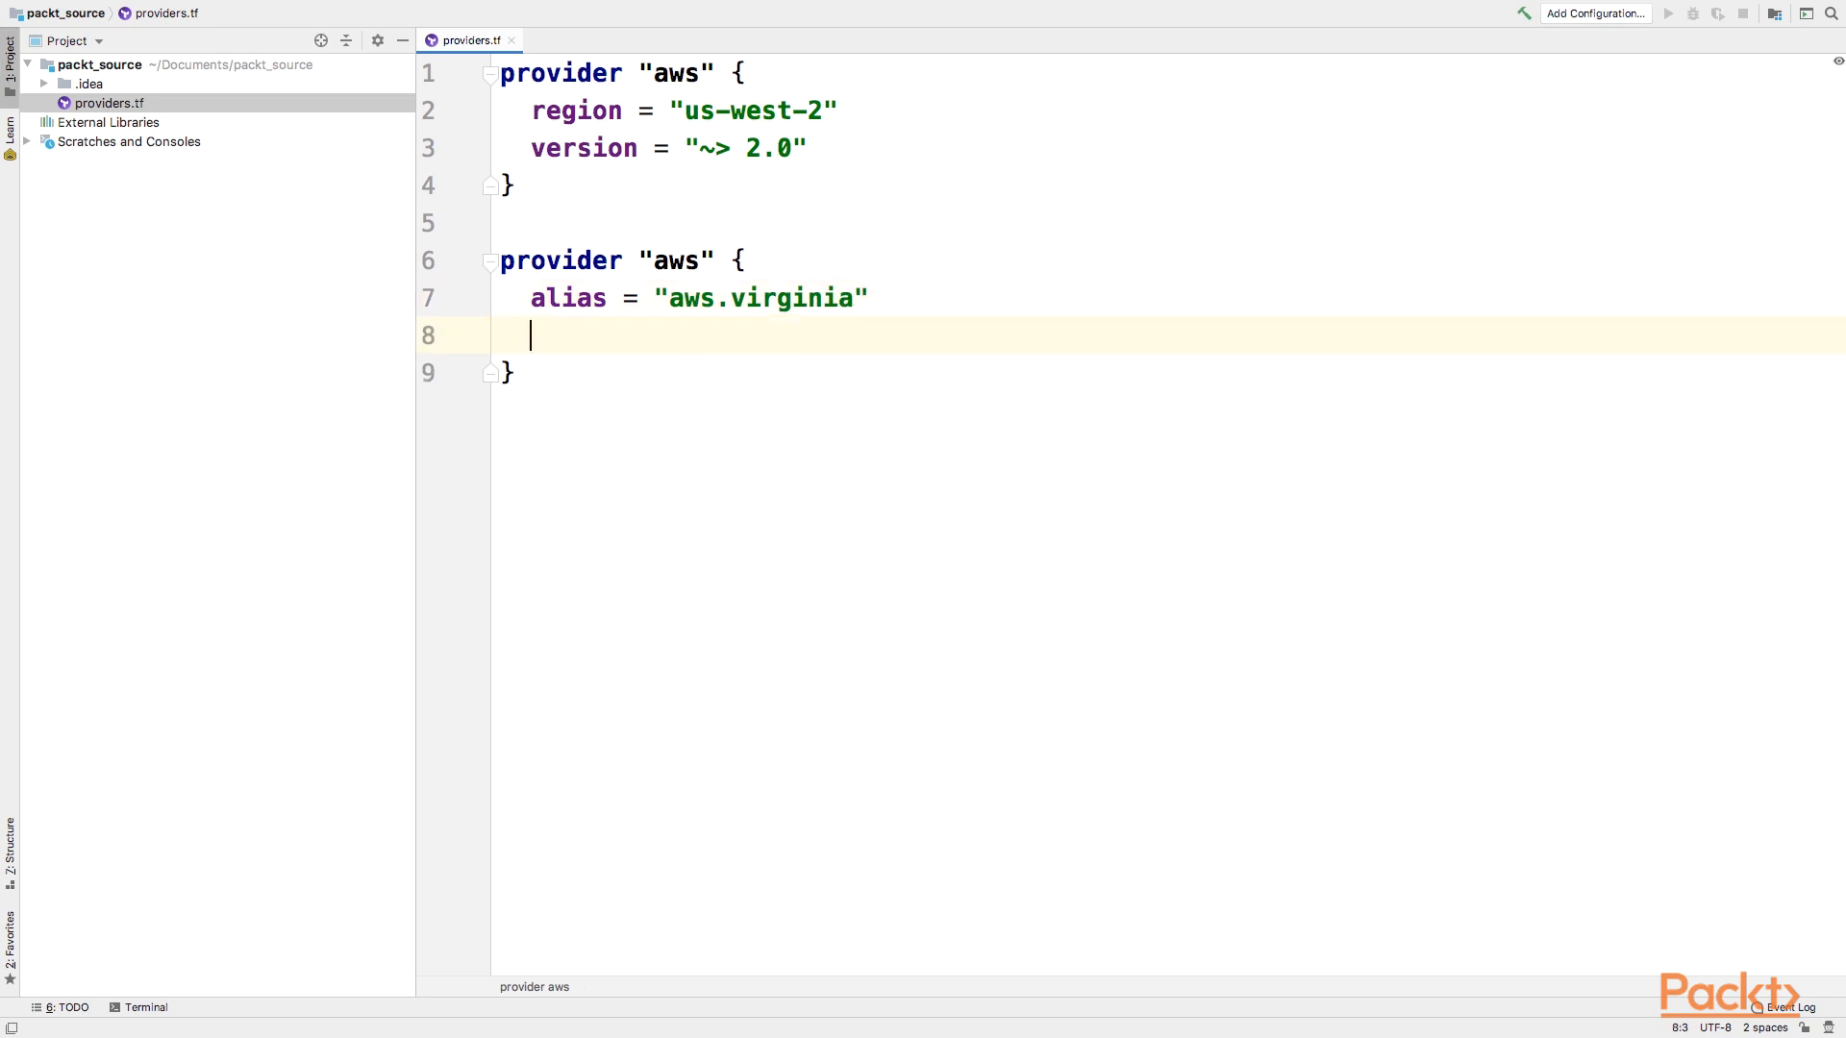
text(region = "")
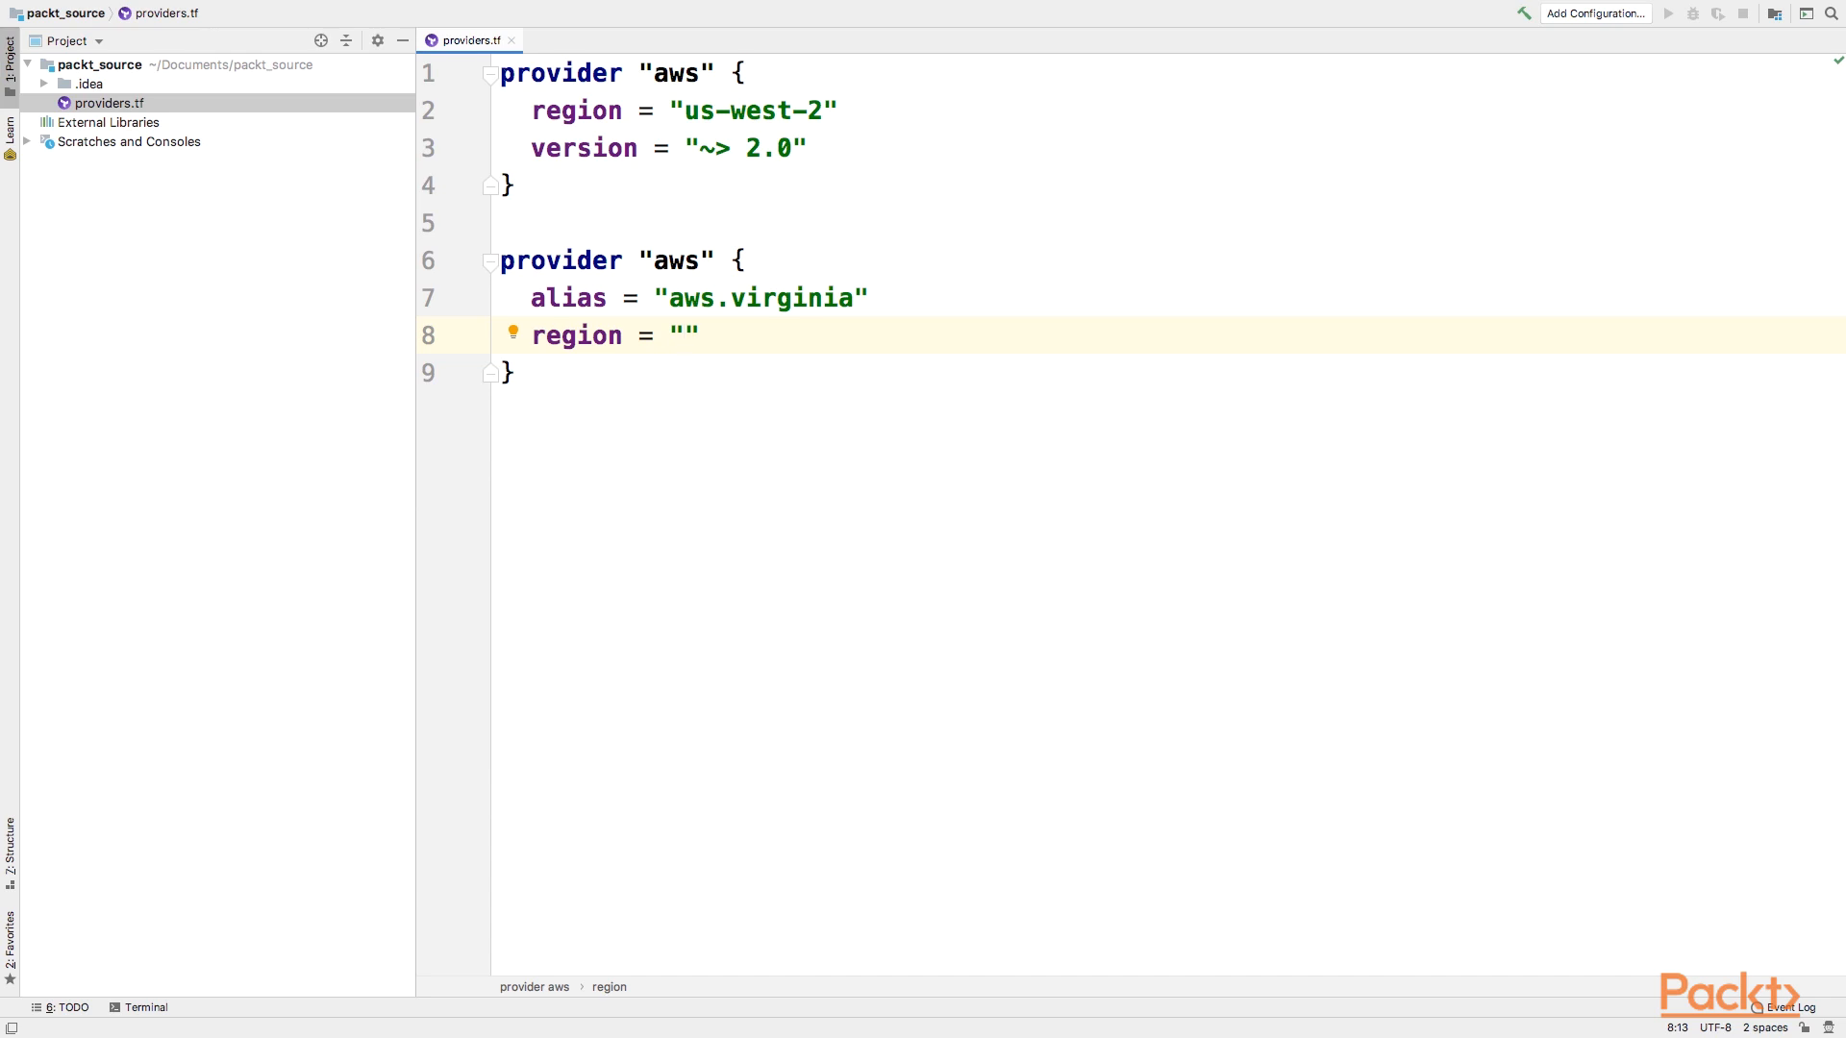
text(us-east-1)
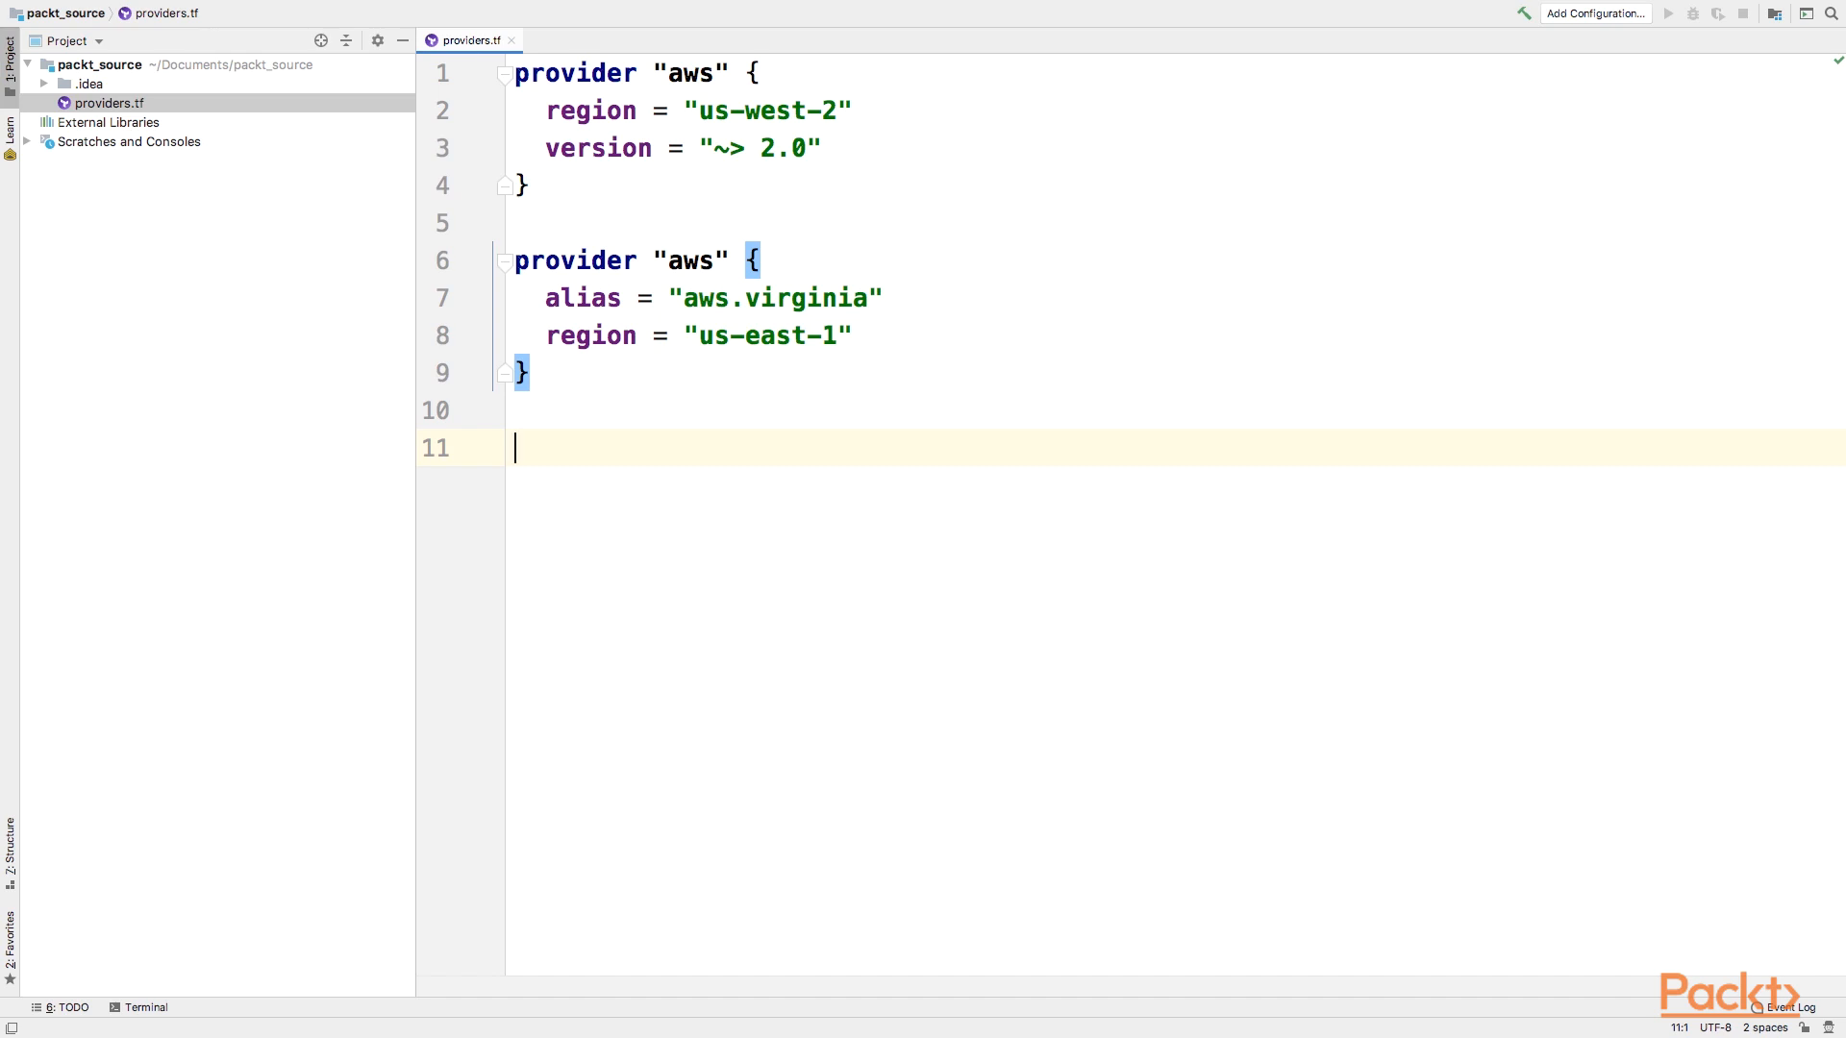
Step: Declare an aws_s3_bucket resource named virginia_bucket
text(resource "" "" {)
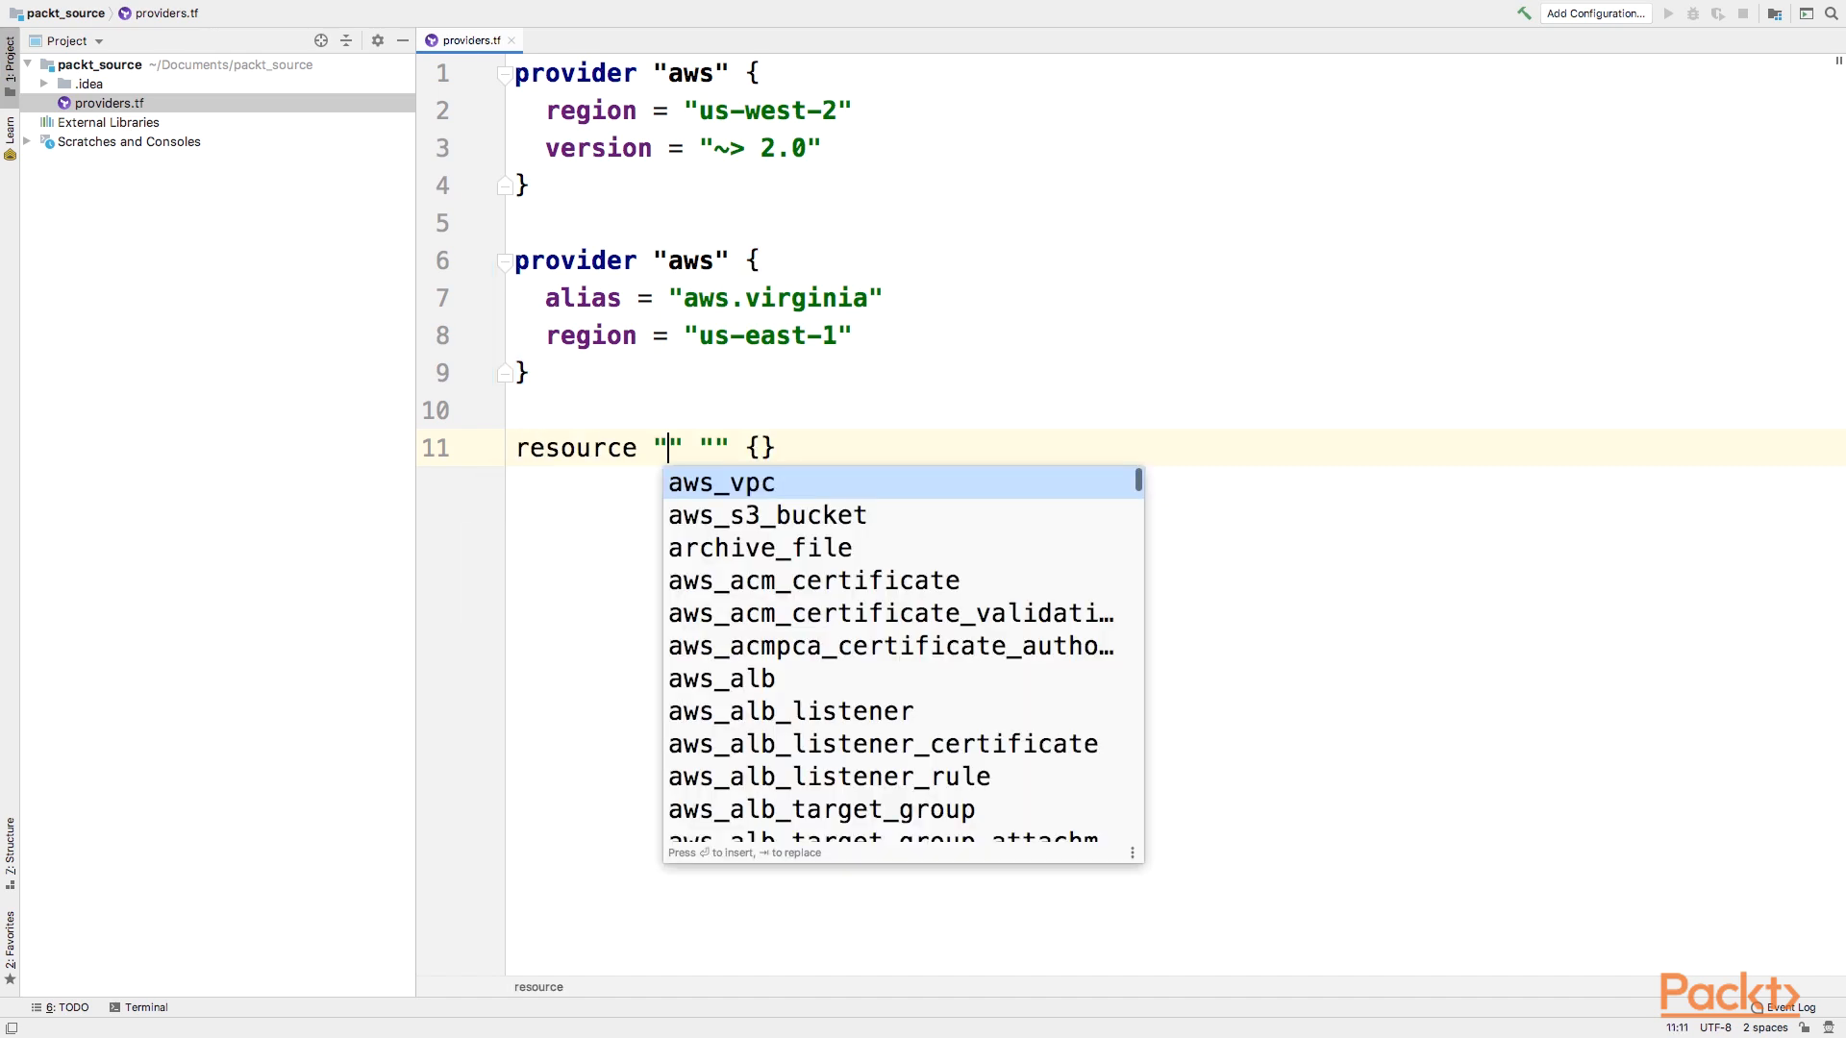
text(aws_s)
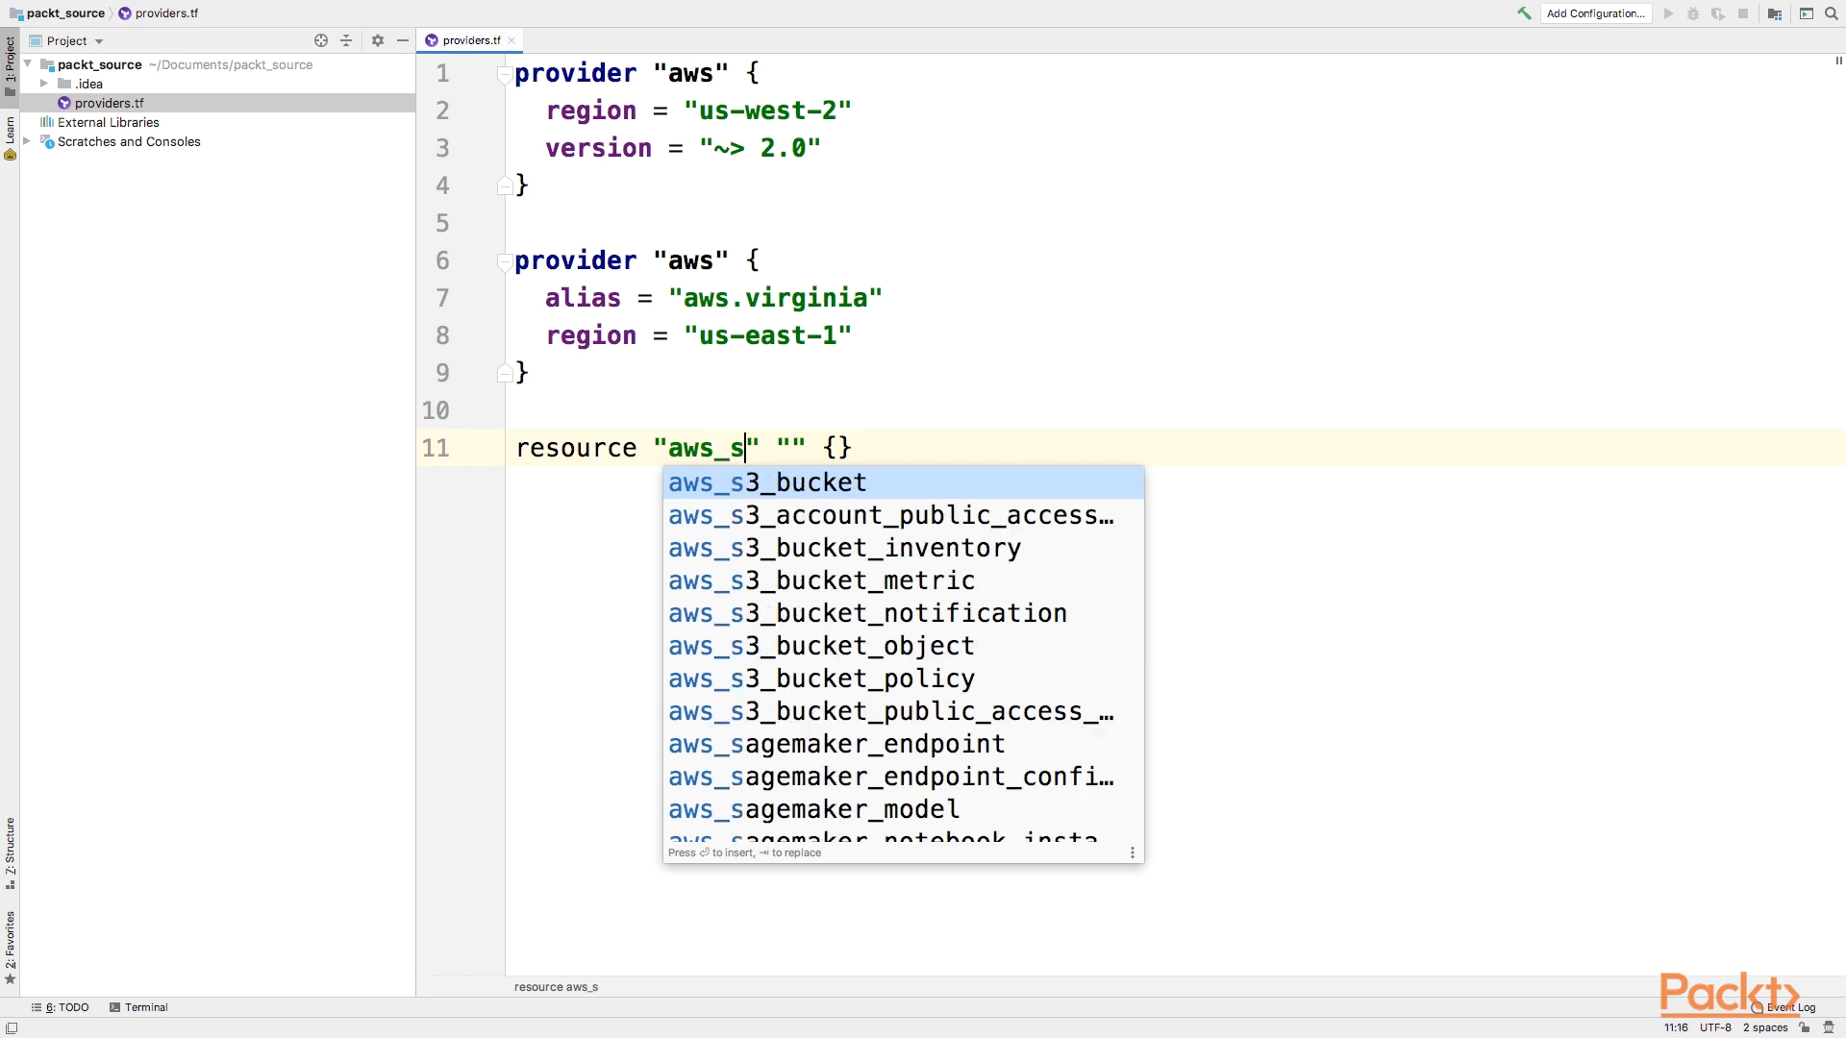
click(766, 481)
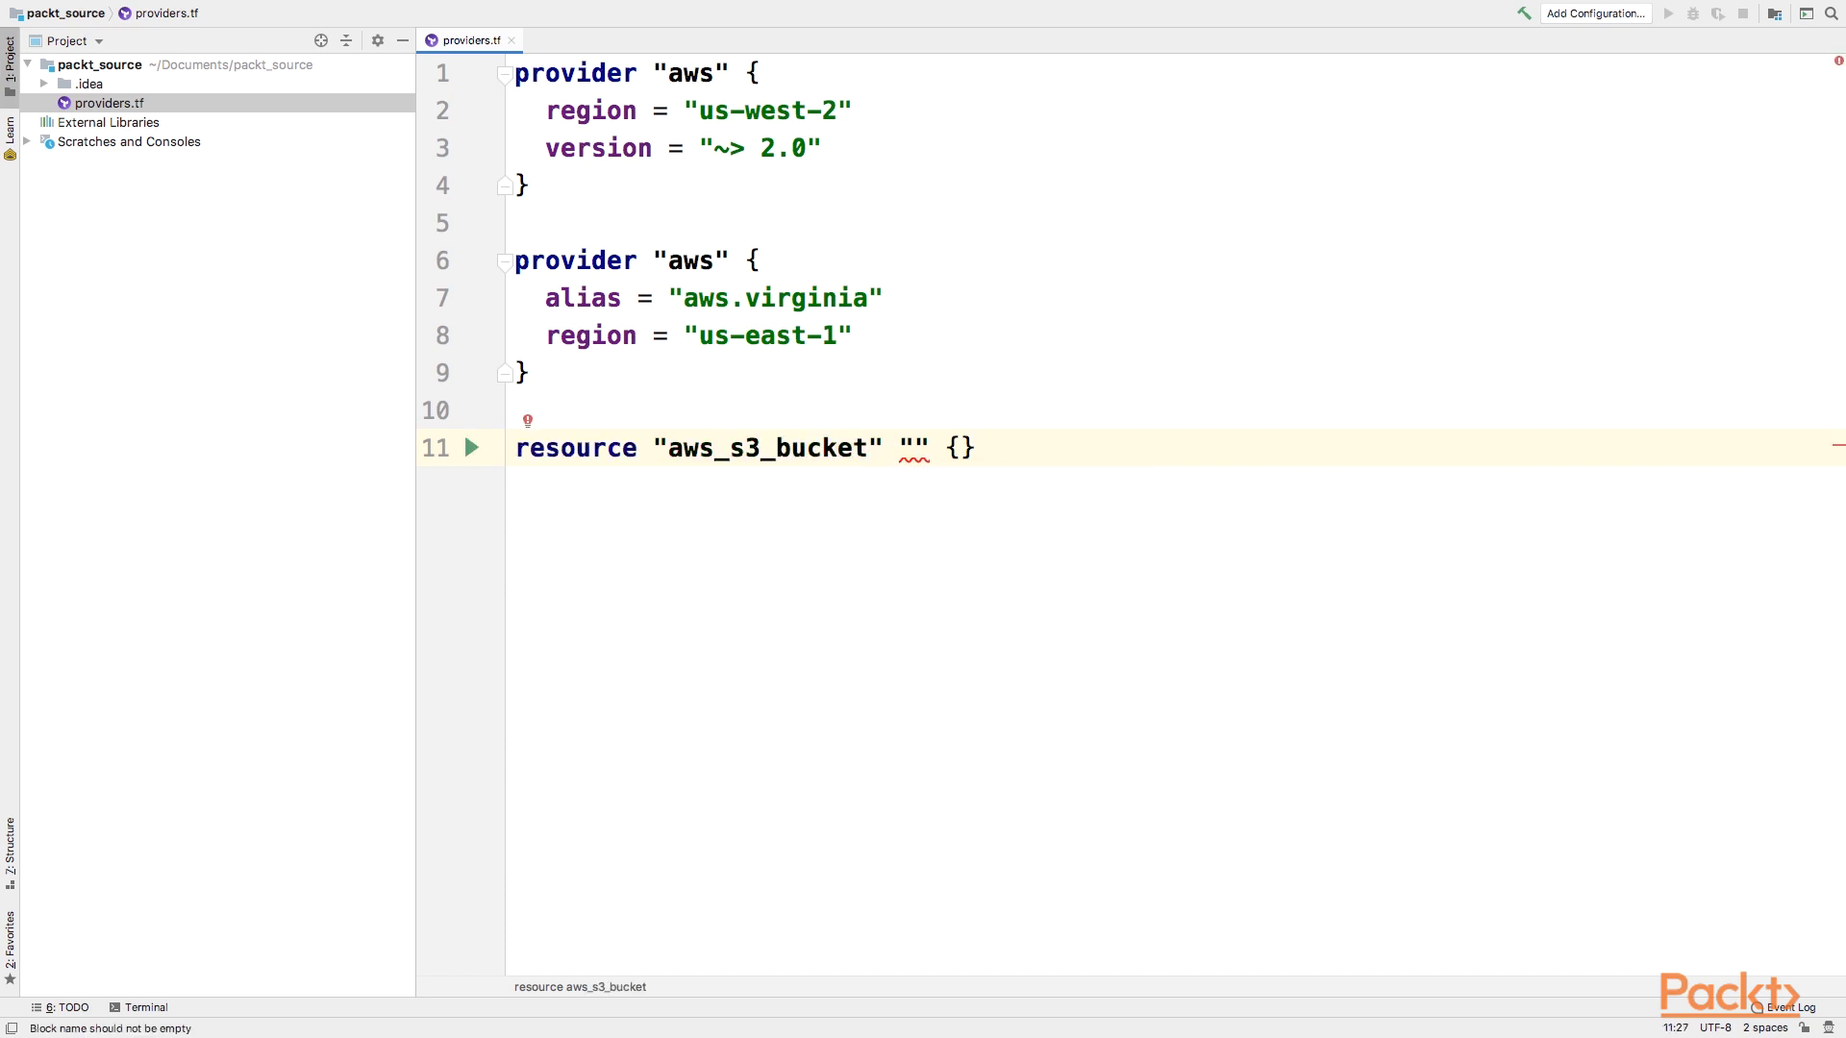
text(virginia_bucket)
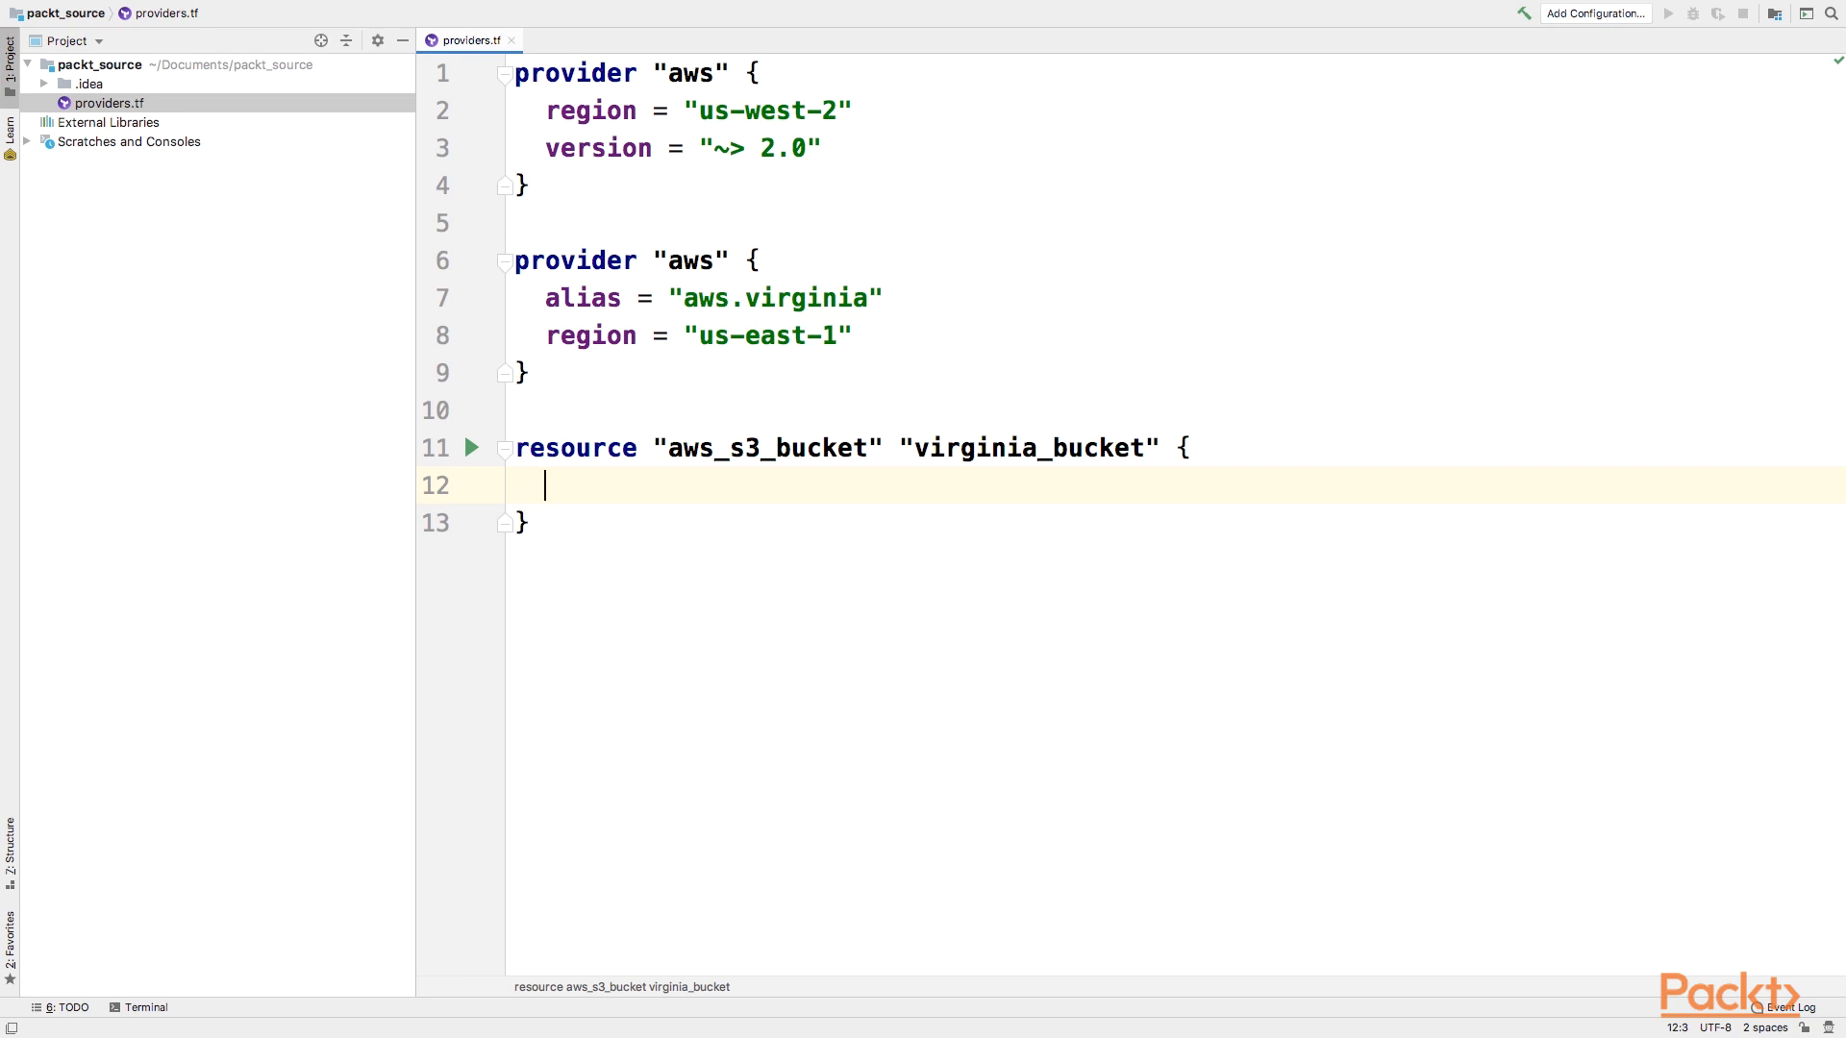
Step: Give virginia_bucket provider = "aws.aws.virginia" and an empty bucket attribute
text(provider = ")
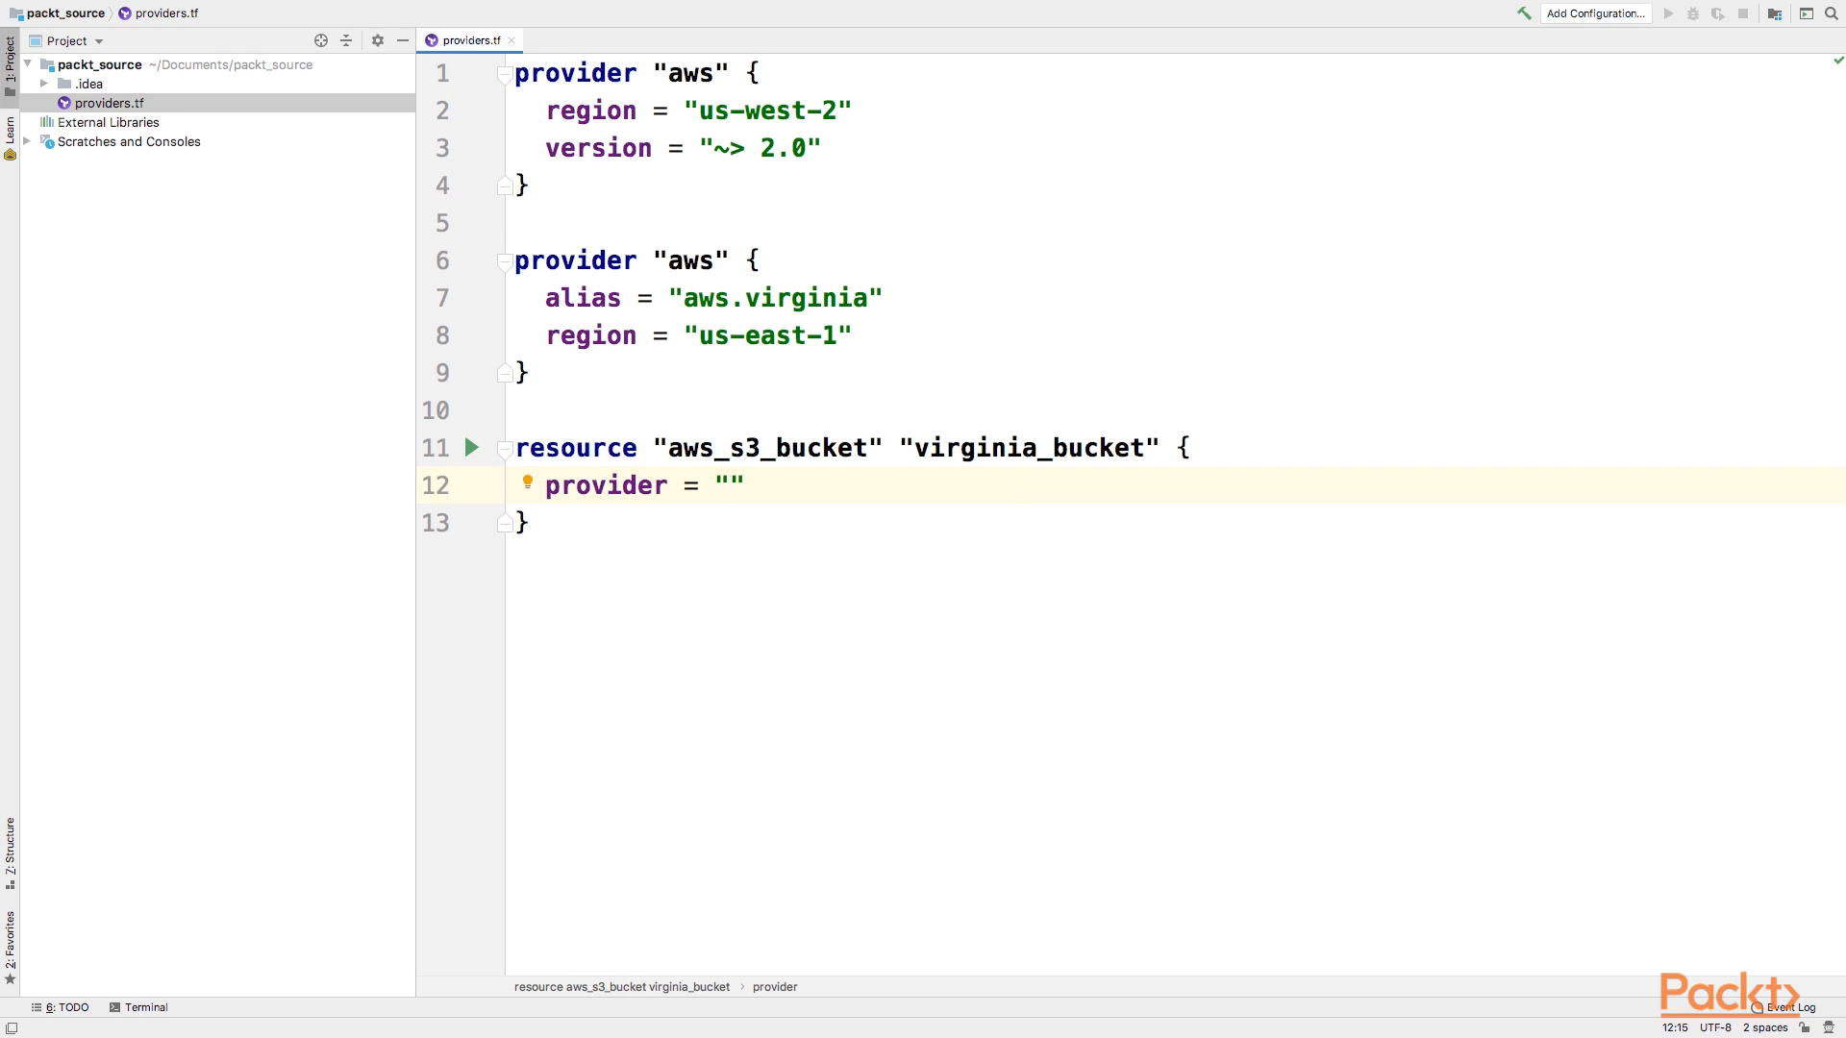
text(aws.aws.virginia)
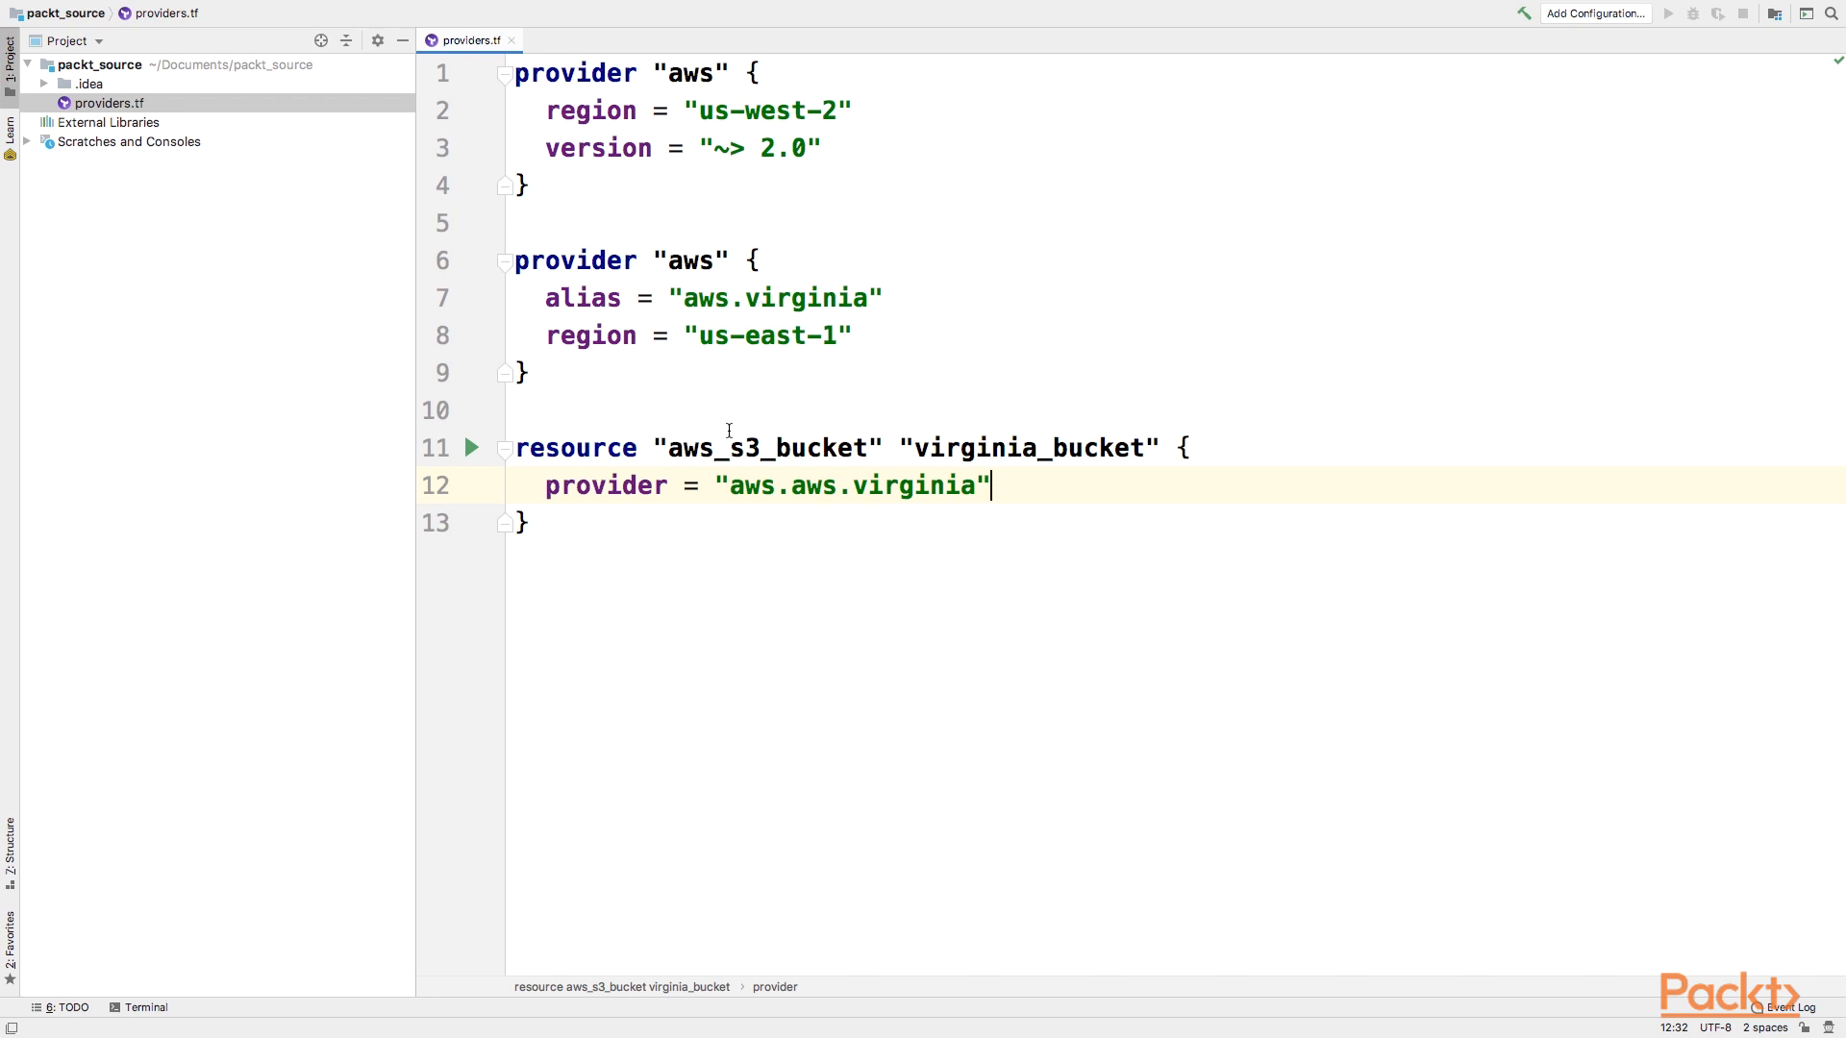
double_click(766, 336)
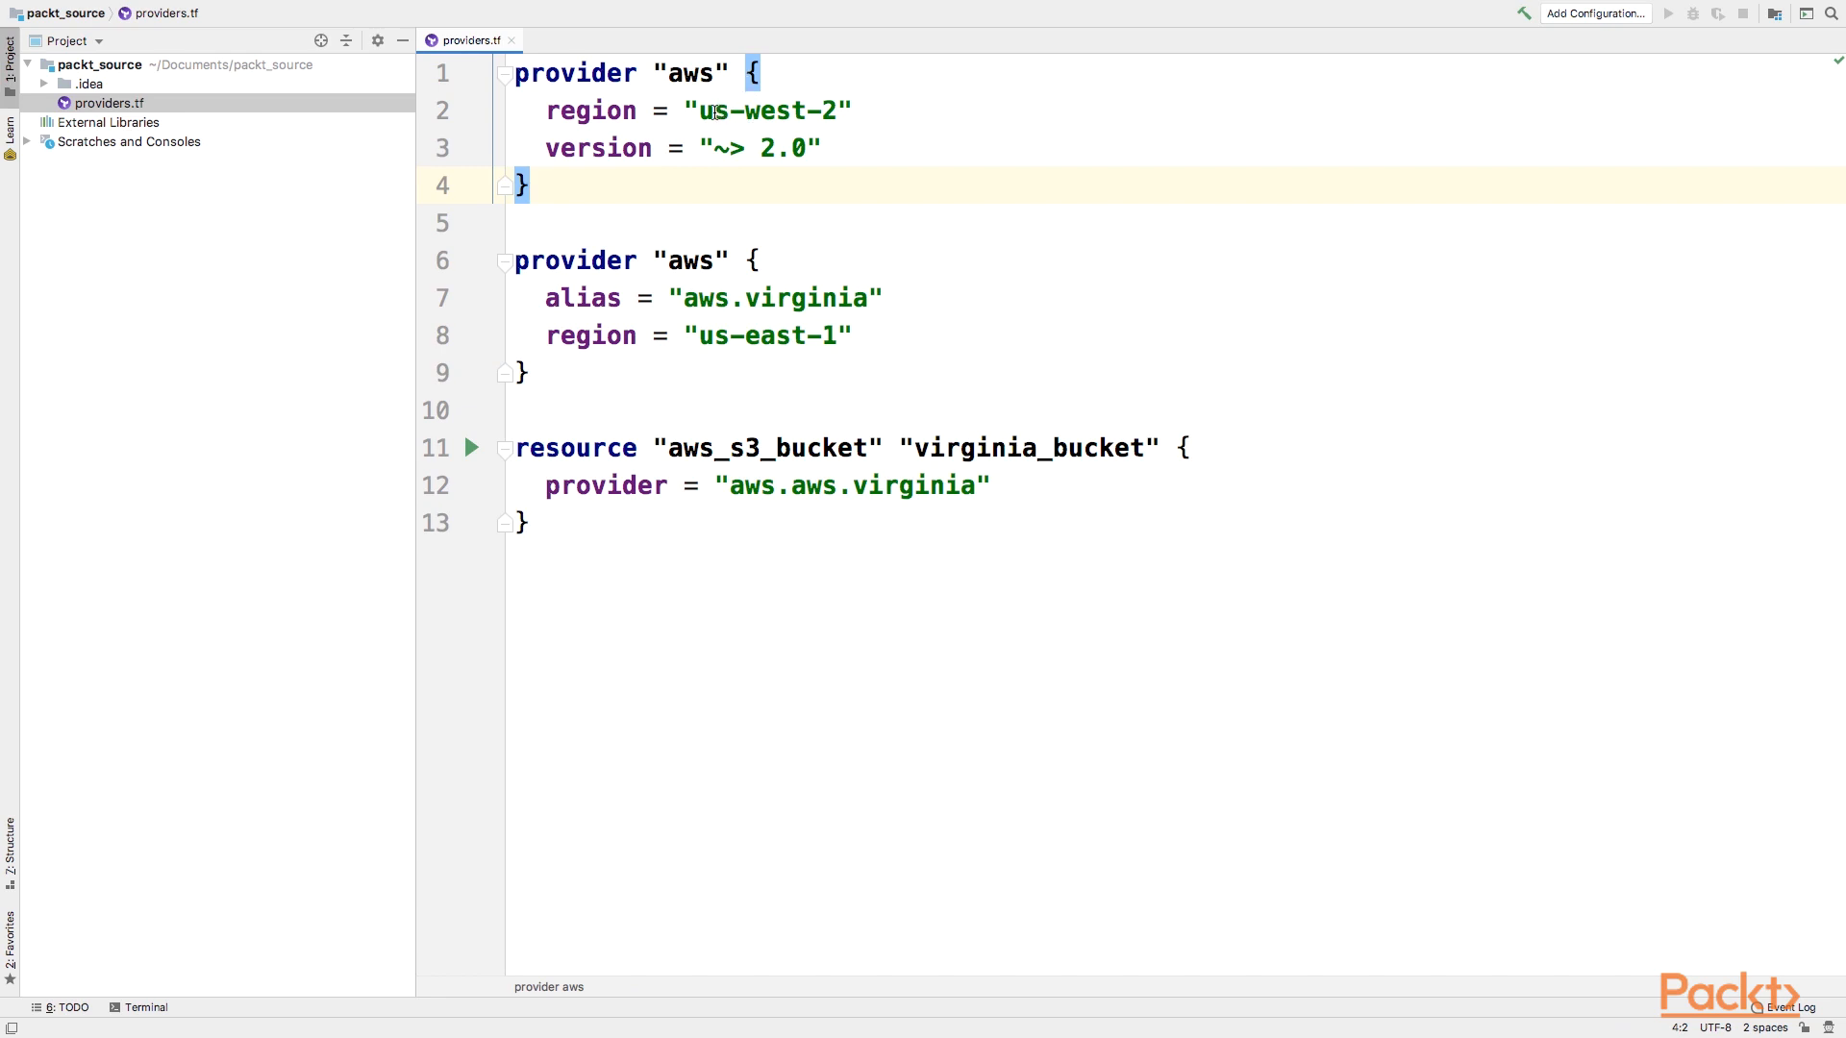
double_click(766, 110)
text(bucket = ")
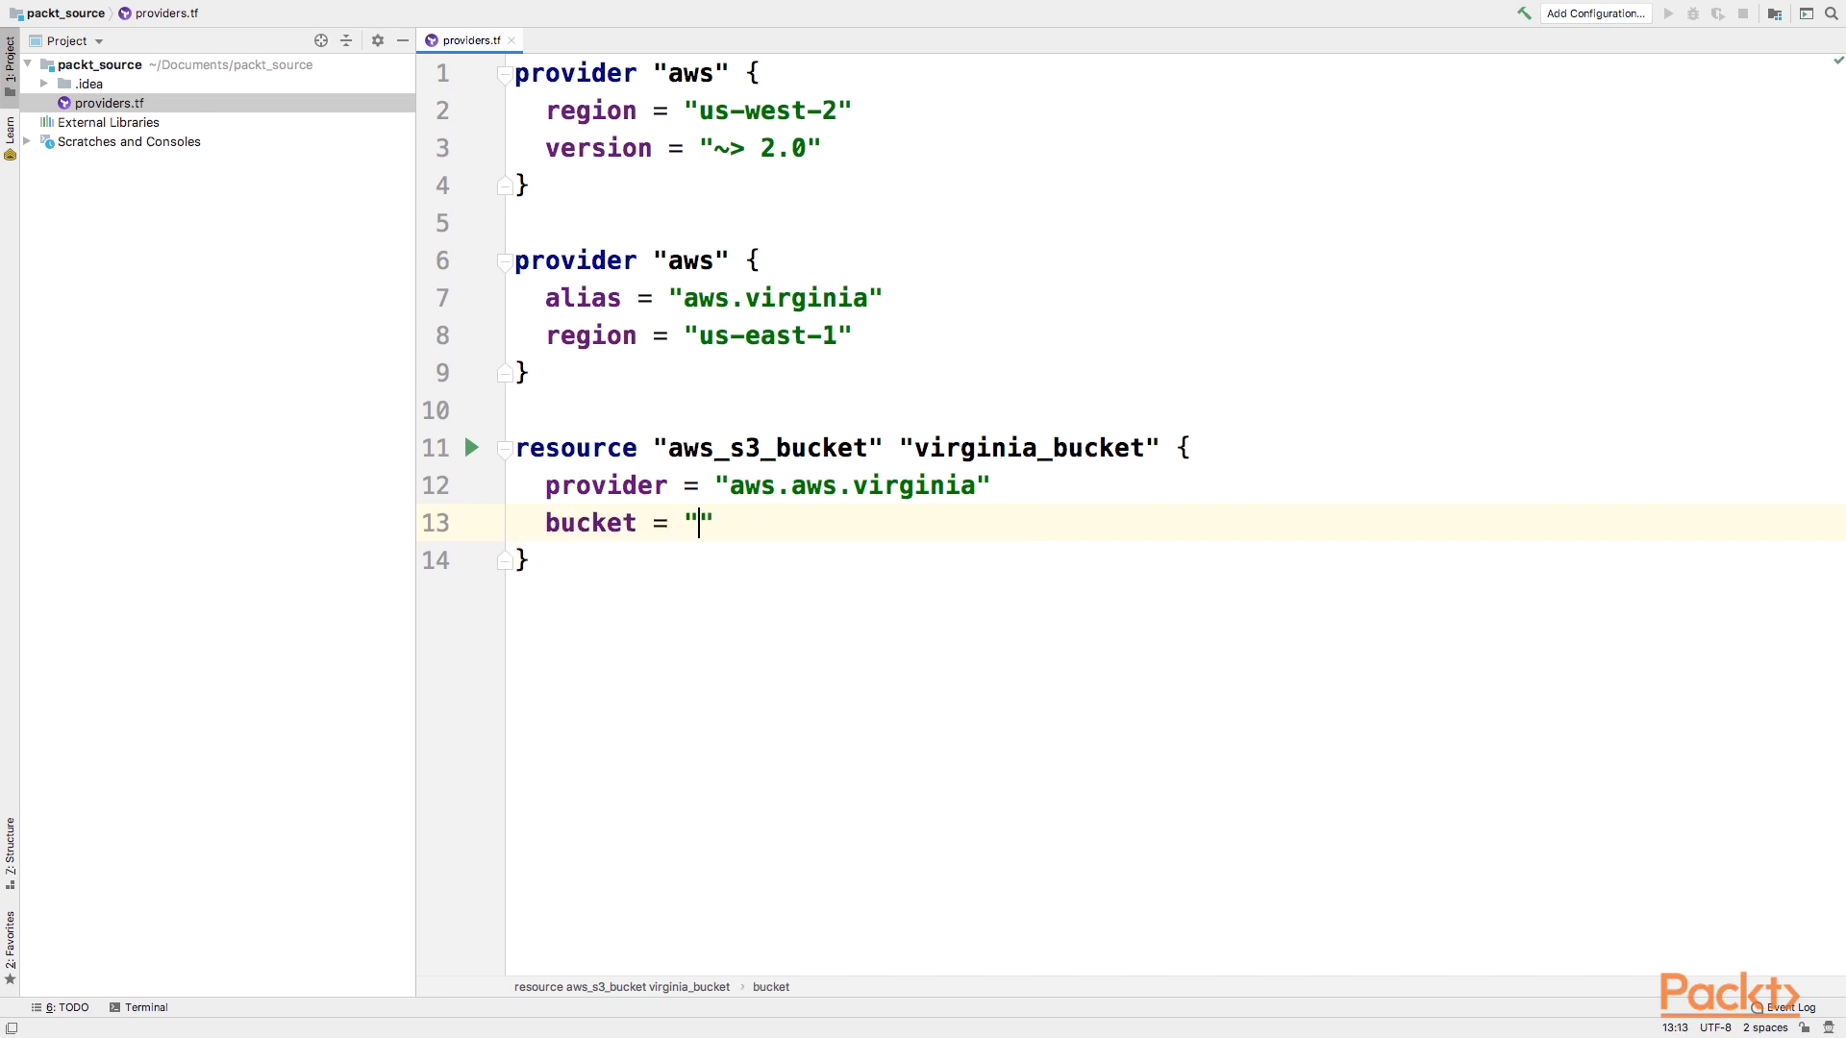
text(reg)
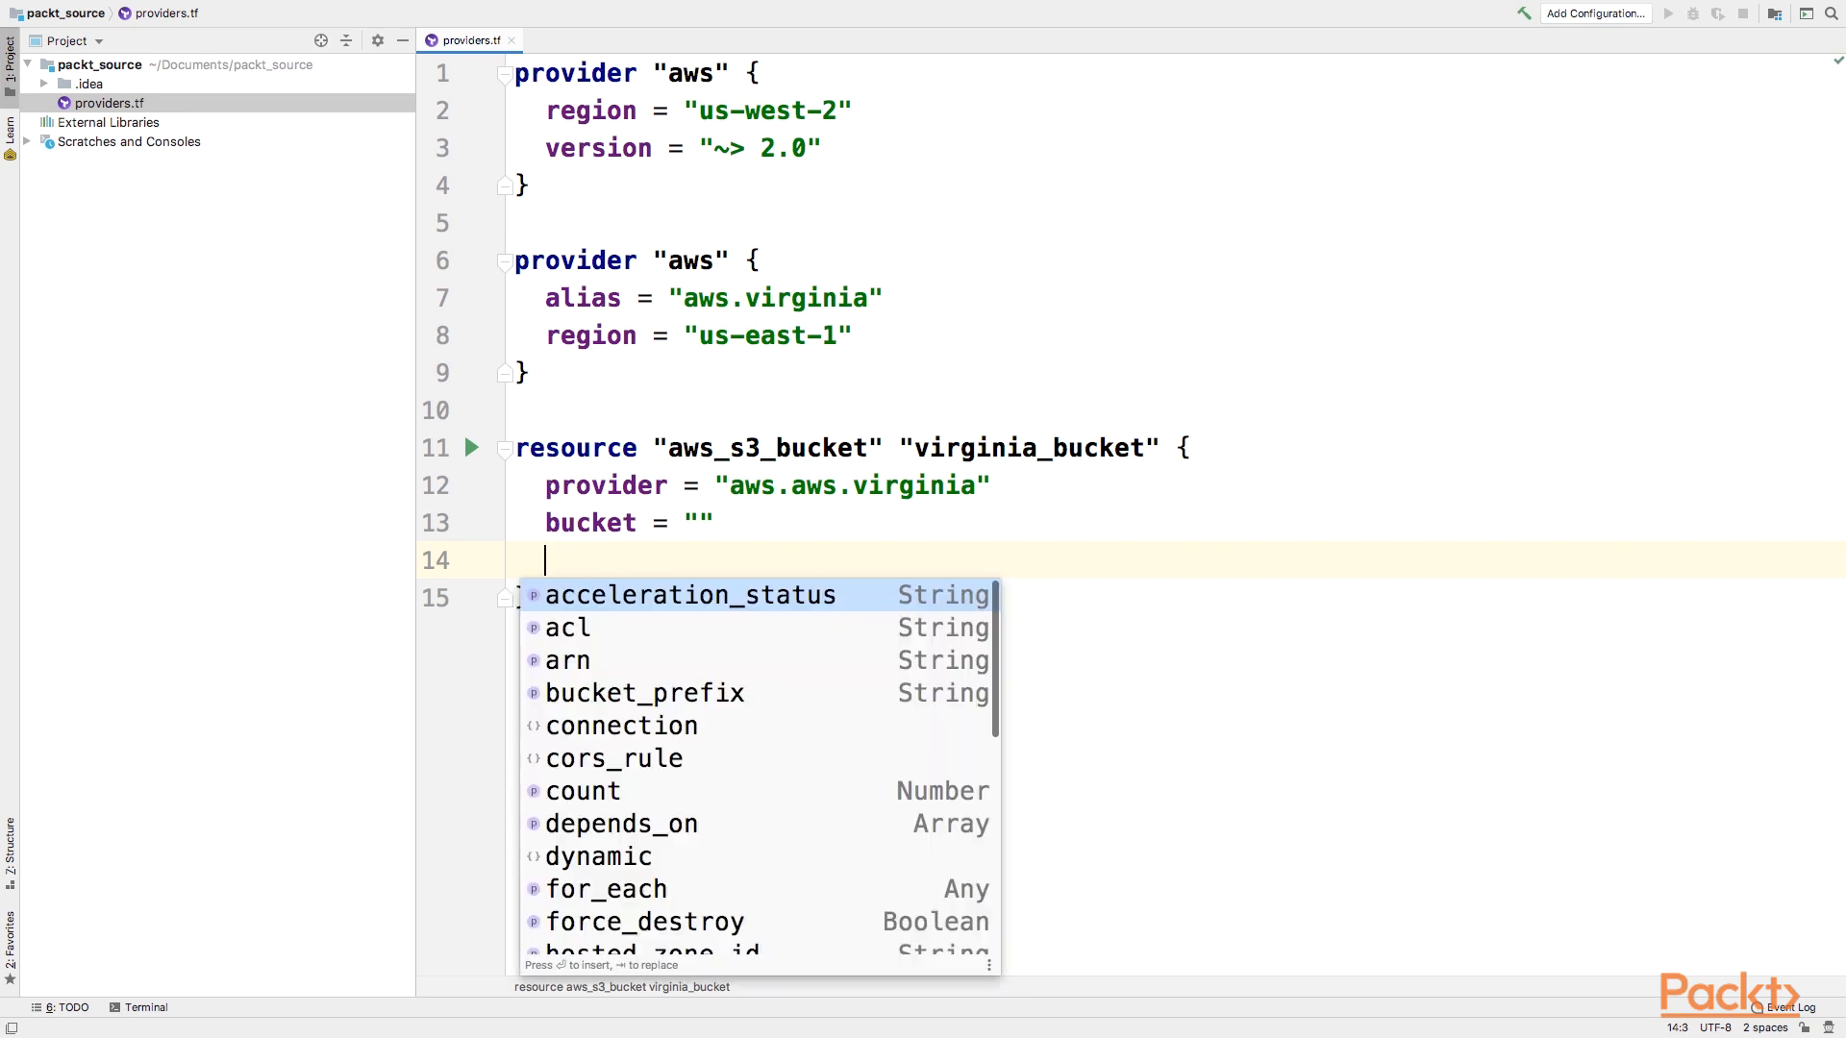
Step: Declare an aws_s3_bucket resource named default with bucket = ""
key(Down)
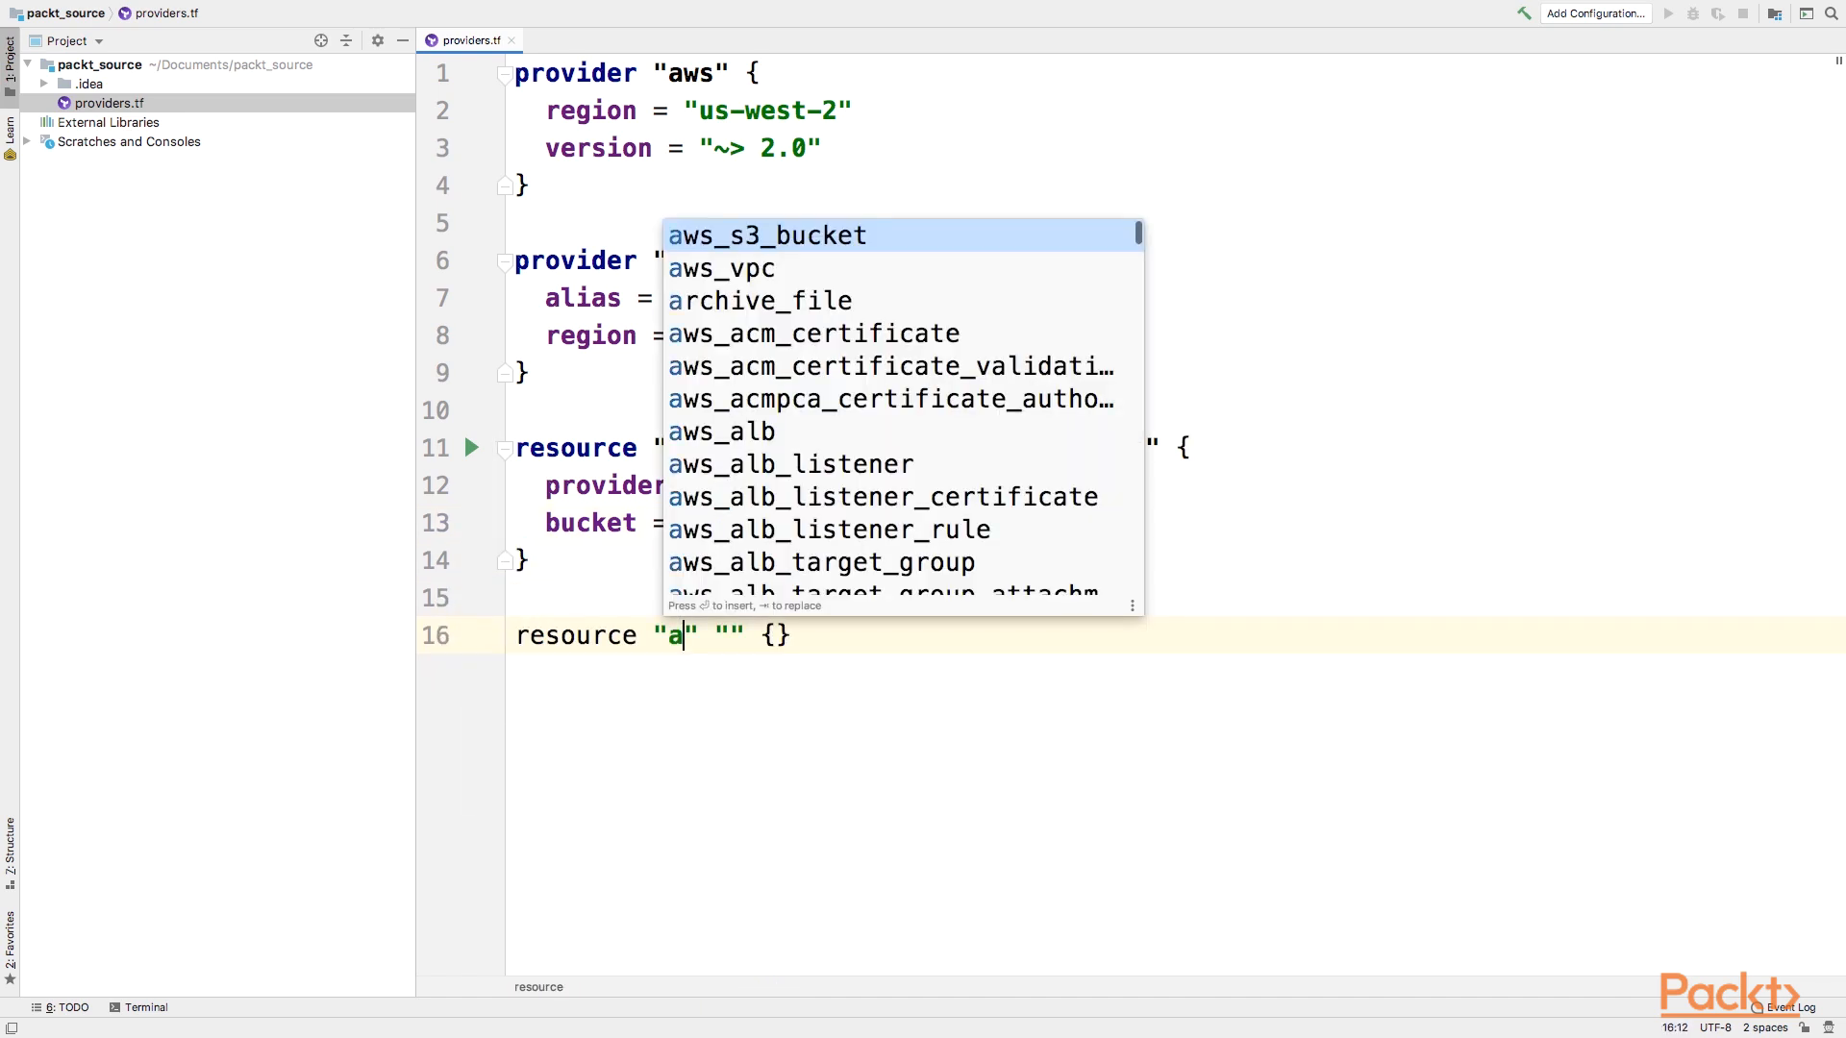
click(768, 235)
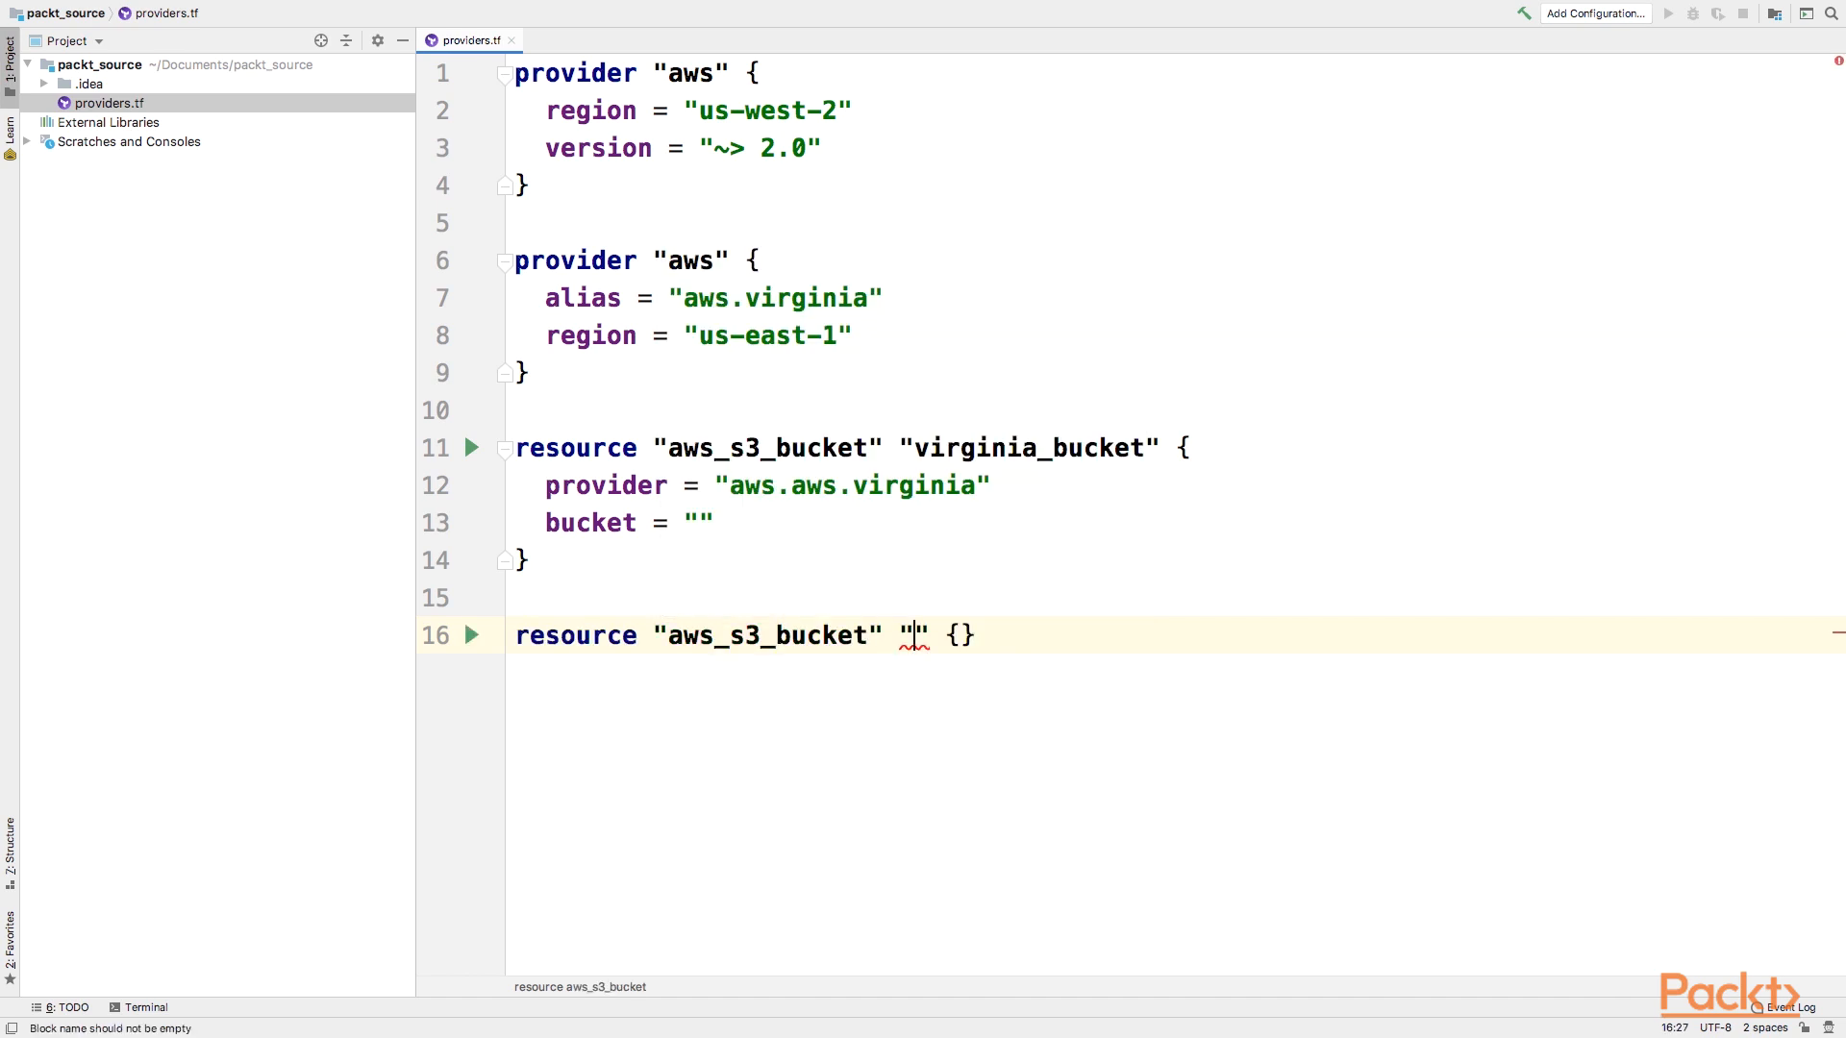
text(defaykt)
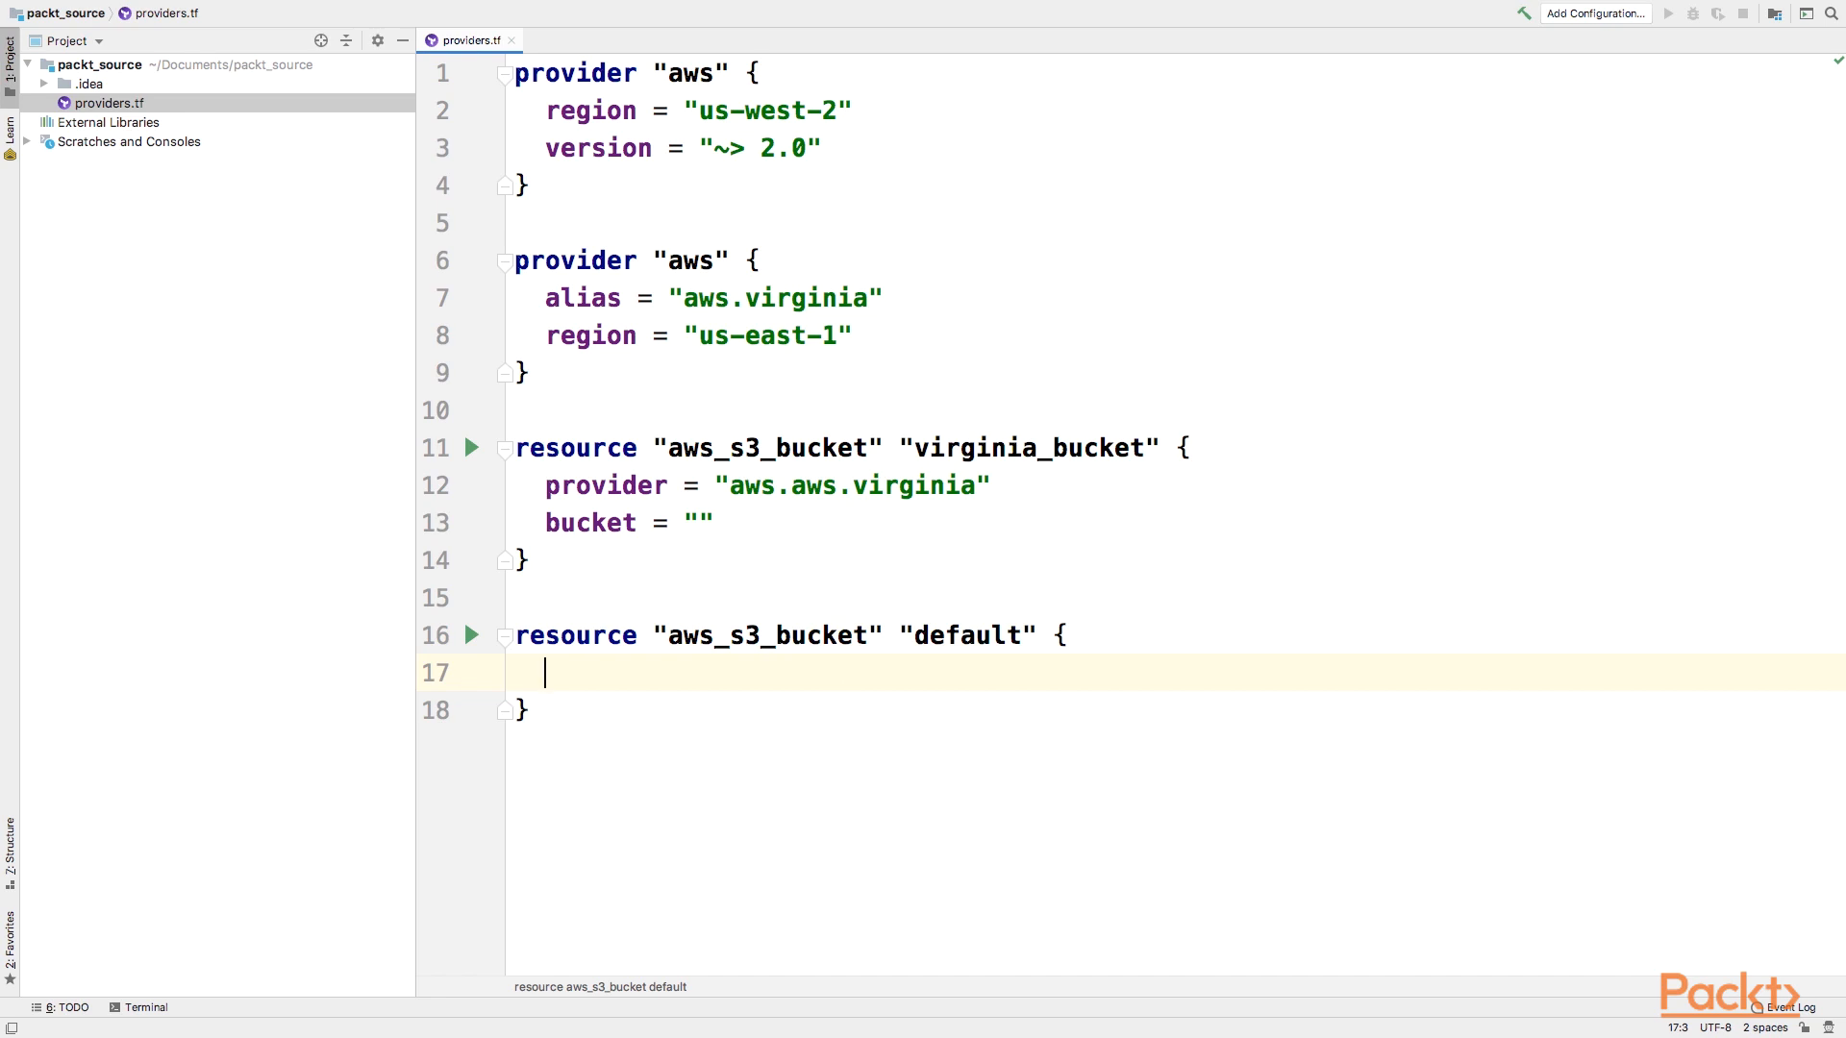
text(bucket = "")
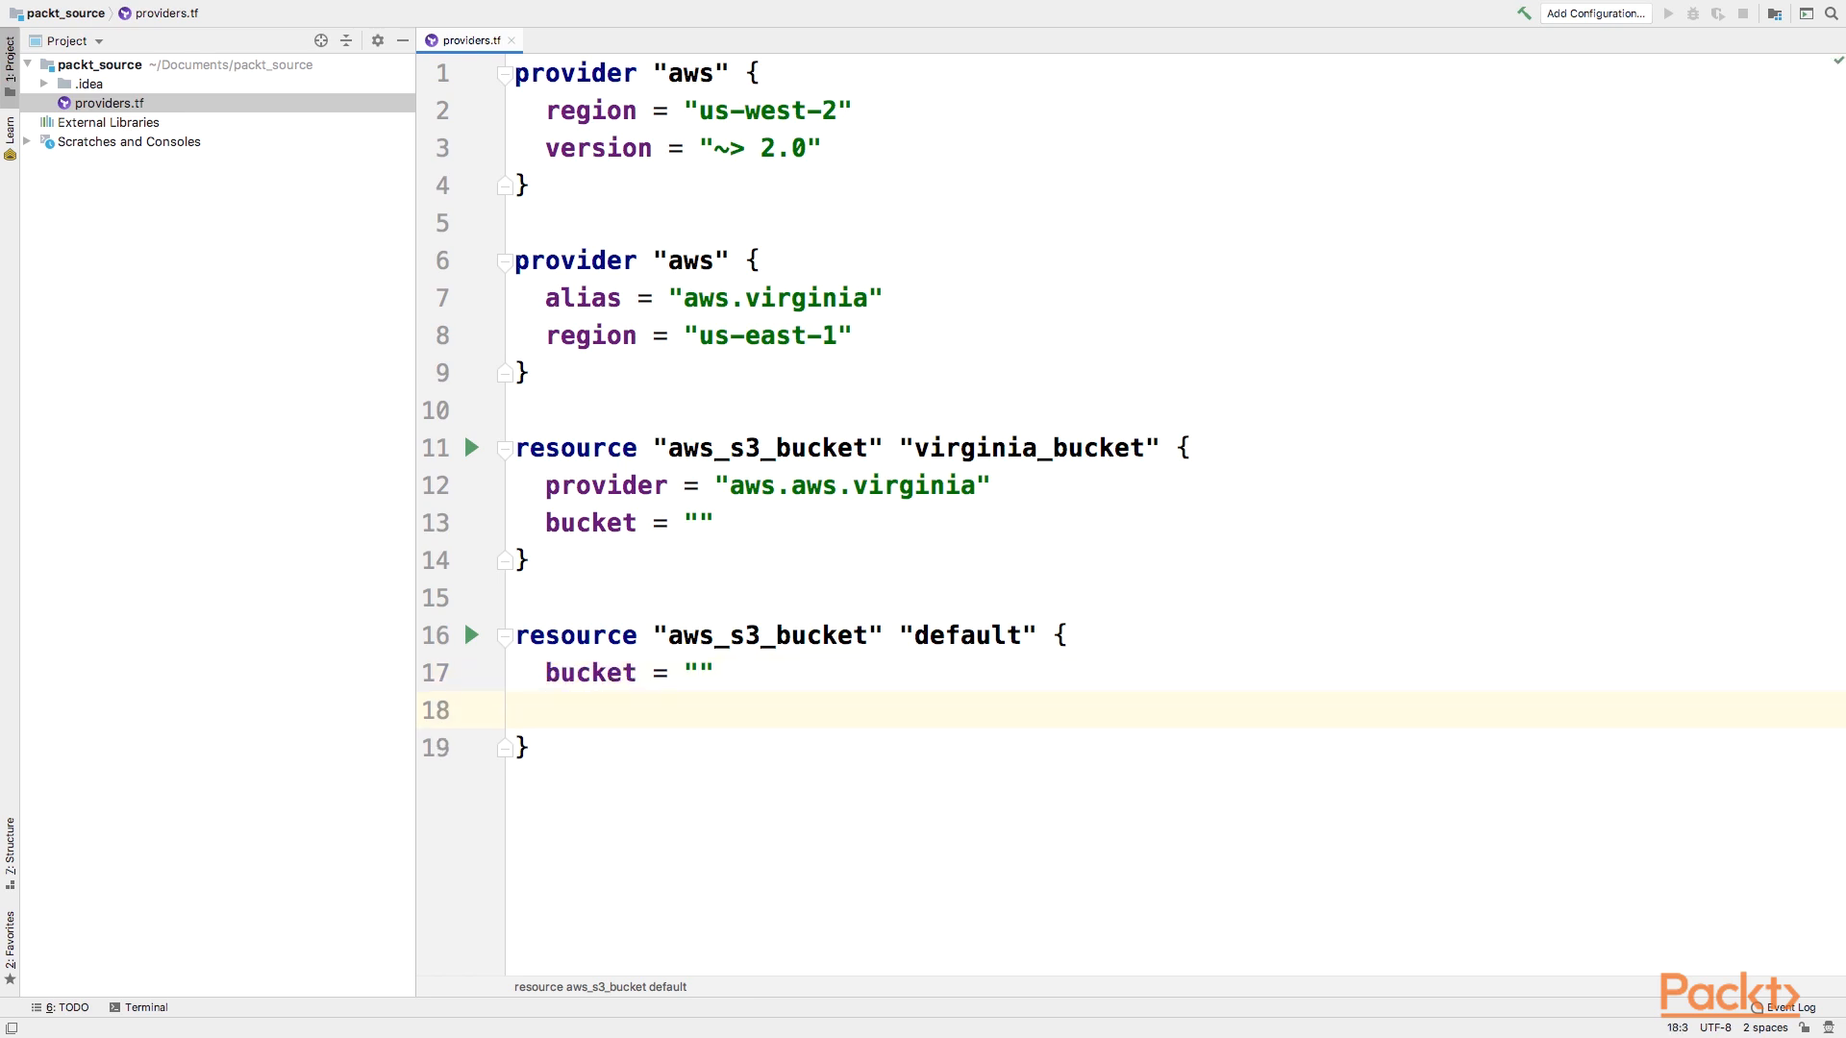
Step: Move back through the virginia provider code to the end of its block
drag(547, 672, 529, 748)
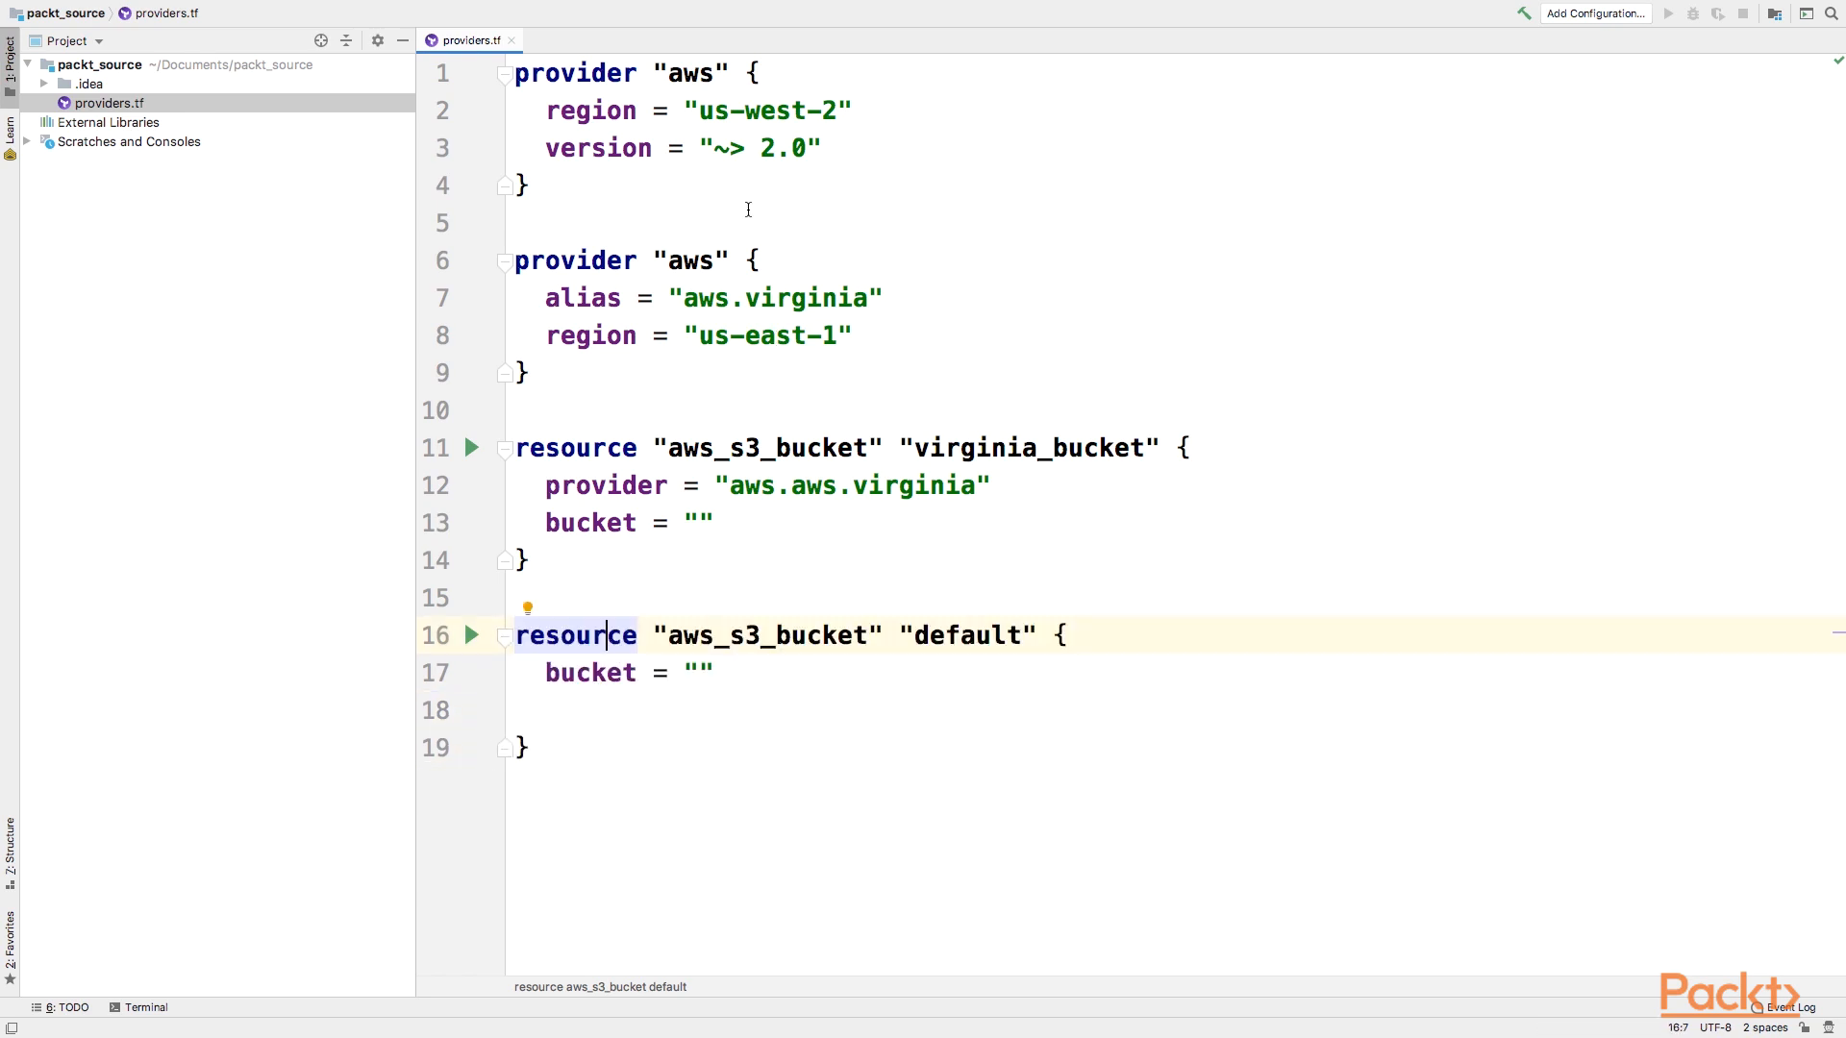
click(754, 73)
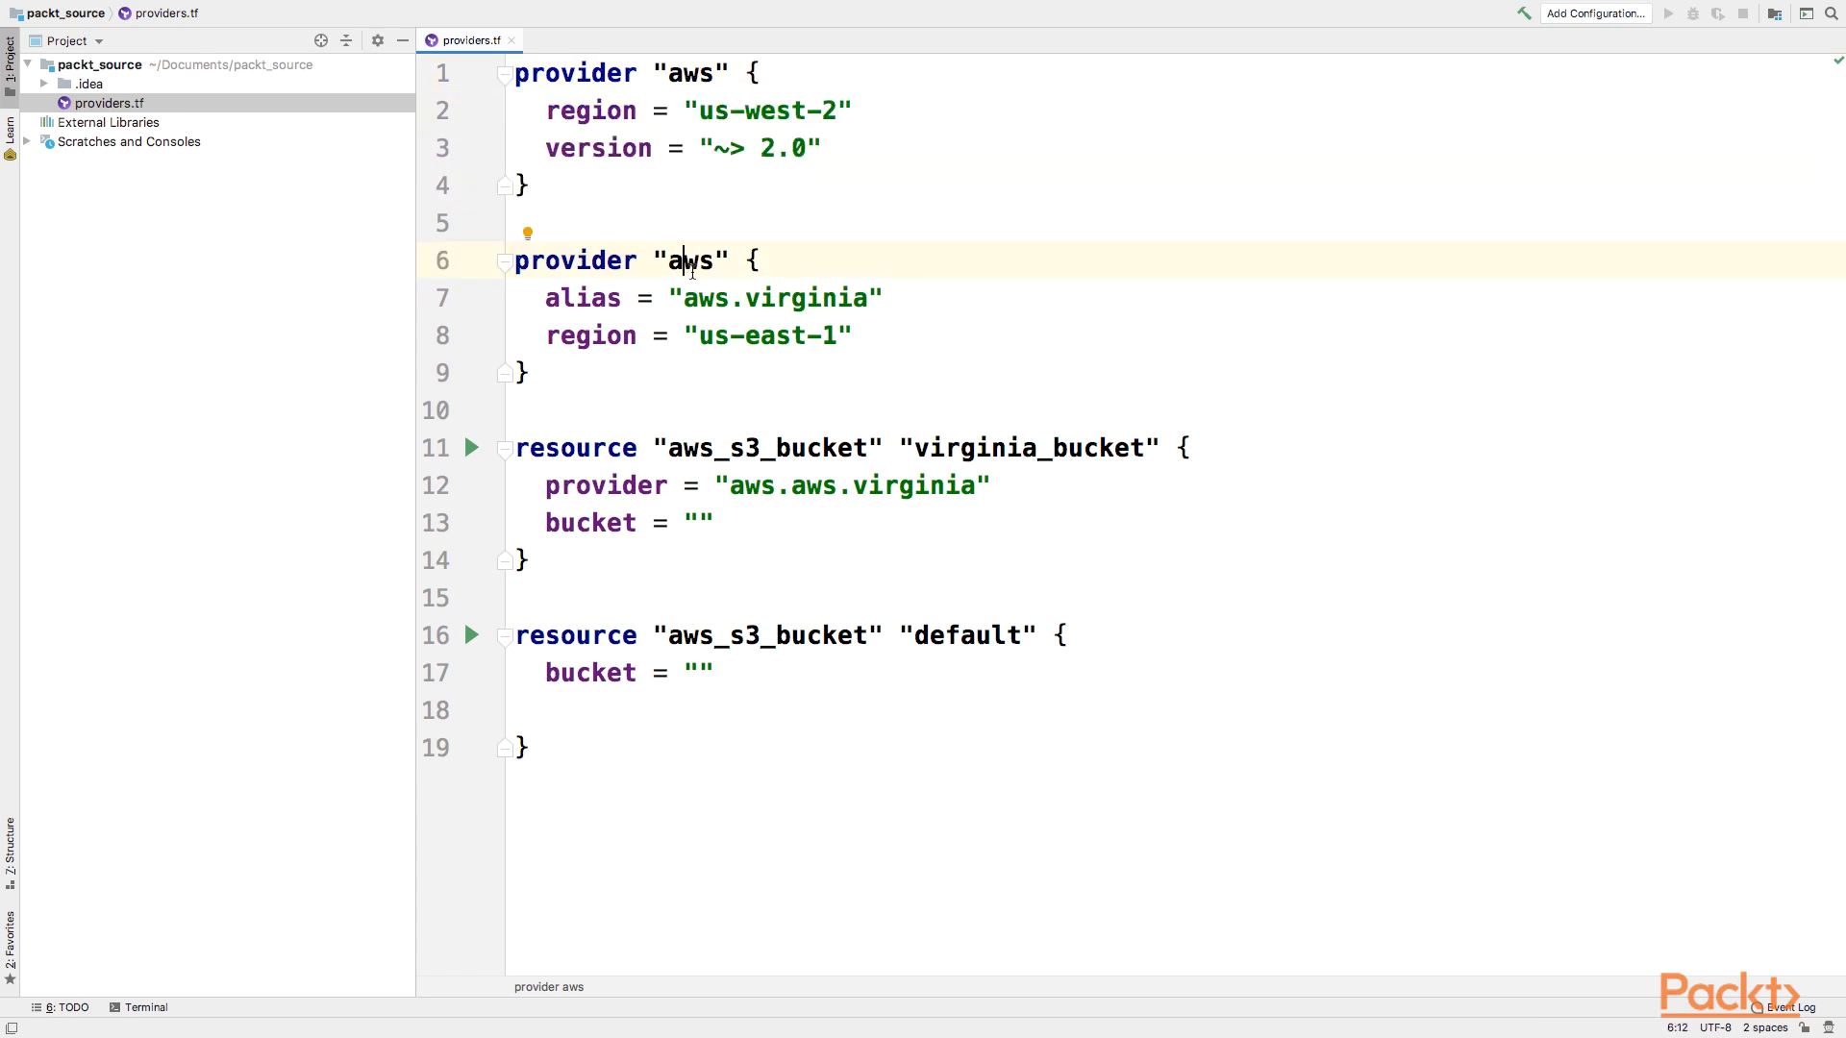
click(759, 260)
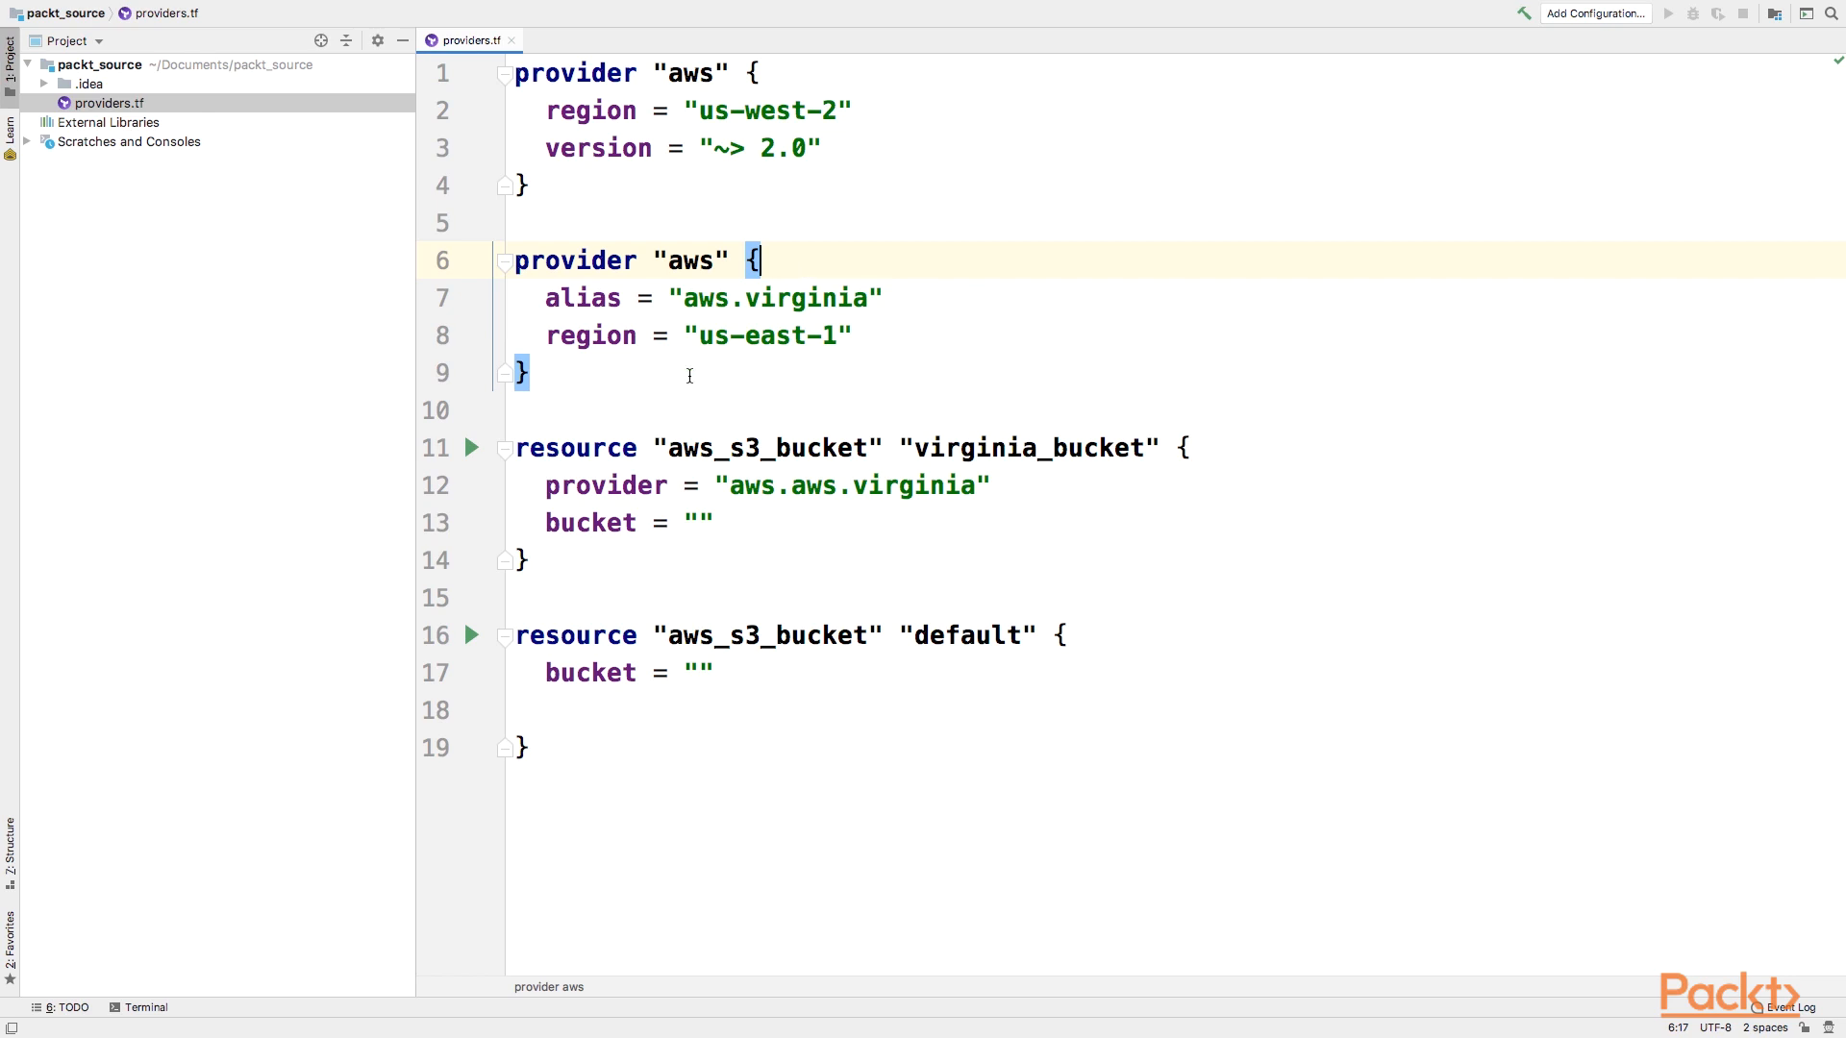
double_click(606, 485)
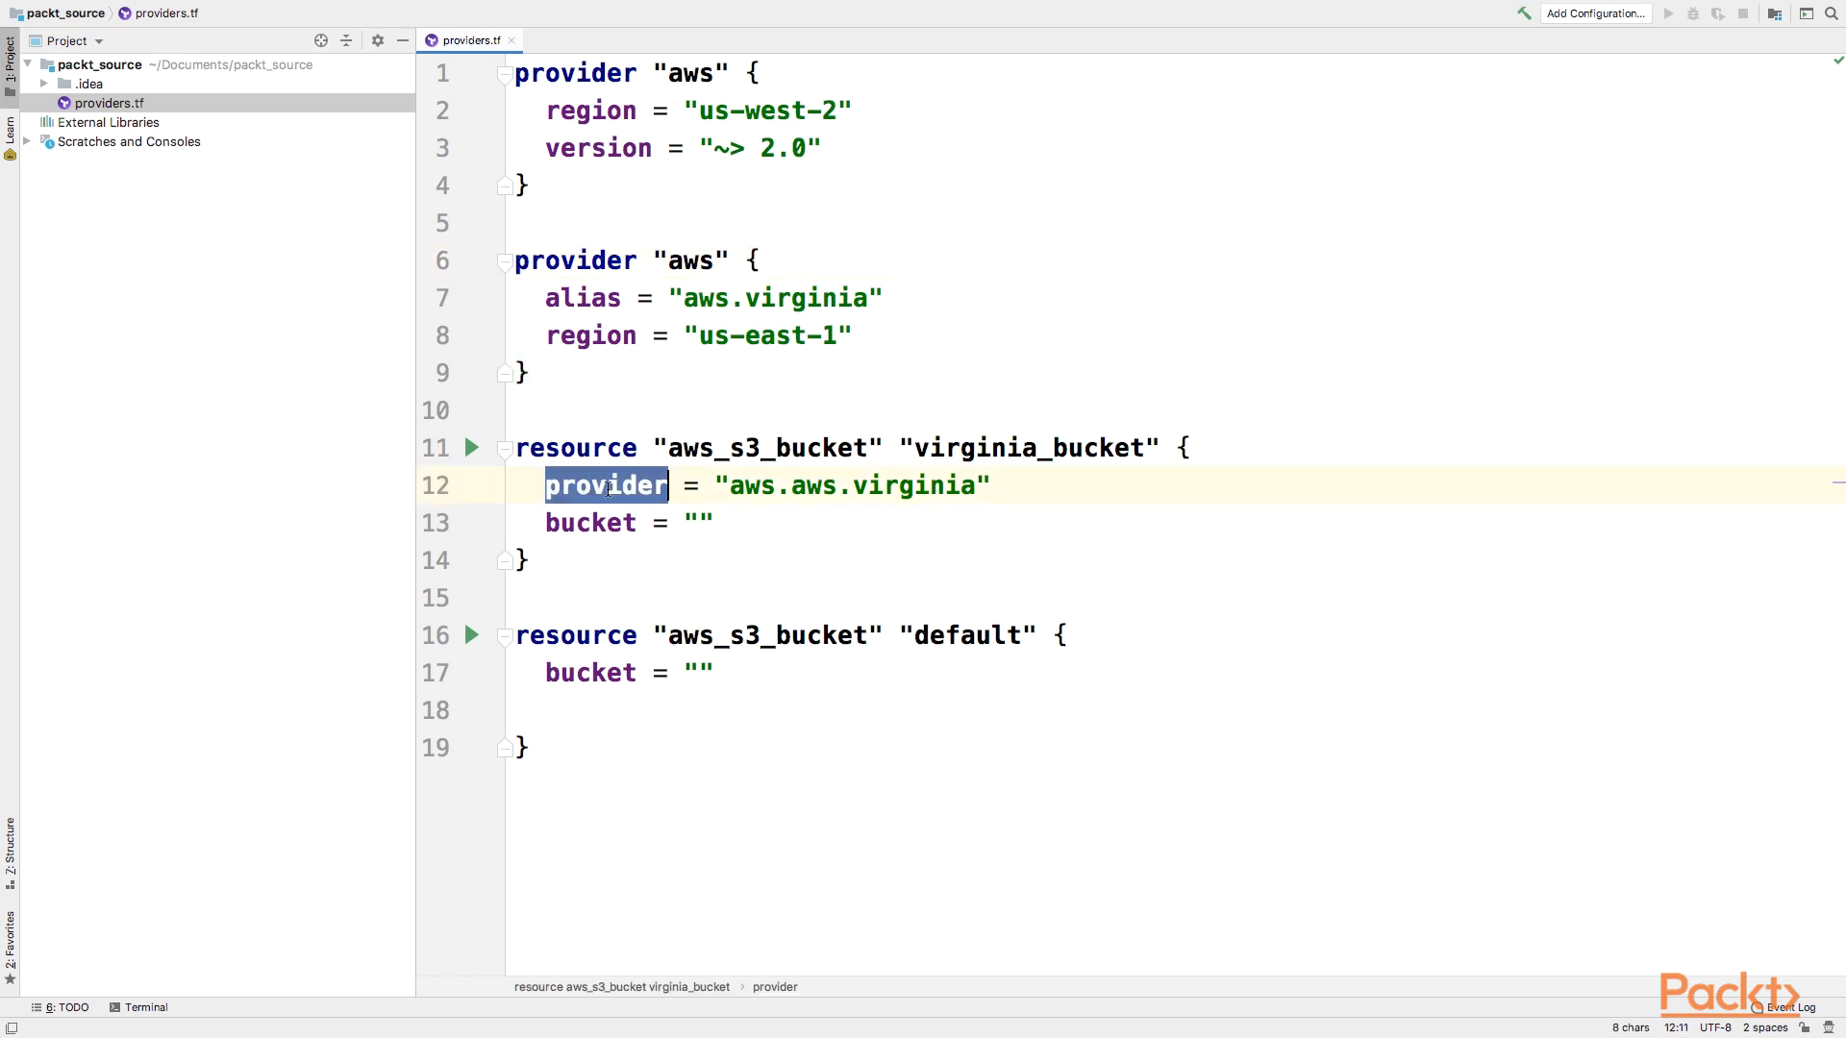
click(709, 521)
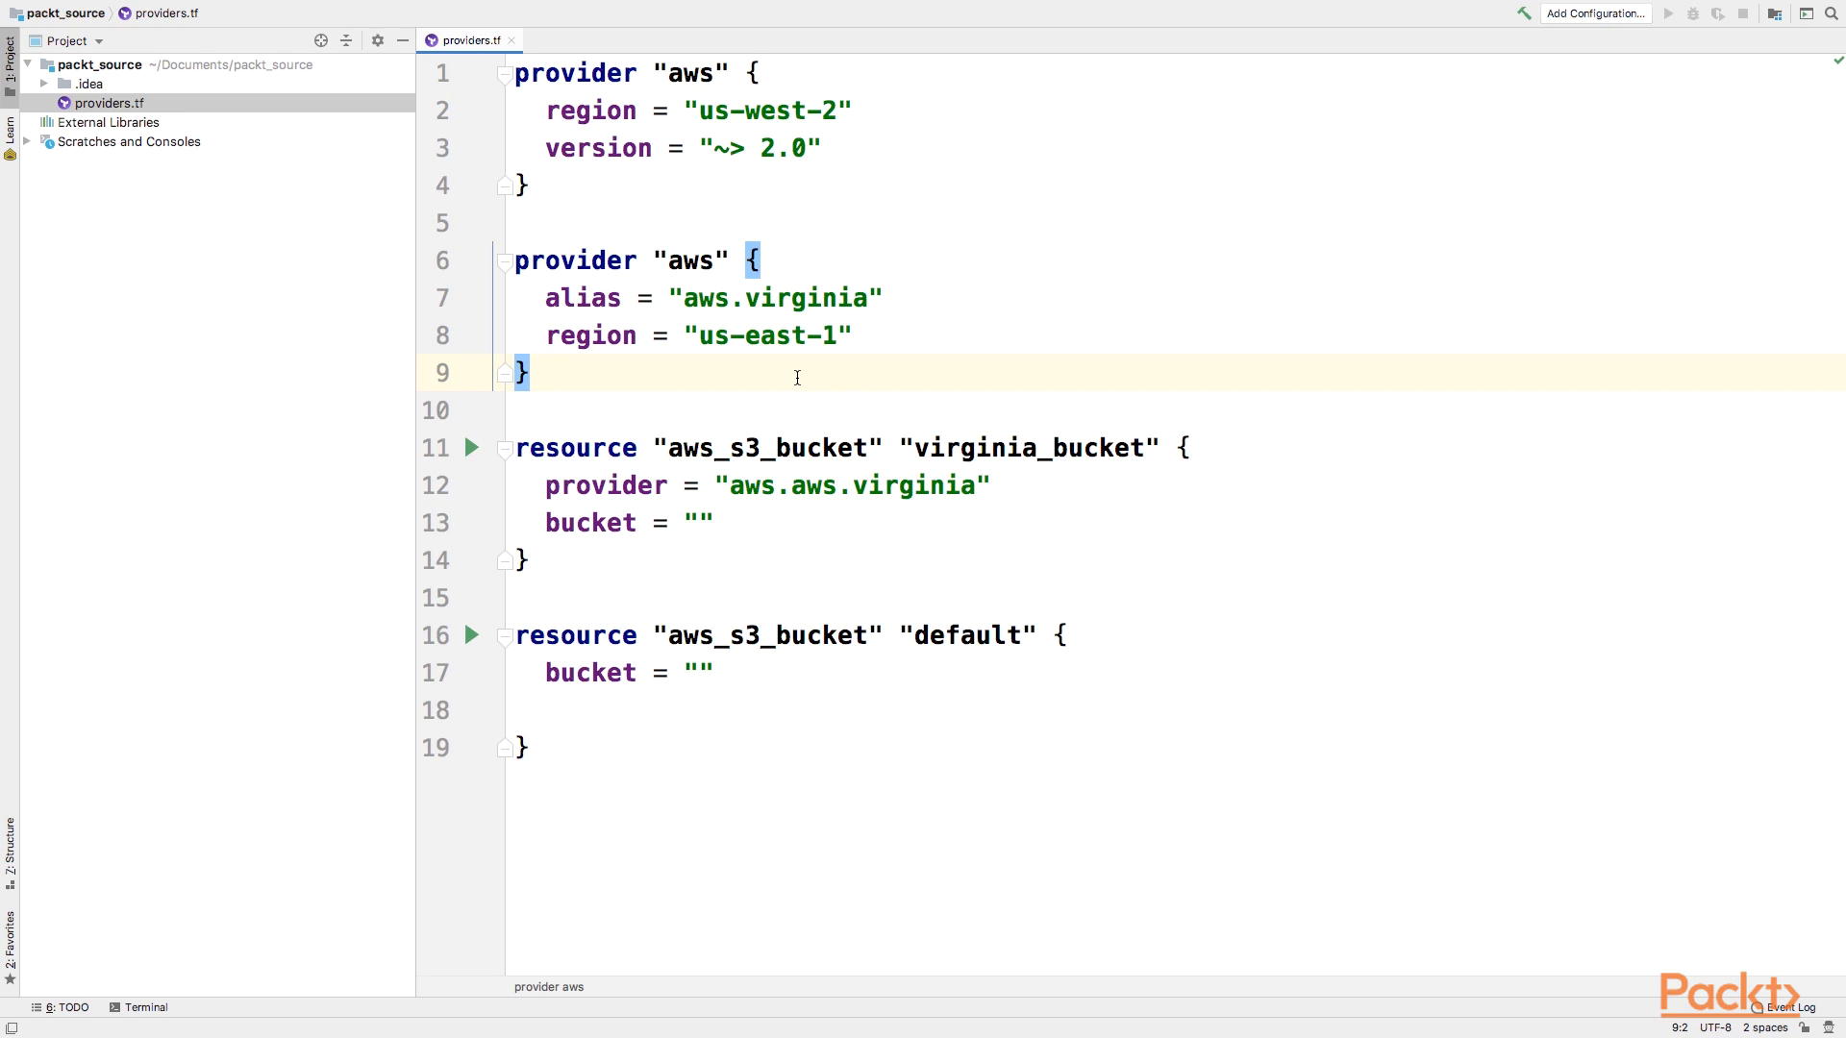
Step: Begin a provider "azurerm" block after the aws providers and browse its setting suggestions
text(provider "azurerm" {)
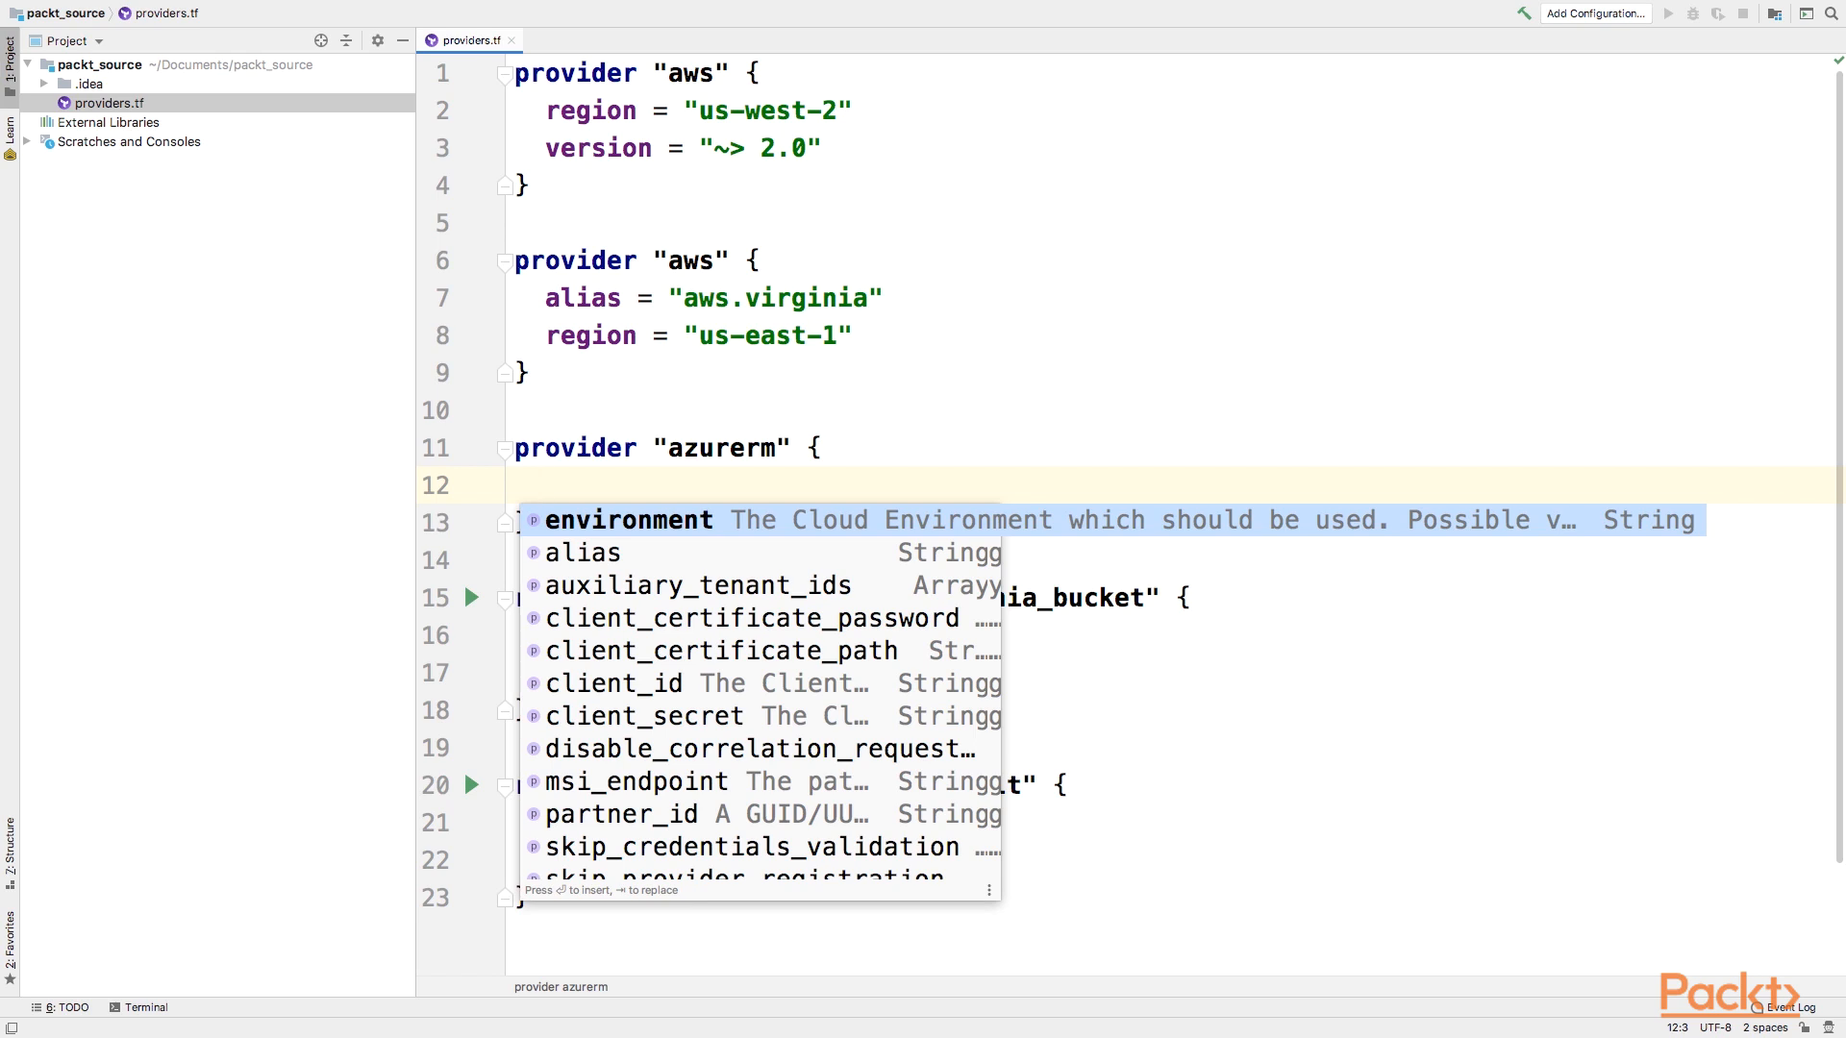
key(Down)
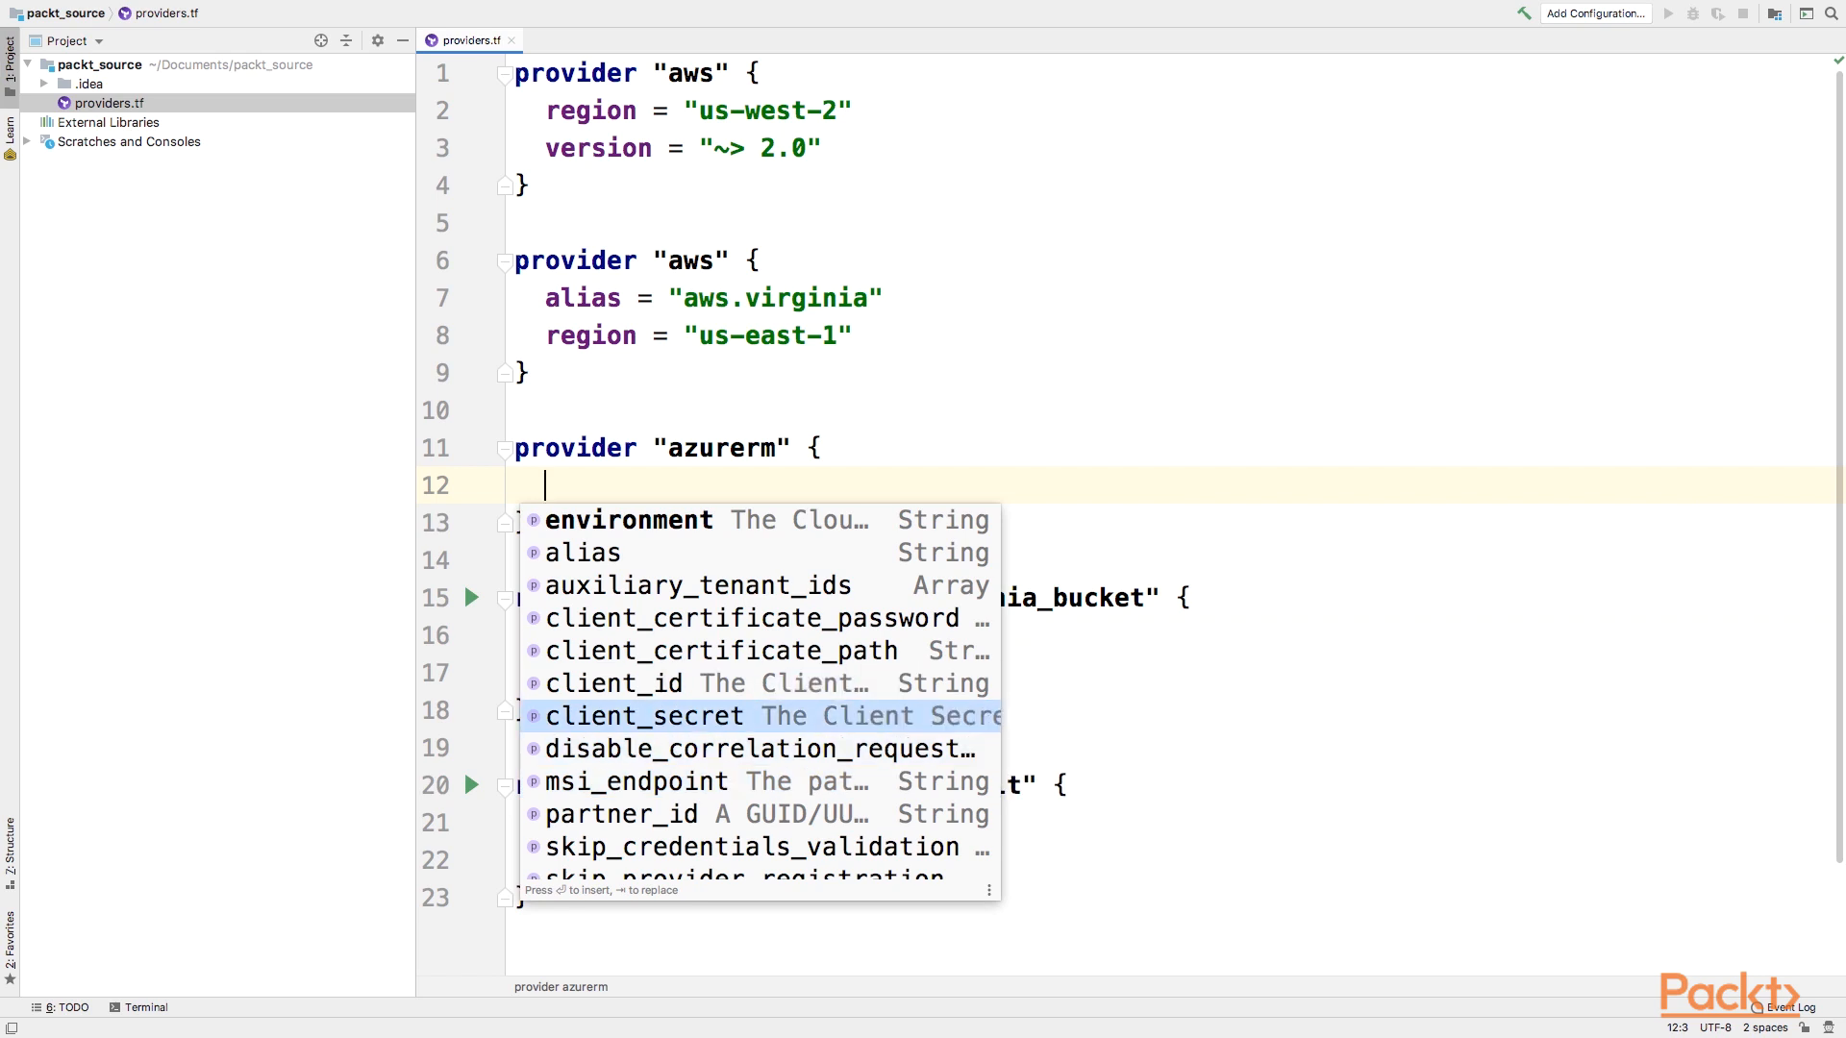
scroll(down, 3)
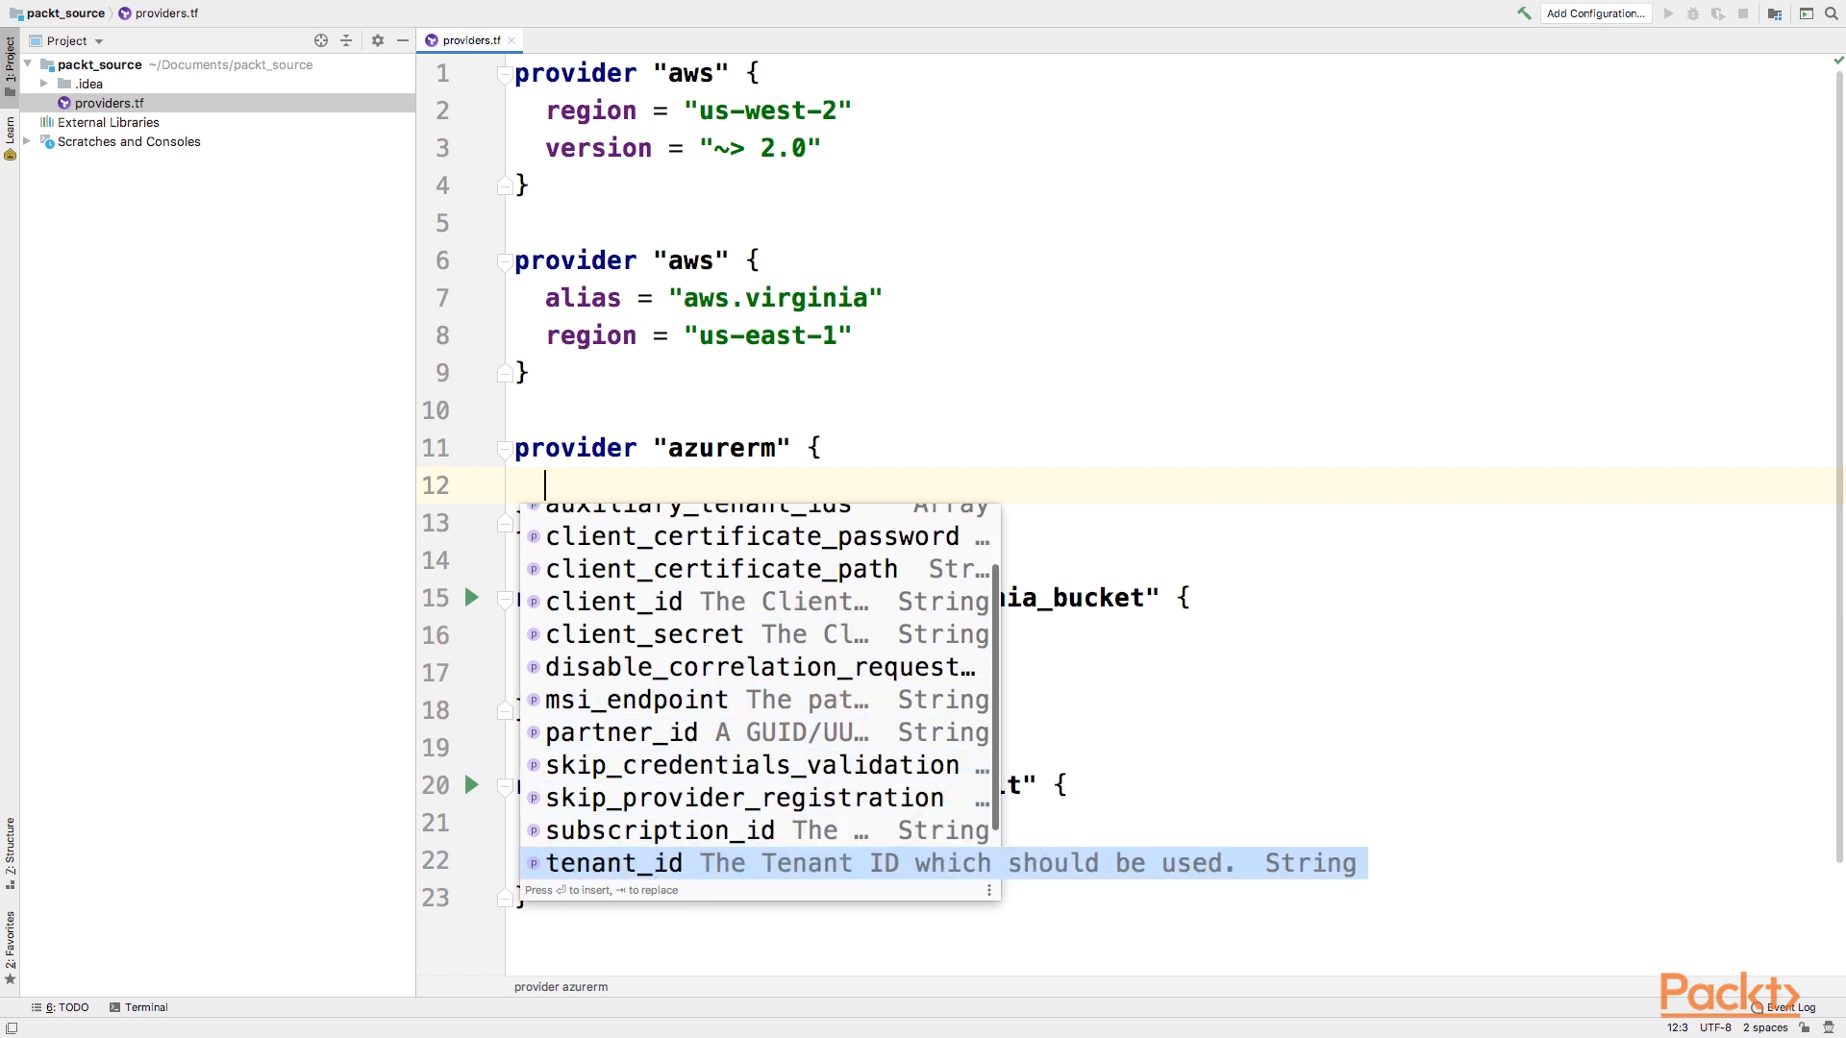